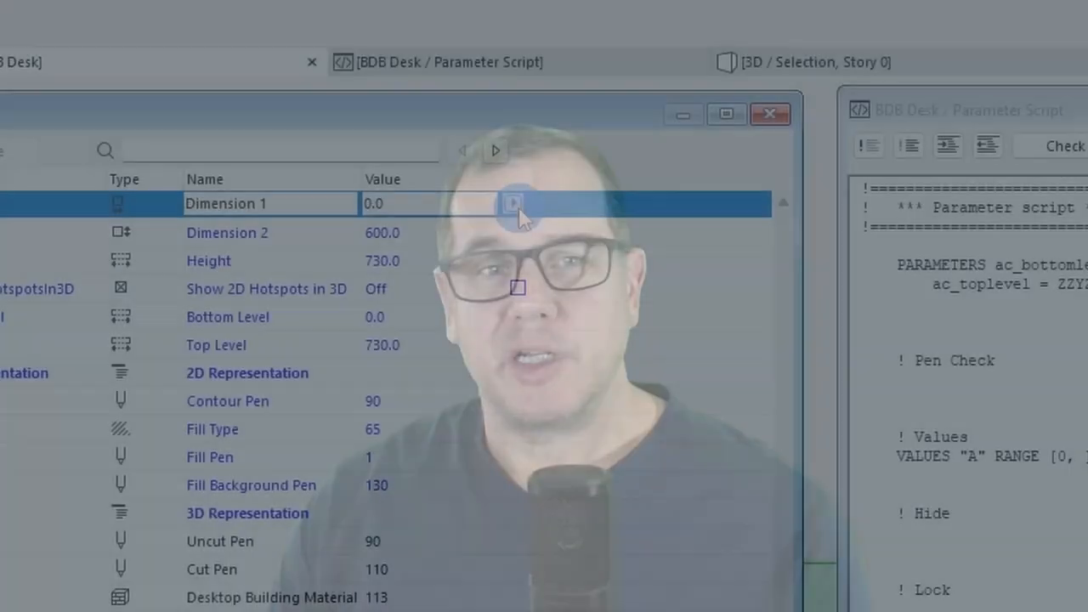
Step: Show Dimension 1's value options and the Desktop Type list with SQUARE, ROUNDED and CHAMFERED
{"action": "left_click", "coordinate": [508, 204]}
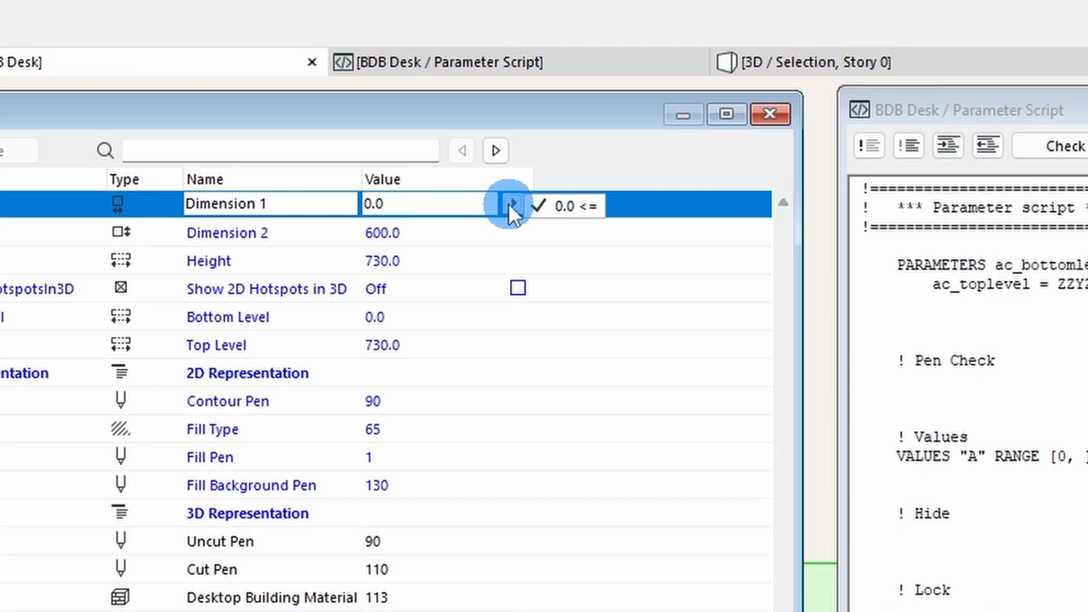
{"action": "left_click", "coordinate": [755, 295]}
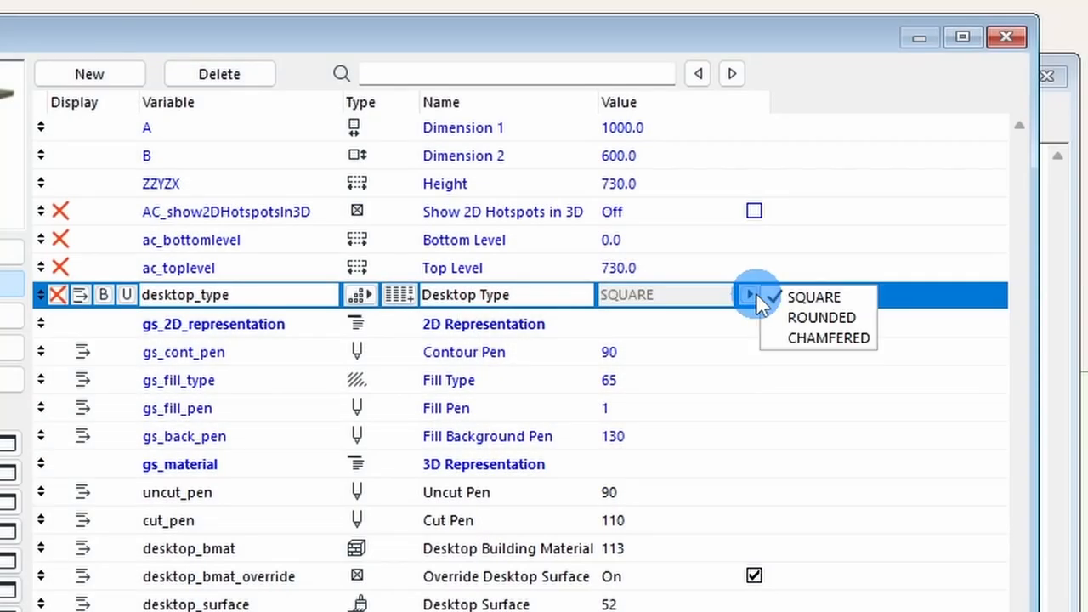
{"action": "left_click", "coordinate": [819, 318]}
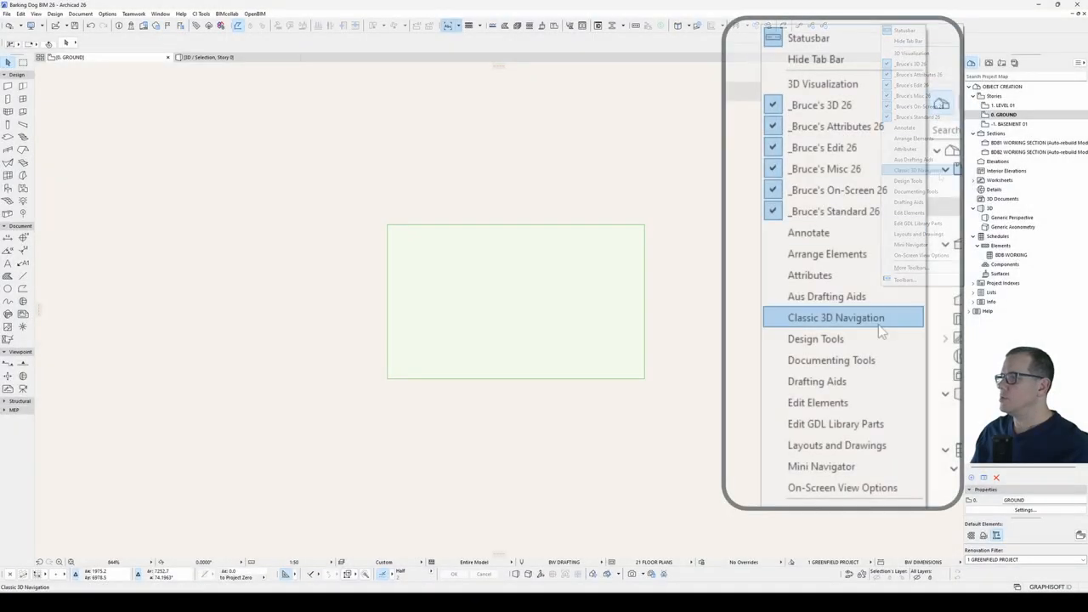
Step: Enable 'Interrupt with error messages' in Work Environment's Model Rebuild Options and confirm
{"action": "left_click", "coordinate": [837, 318]}
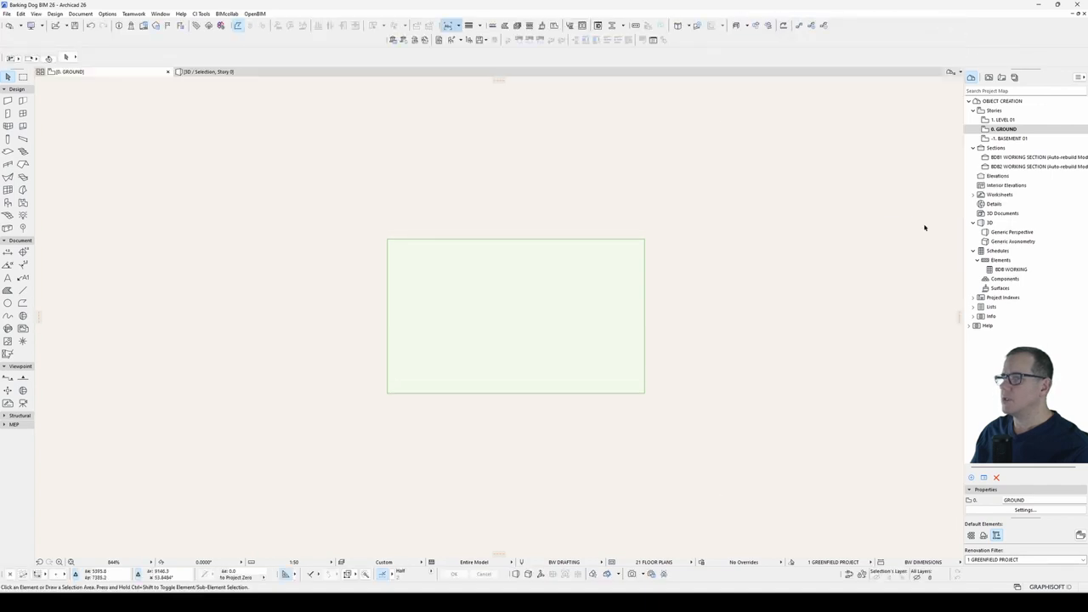
{"action": "mouse_move", "coordinate": [330, 170]}
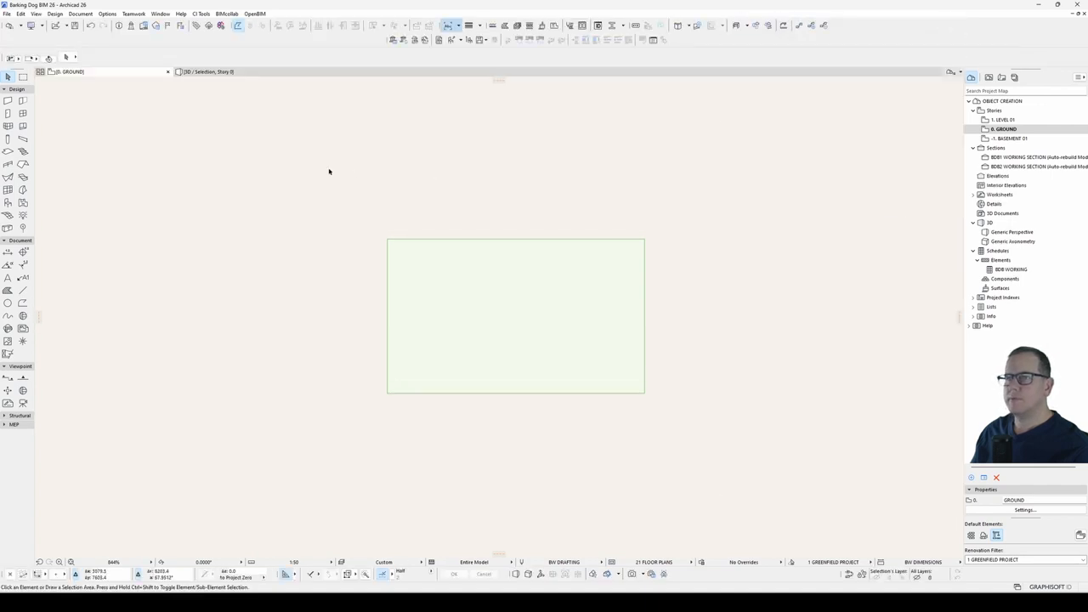
{"action": "left_click", "coordinate": [107, 14]}
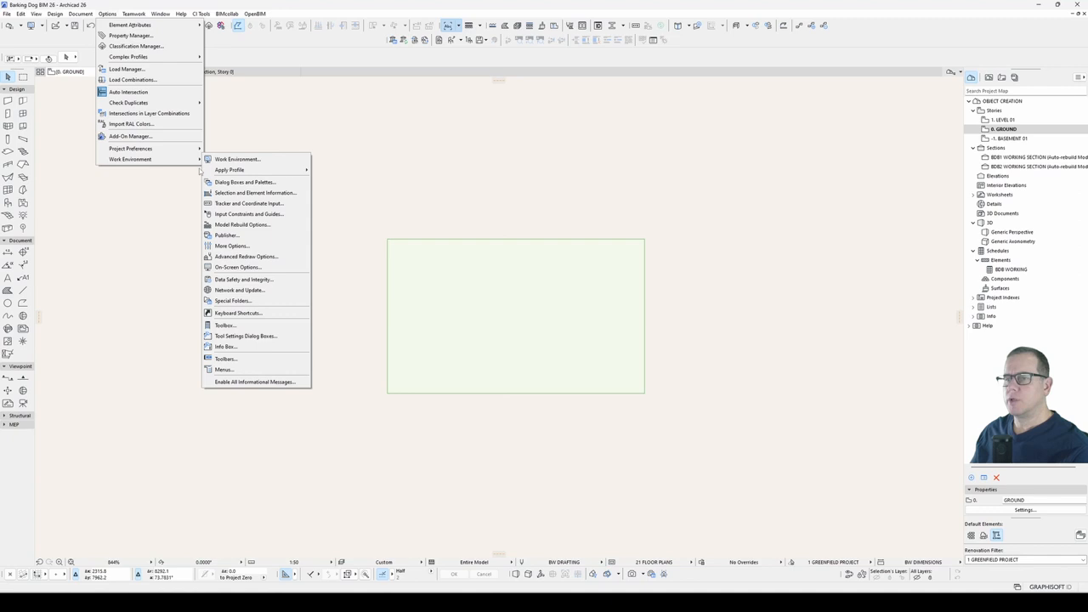
{"action": "left_click", "coordinate": [243, 224]}
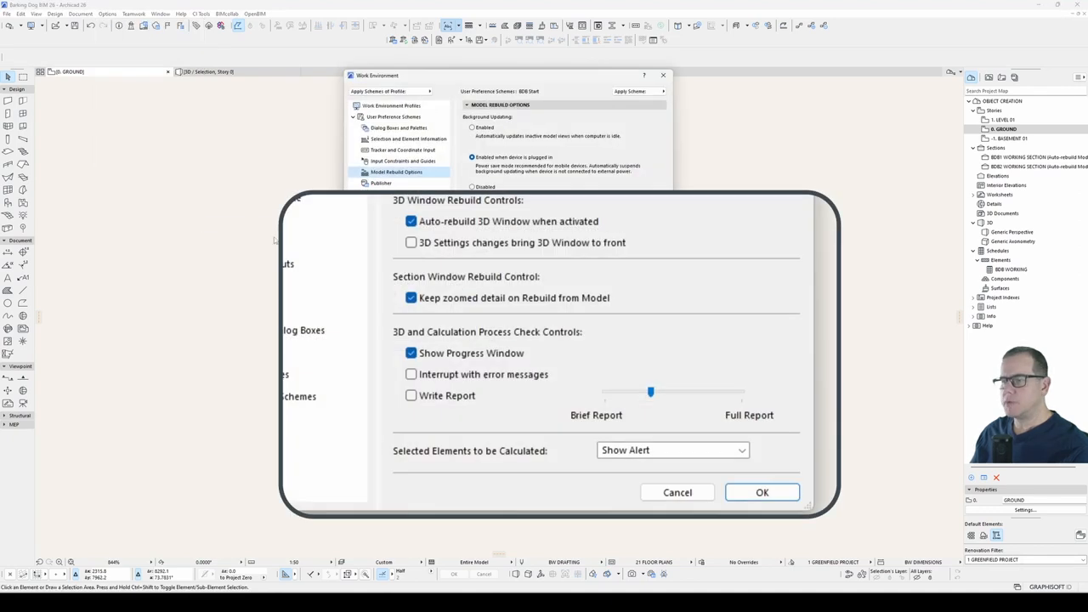
{"action": "left_click", "coordinate": [411, 374]}
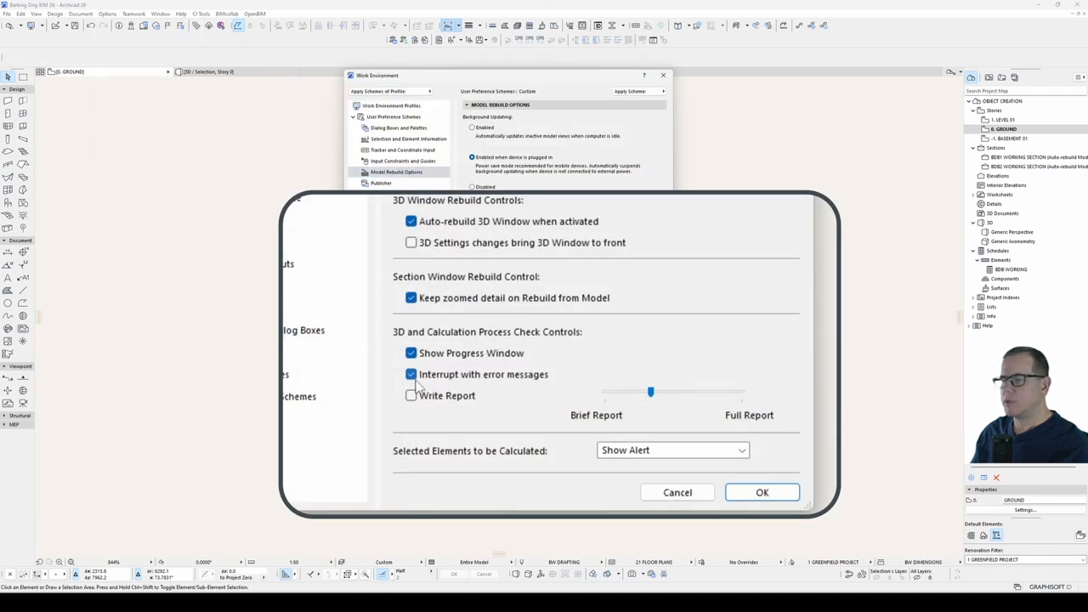
{"action": "left_click", "coordinate": [762, 493]}
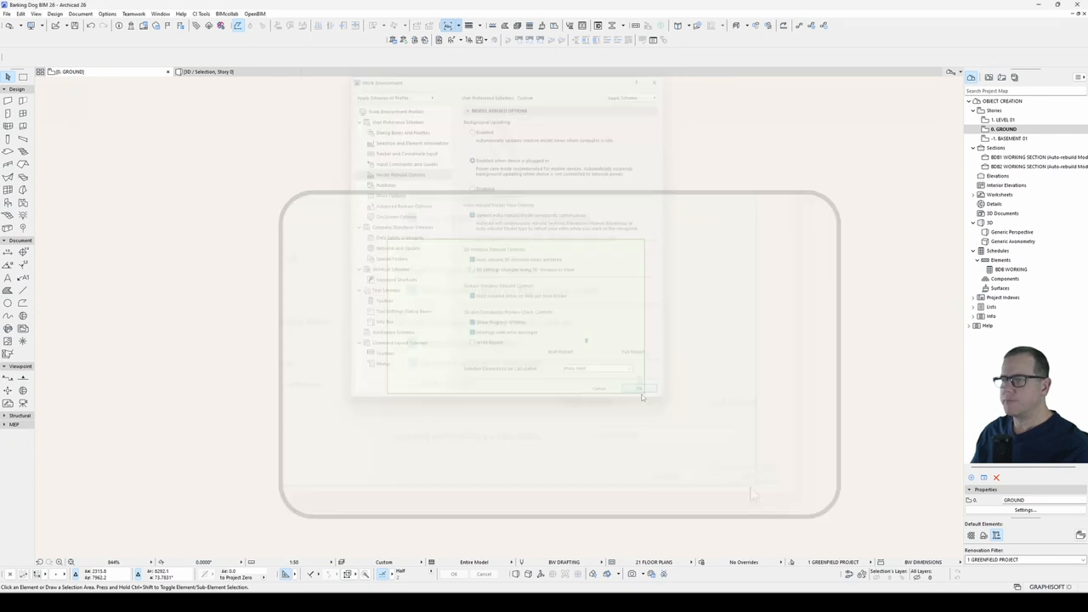
Step: Select the desk on the floor plan and show it in 3D
{"action": "left_click", "coordinate": [640, 388]}
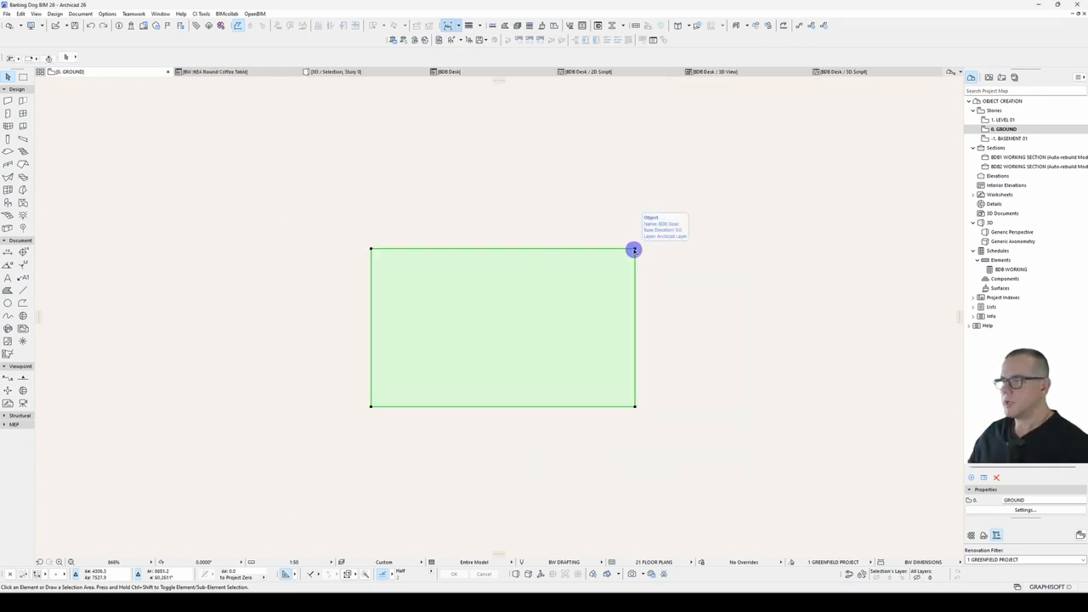
{"action": "left_click", "coordinate": [634, 250]}
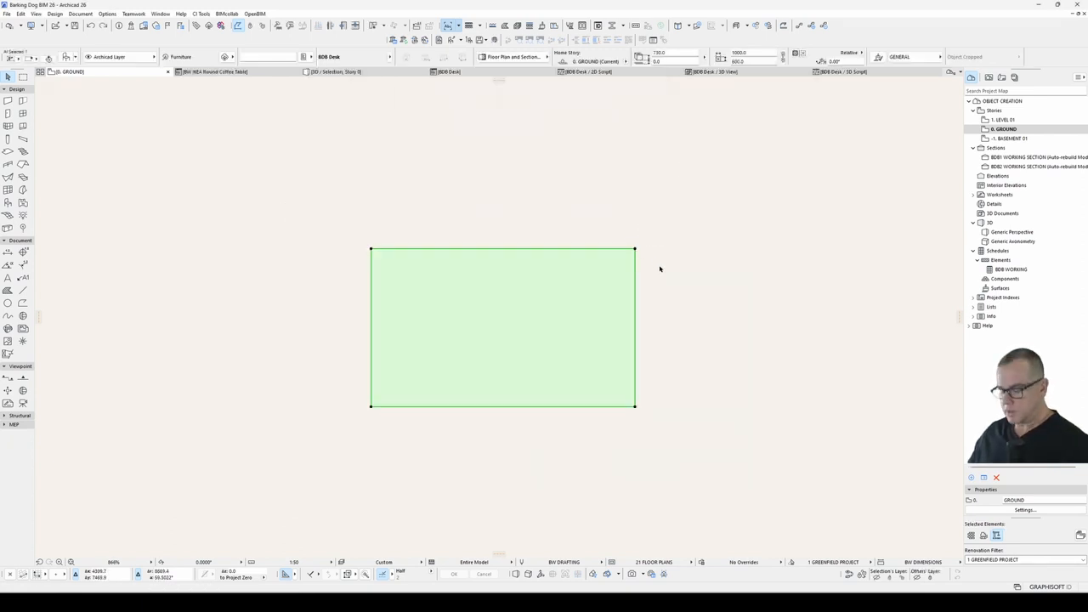
{"action": "left_click", "coordinate": [1012, 231]}
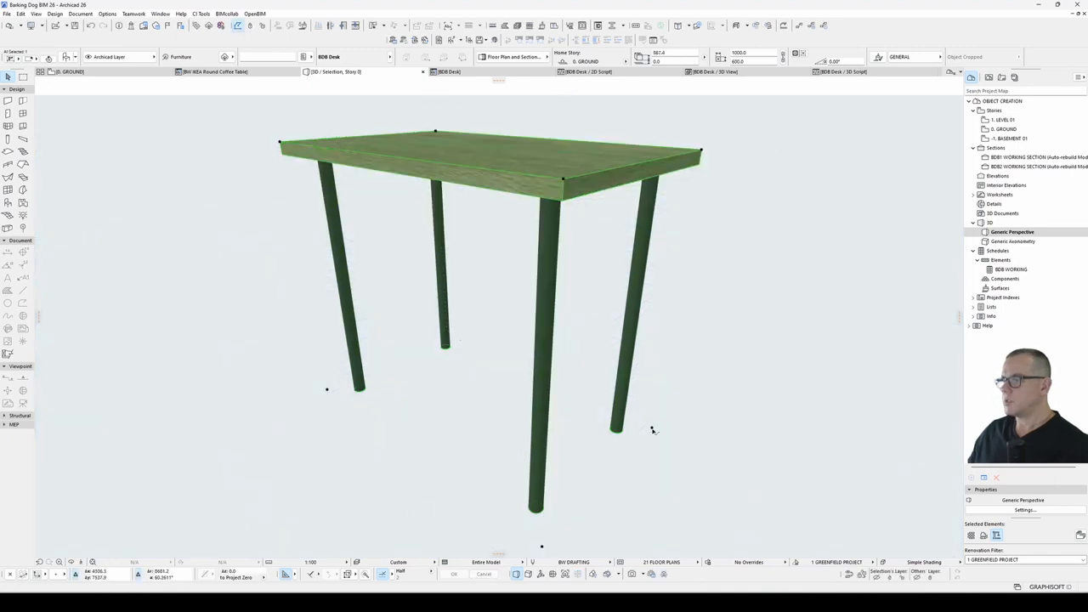
Step: Override the desk's surfaces in Object Settings with a blue top and yellow legs
{"action": "left_click", "coordinate": [490, 162]}
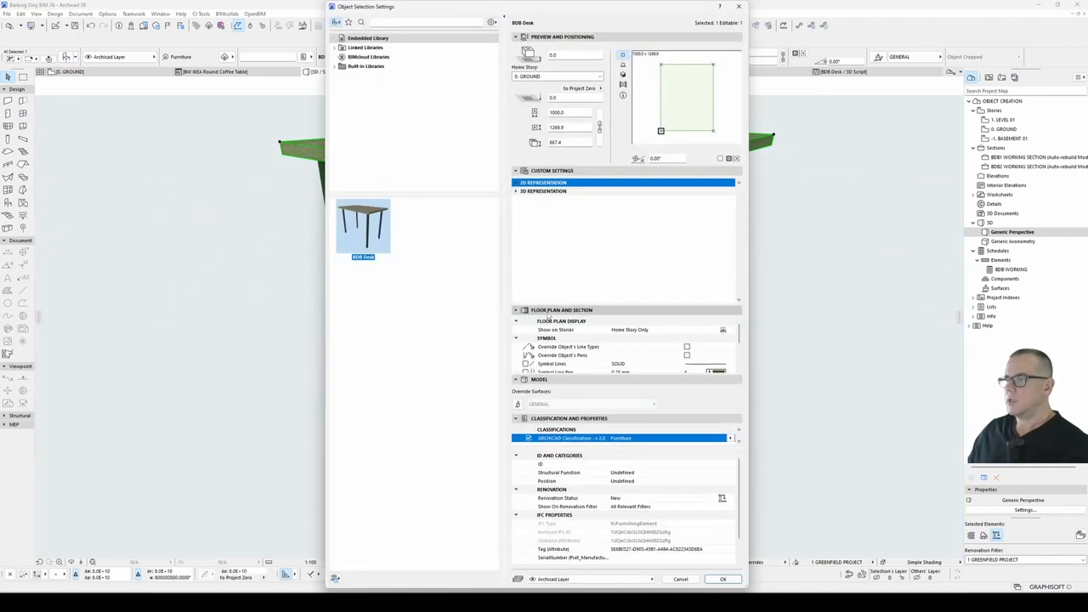
{"action": "left_click", "coordinate": [544, 190]}
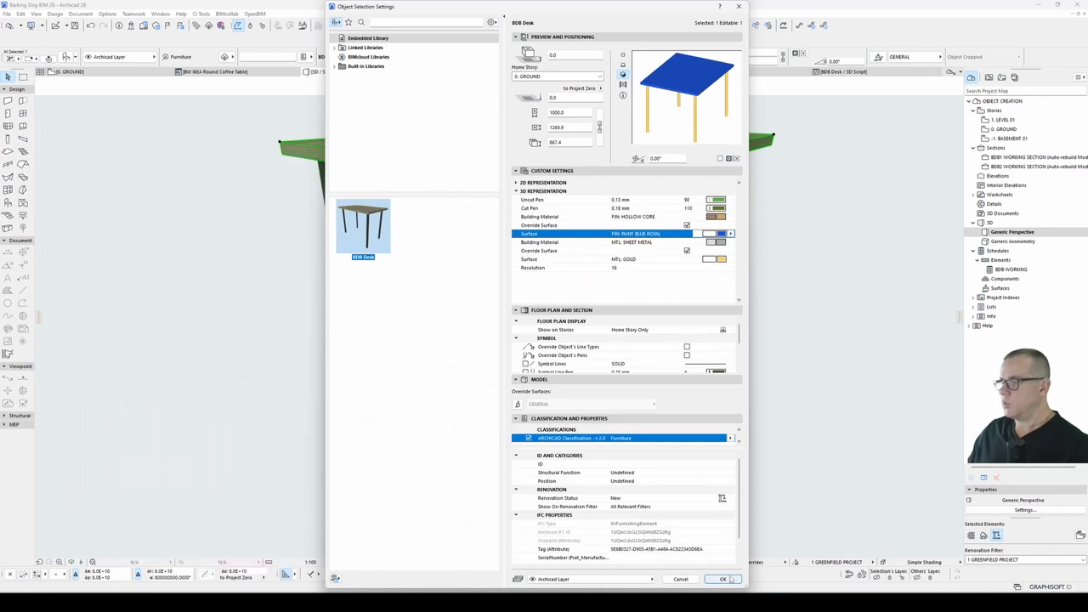
{"action": "left_click", "coordinate": [721, 579]}
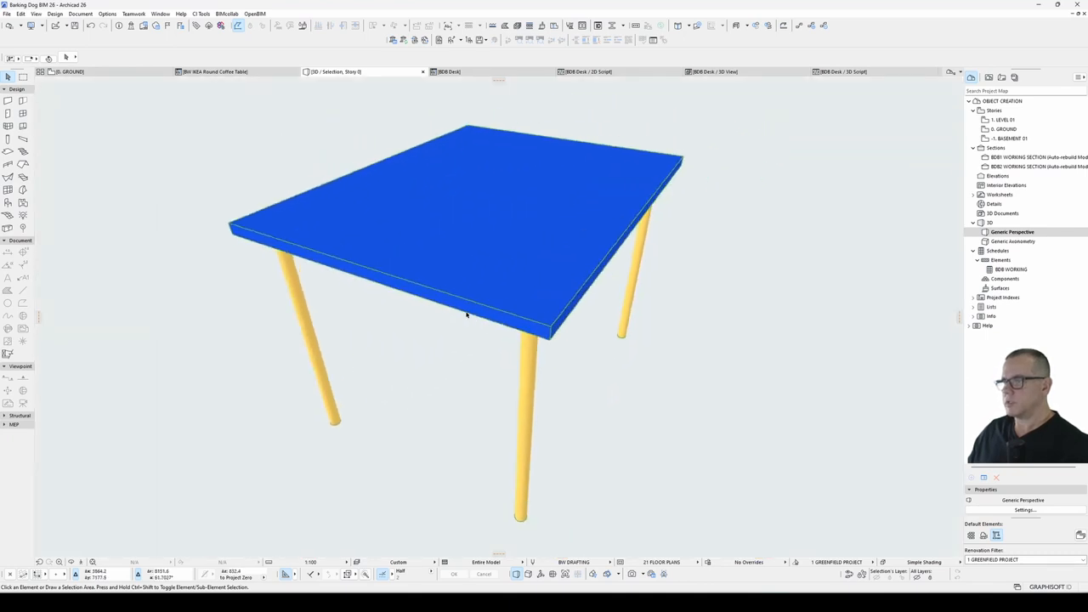
{"action": "left_click", "coordinate": [466, 255]}
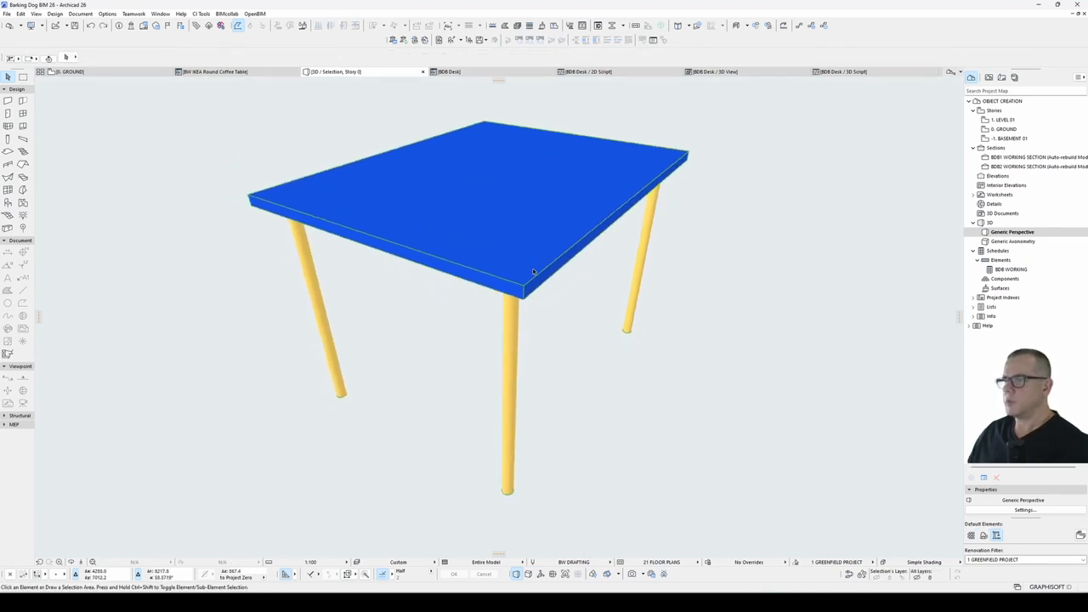
{"action": "left_click", "coordinate": [467, 213]}
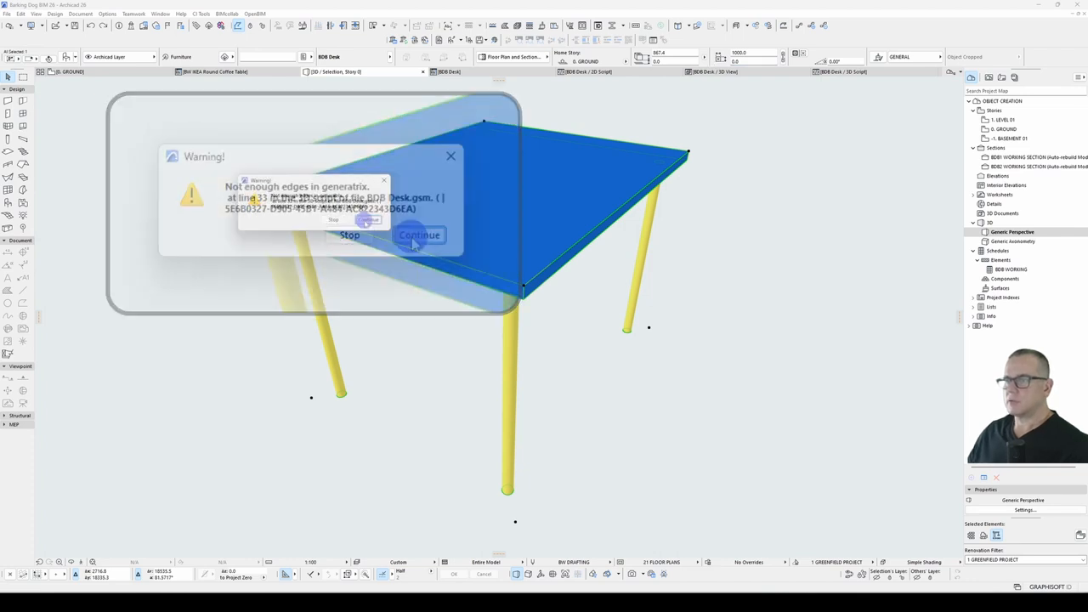
Step: Continue past the generatrix edges warning and restore the desk's dark top and black legs
{"action": "left_click", "coordinate": [418, 235]}
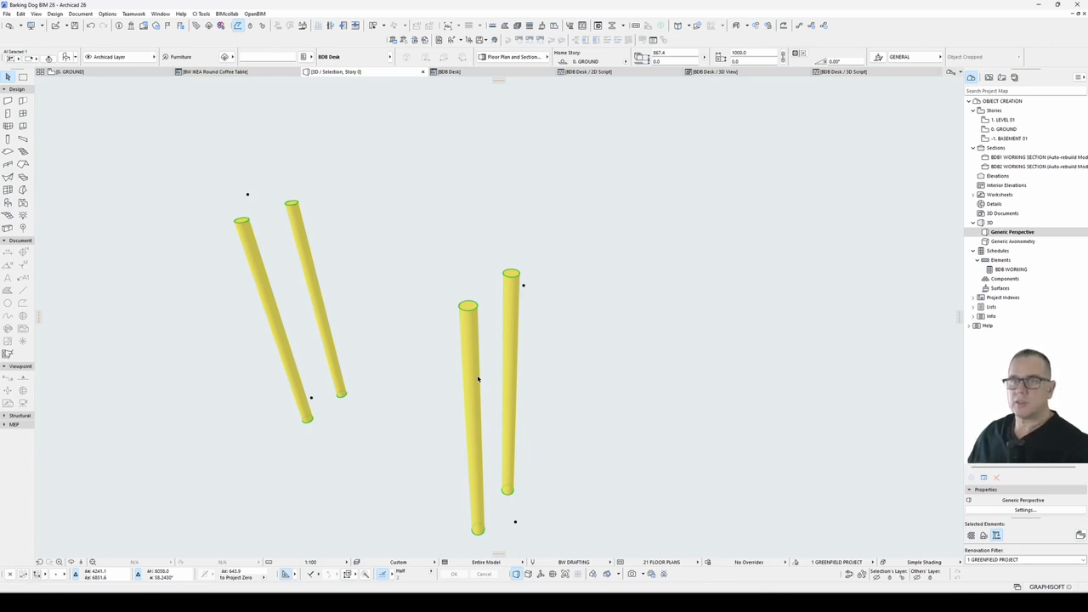
{"action": "mouse_move", "coordinate": [473, 364]}
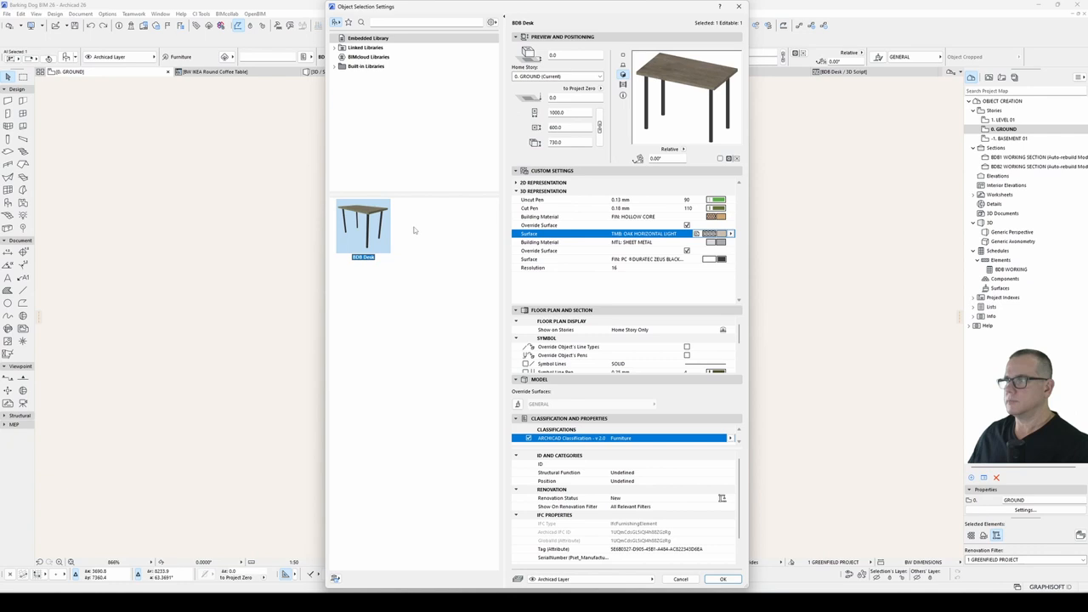
{"action": "left_click", "coordinate": [721, 578]}
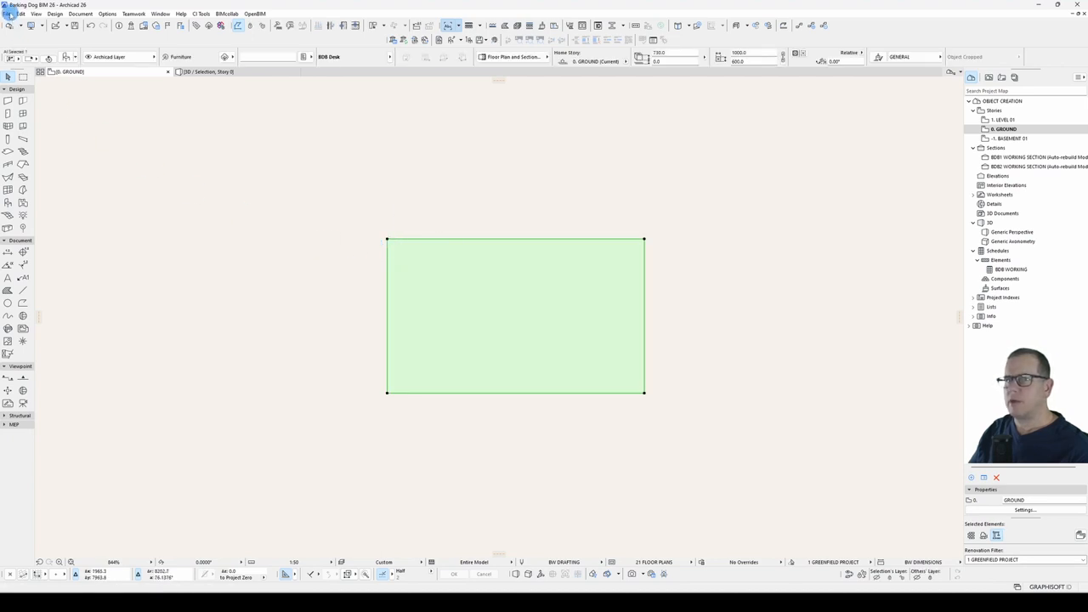
Step: Open the selected desk object for editing and bring up its Parameter Script window
{"action": "left_click", "coordinate": [13, 13]}
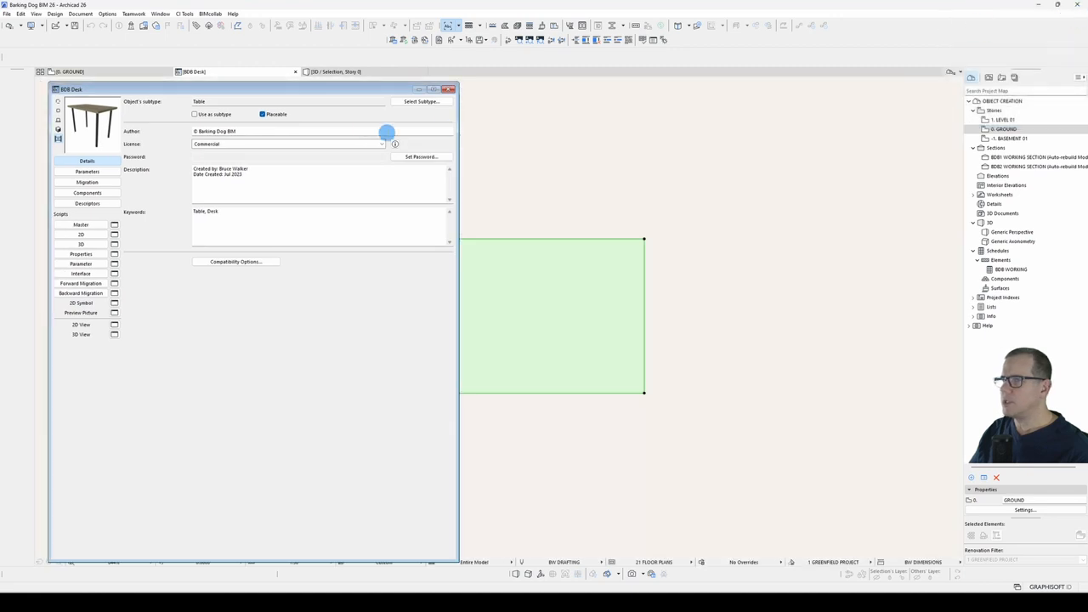
{"action": "right_click", "coordinate": [230, 72]}
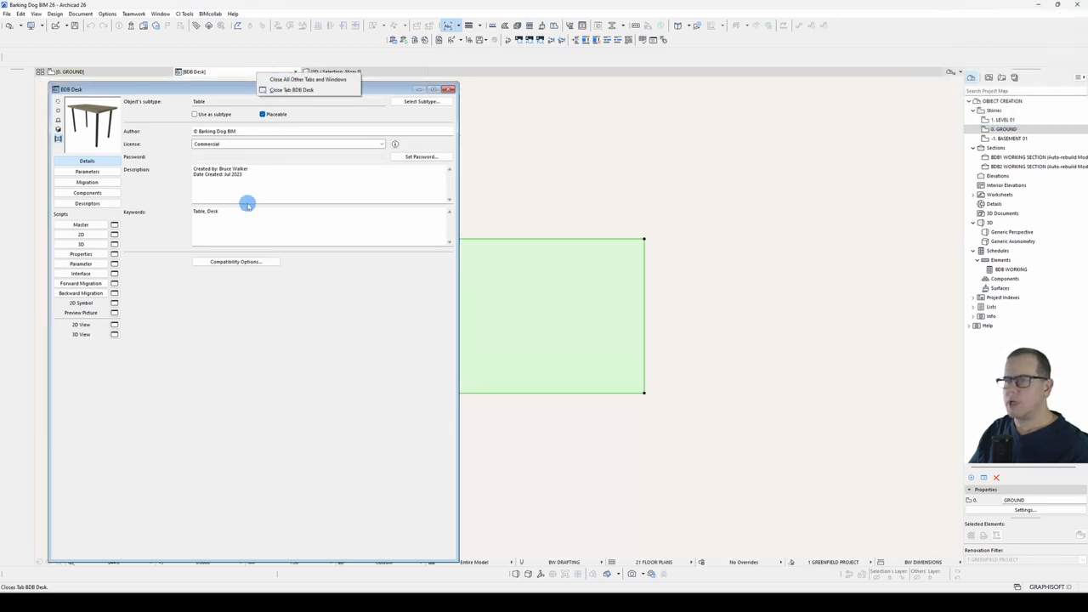
{"action": "left_click", "coordinate": [81, 264]}
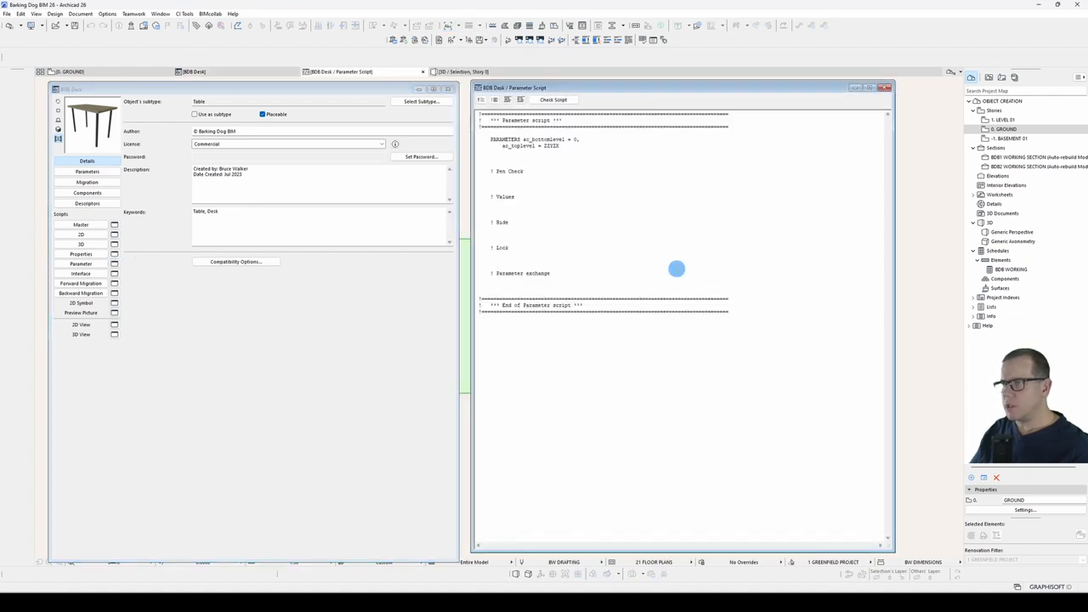
{"action": "left_click", "coordinate": [232, 13]}
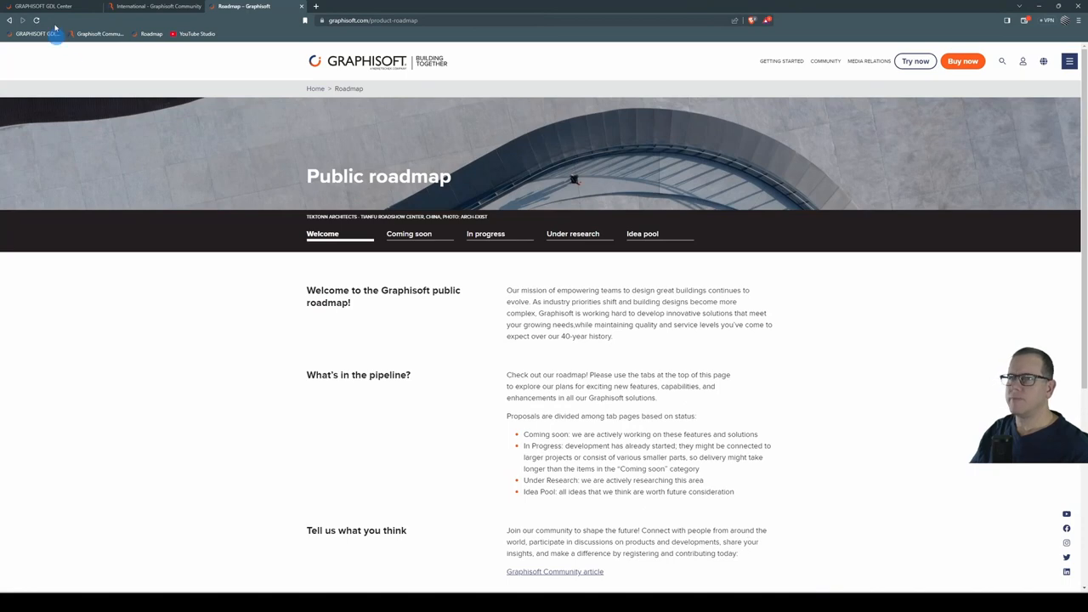
Step: Switch to the GDL Center page and open the GDL Reference Guide
{"action": "left_click", "coordinate": [42, 7]}
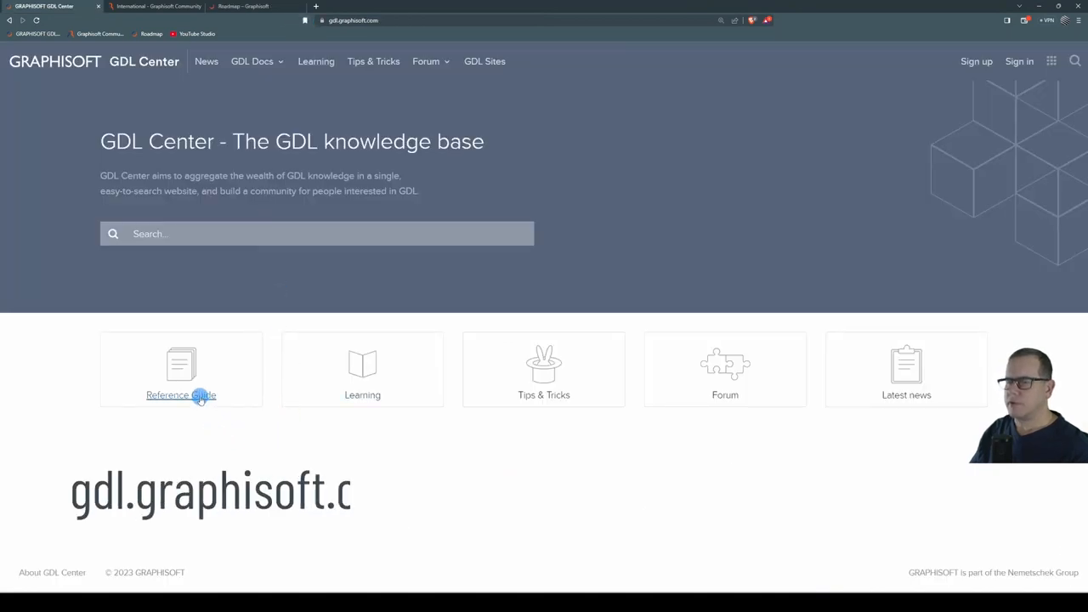
{"action": "left_click", "coordinate": [180, 394]}
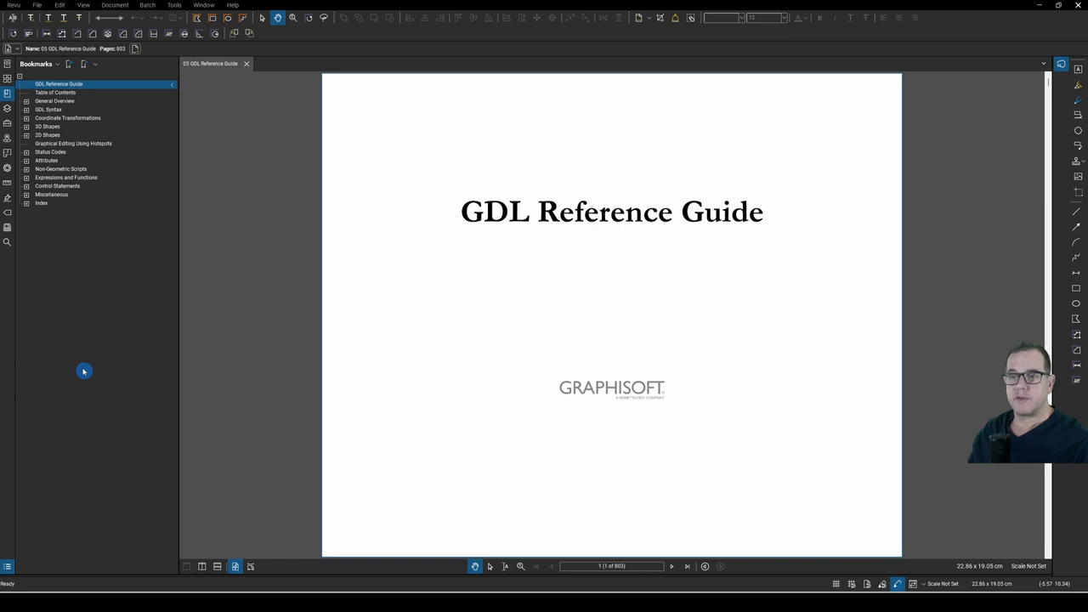
Step: Navigate the bookmarks to Non-Geometric Scripts > The Parameter Script > VALUES command
{"action": "left_click", "coordinate": [28, 168]}
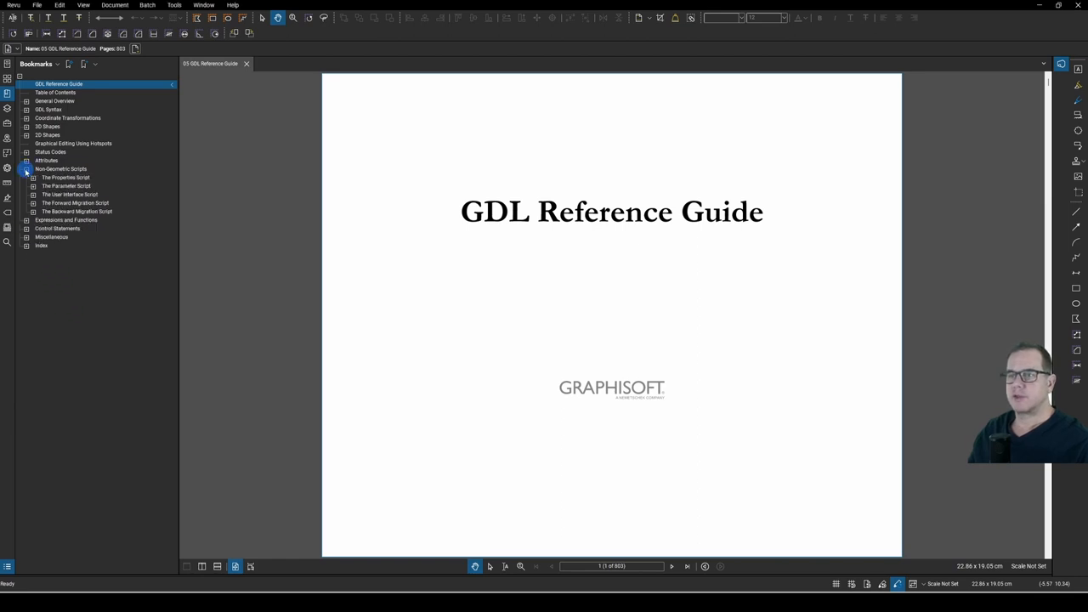
{"action": "left_click", "coordinate": [32, 186]}
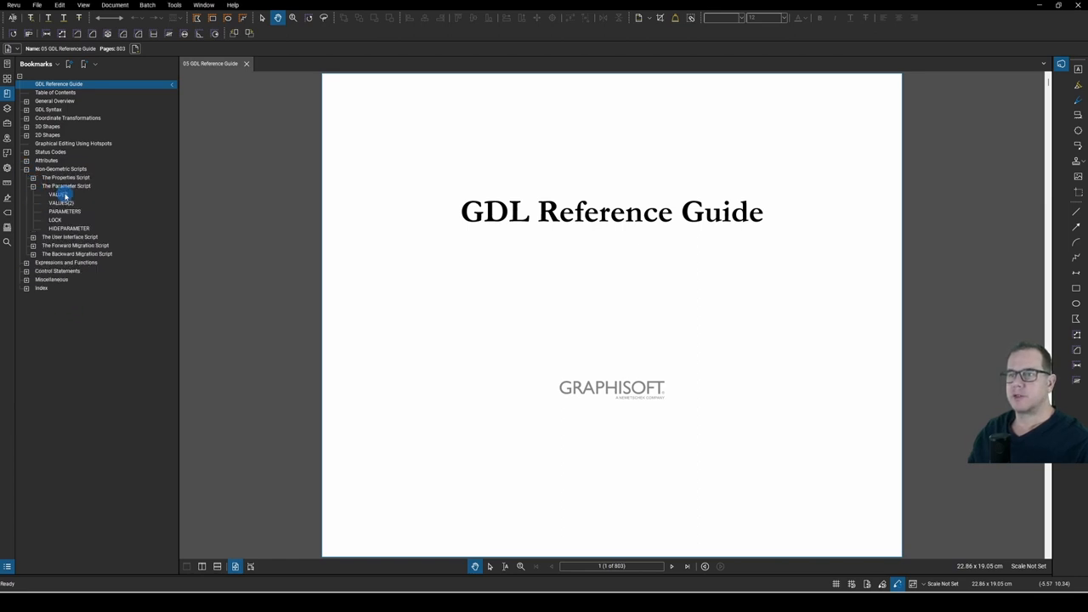
{"action": "left_click", "coordinate": [58, 194]}
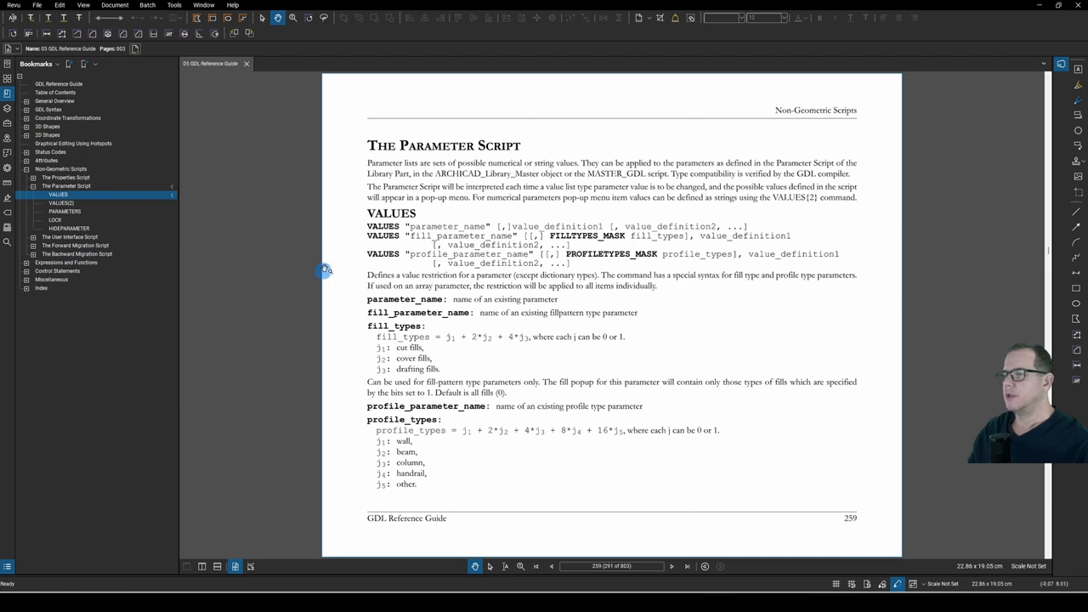
{"action": "mouse_move", "coordinate": [364, 255]}
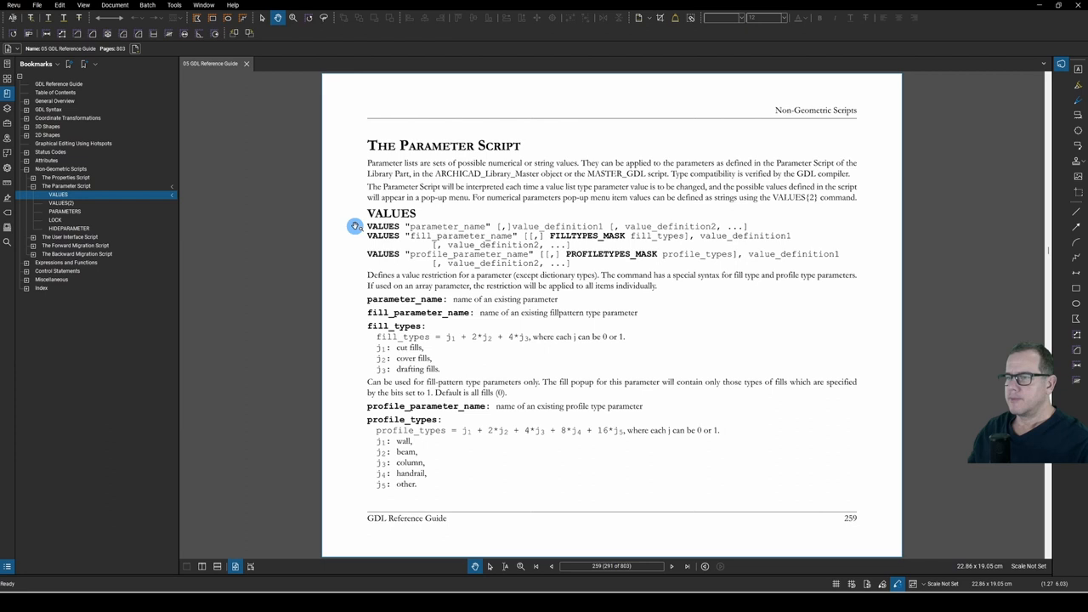
{"action": "mouse_move", "coordinate": [354, 260]}
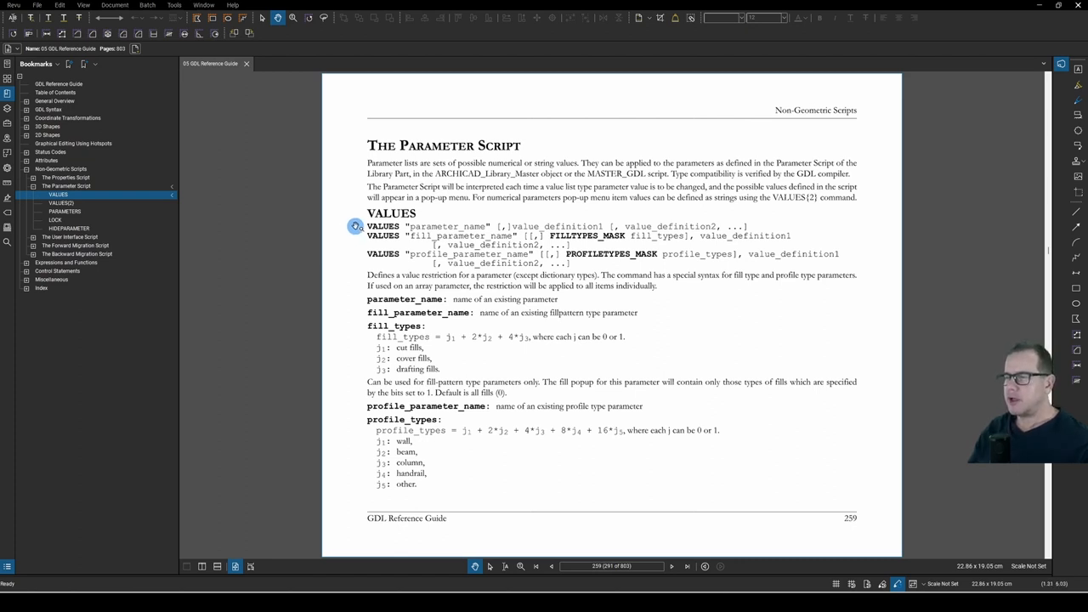
{"action": "mouse_move", "coordinate": [340, 262]}
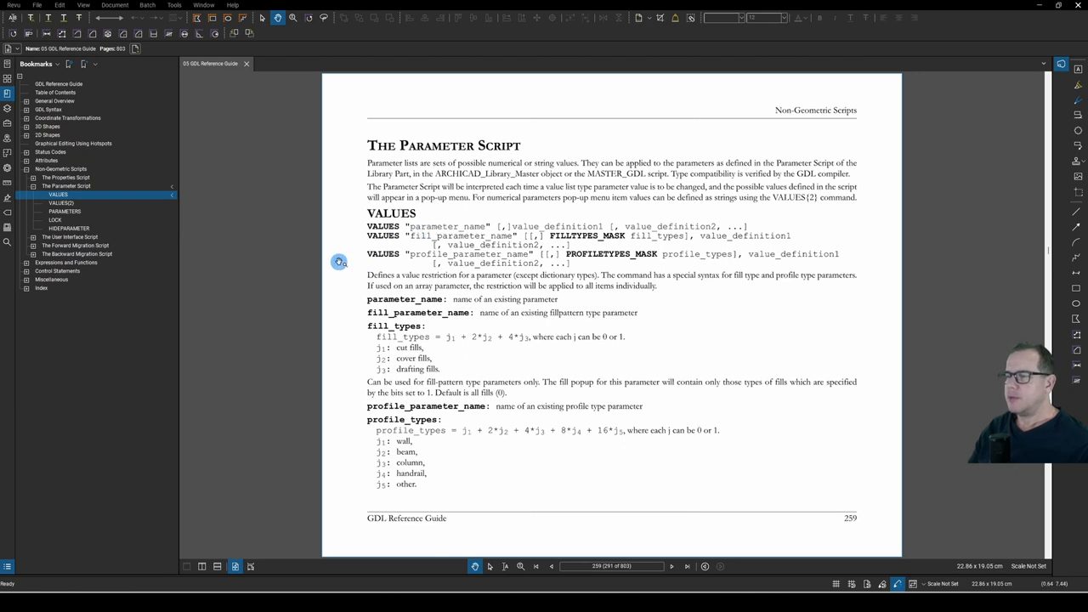
{"action": "mouse_move", "coordinate": [534, 226]}
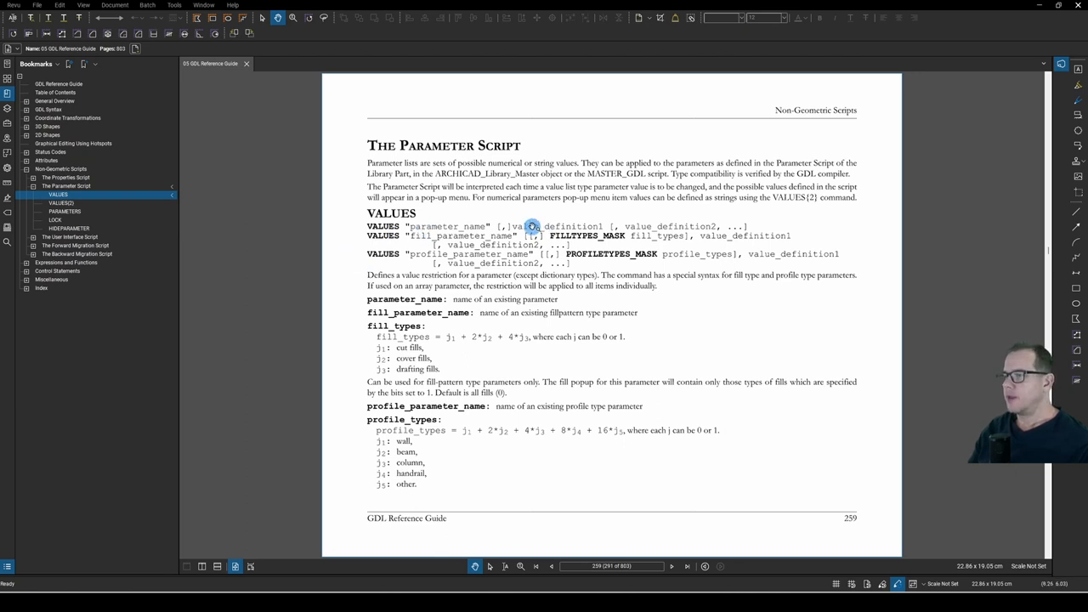
{"action": "mouse_move", "coordinate": [582, 357]}
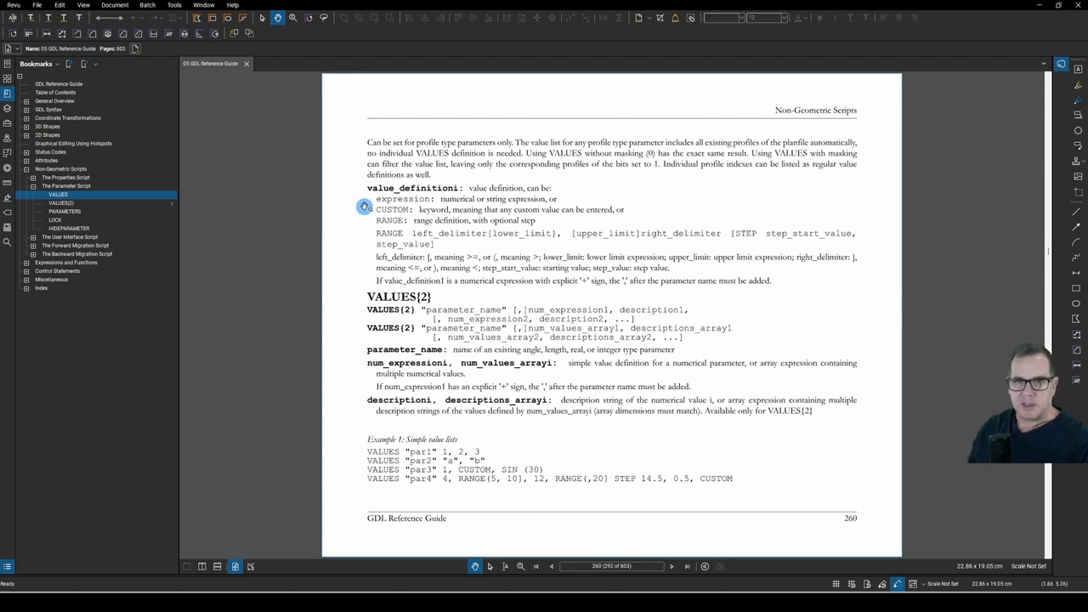
{"action": "mouse_move", "coordinate": [370, 245]}
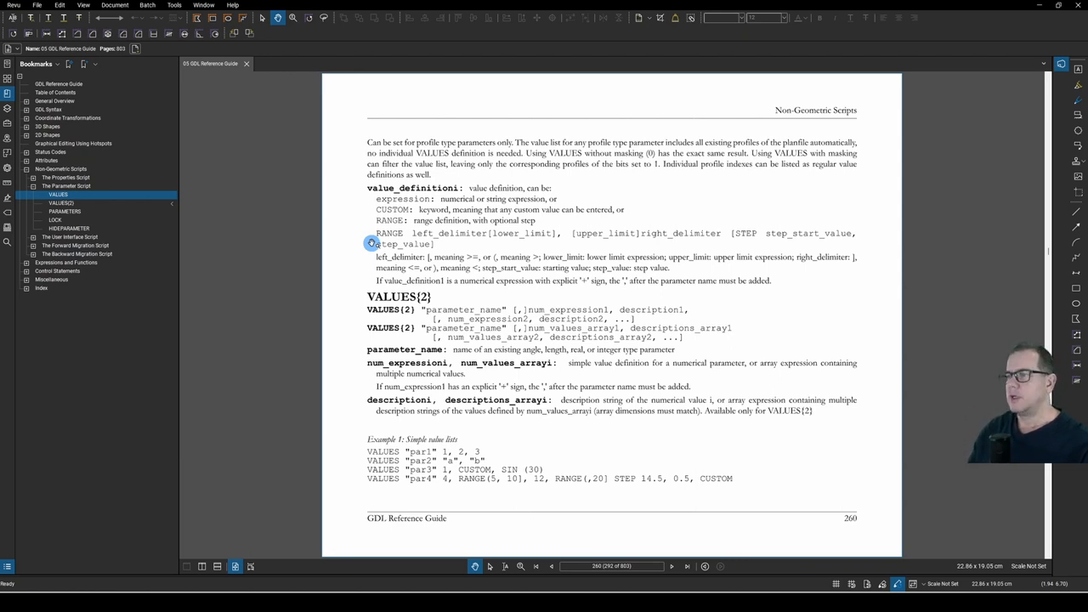
{"action": "mouse_move", "coordinate": [456, 237]}
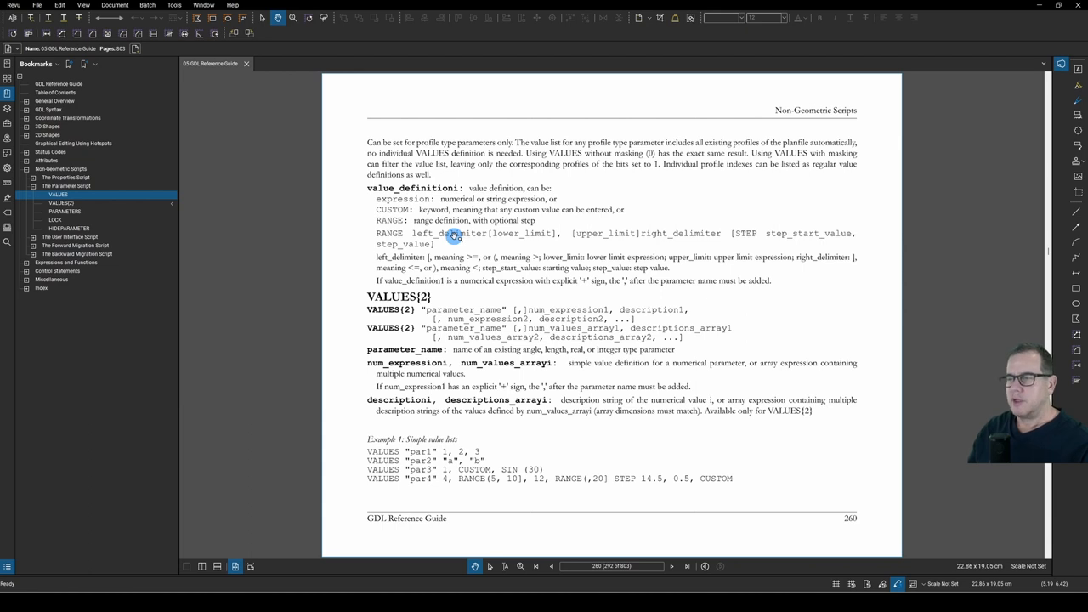
{"action": "mouse_move", "coordinate": [331, 264]}
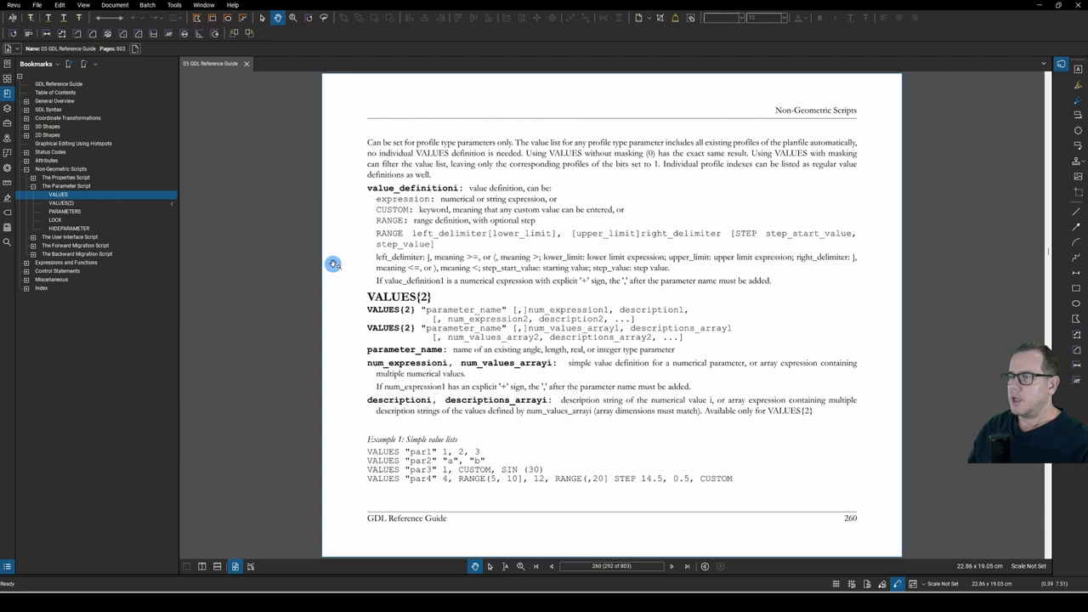
{"action": "mouse_move", "coordinate": [502, 290]}
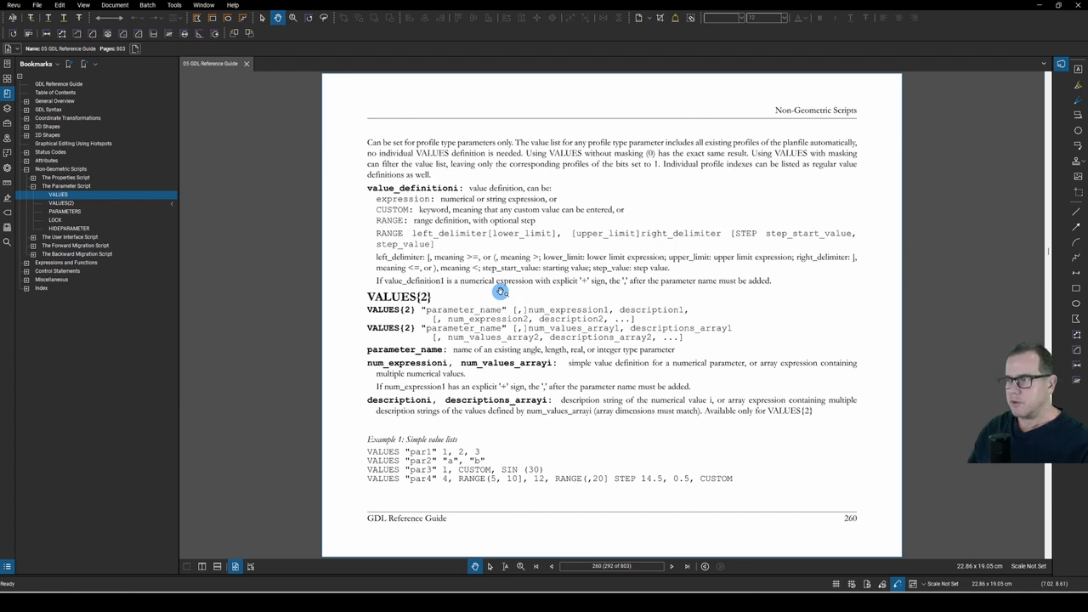
{"action": "mouse_move", "coordinate": [381, 293]}
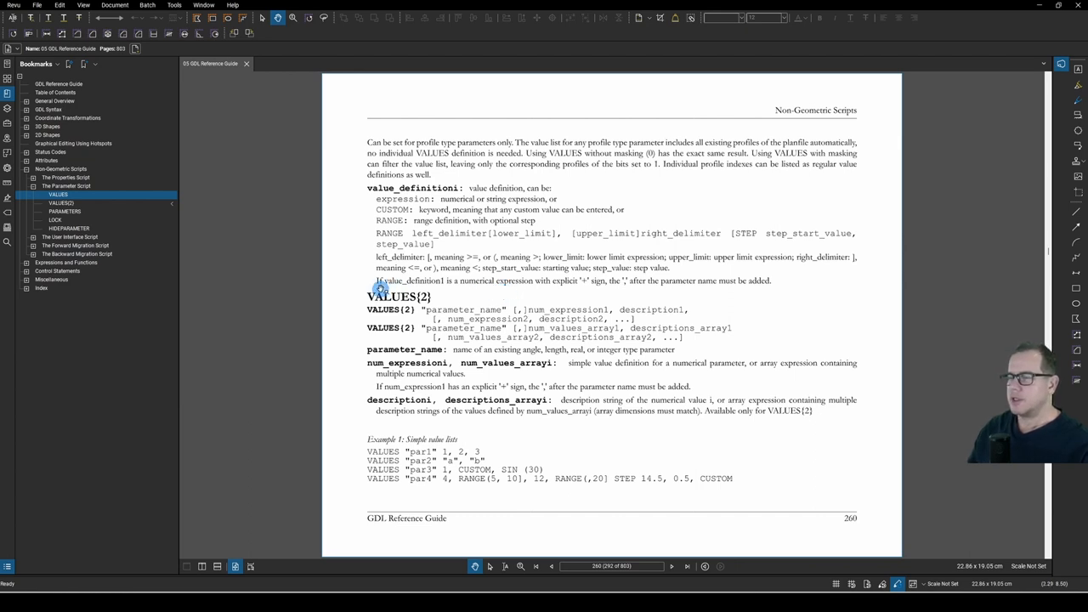
{"action": "mouse_move", "coordinate": [517, 290]}
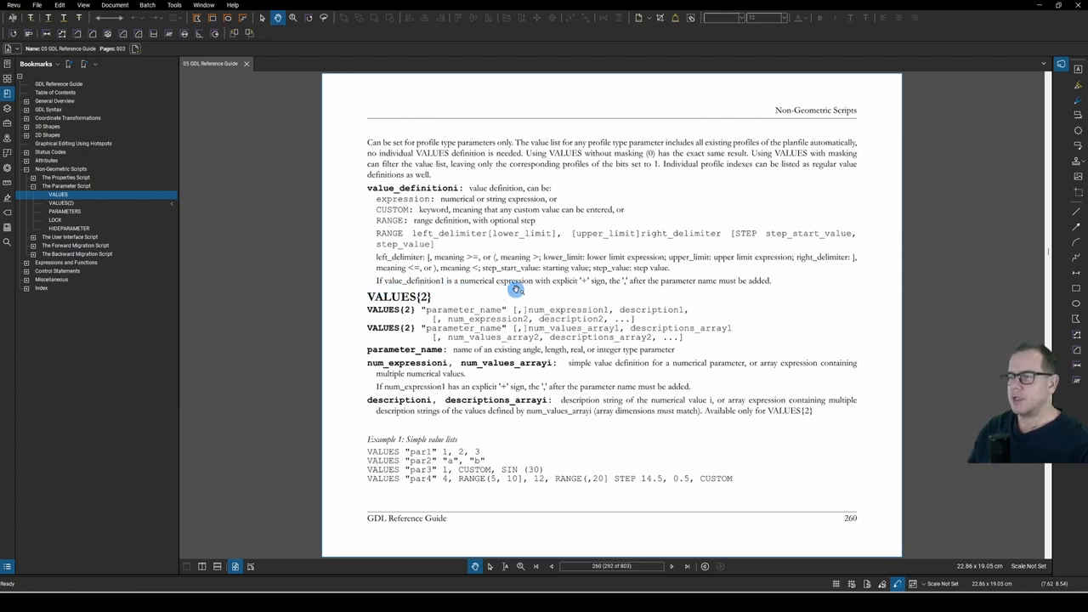
{"action": "mouse_move", "coordinate": [585, 287]}
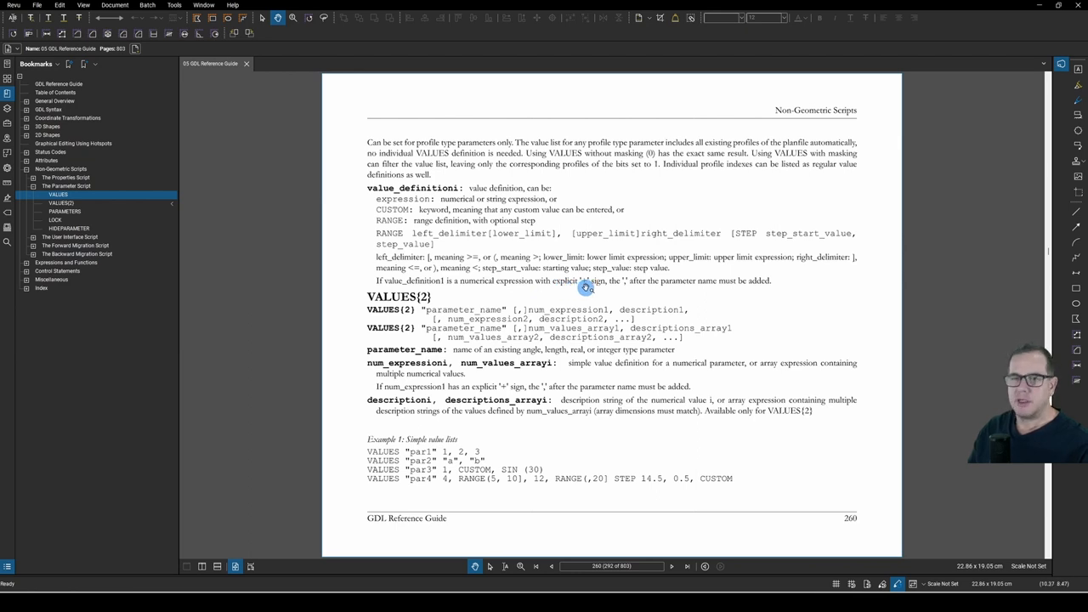
{"action": "mouse_move", "coordinate": [599, 282]}
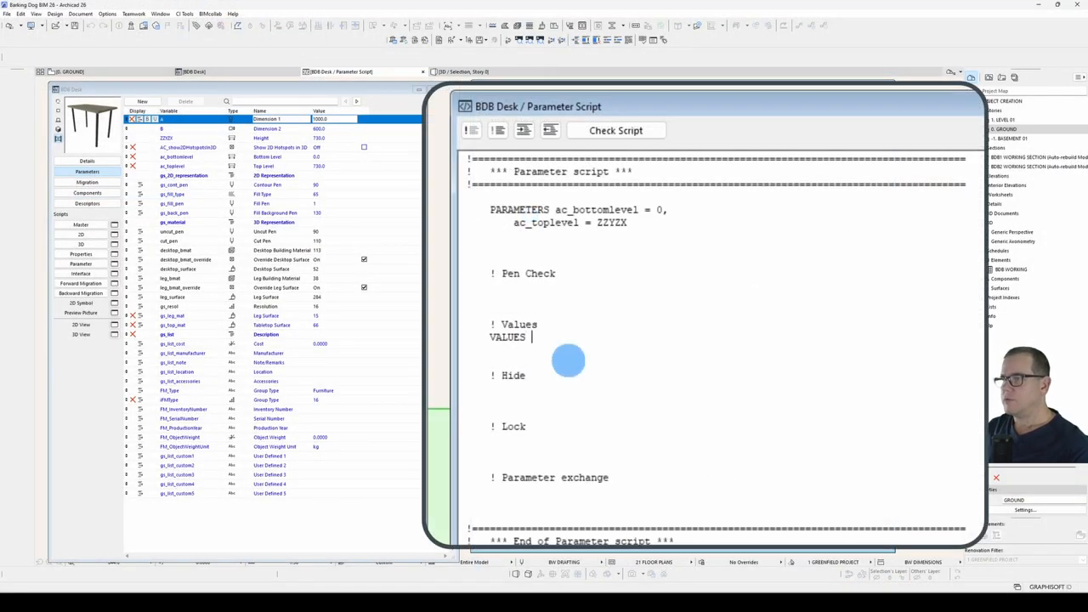
Step: Write VALUES "A" RANGE with a lower limit built from legOffset and legDia
{"action": "type", "text": "\"A\""}
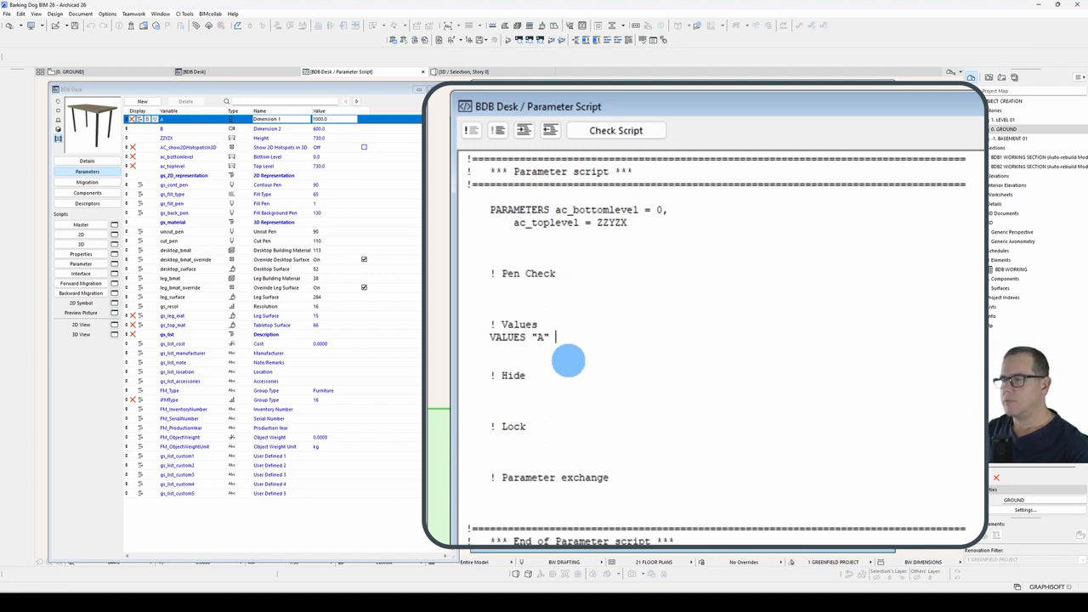
{"action": "type", "text": "RANGE"}
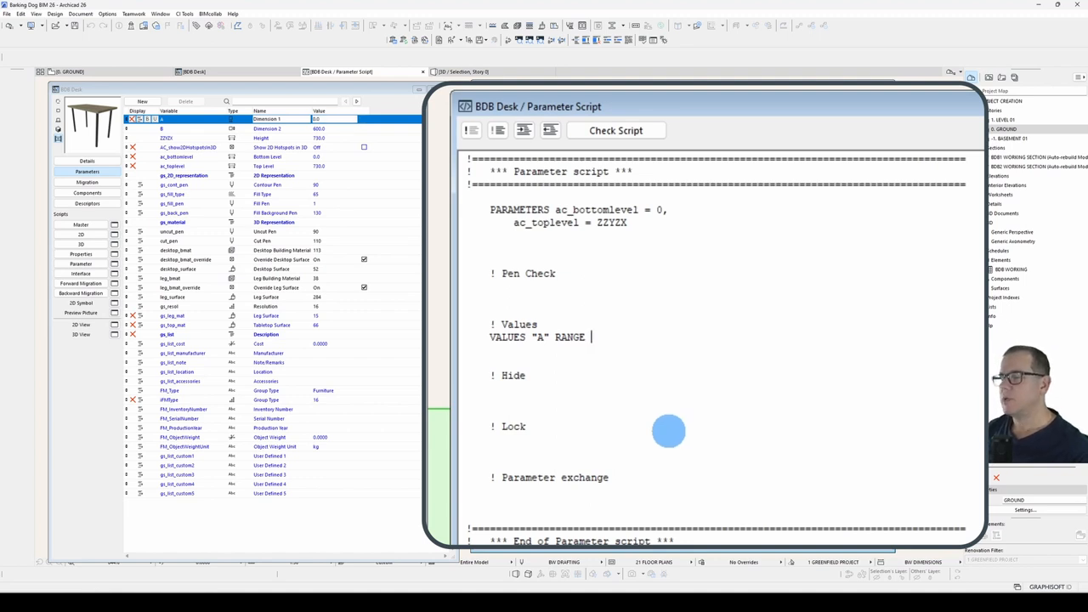
{"action": "type", "text": "["}
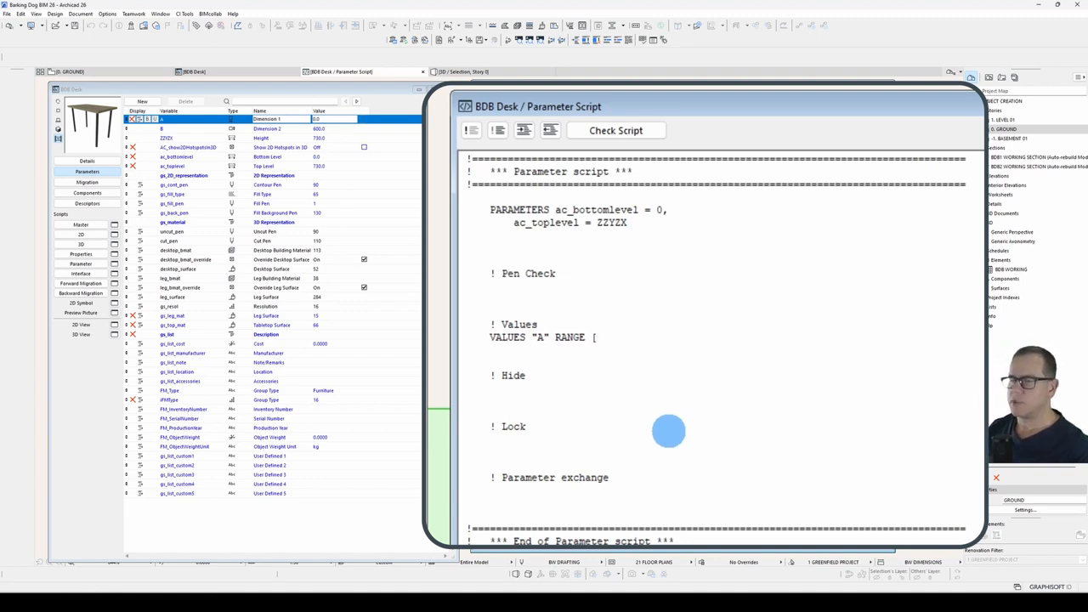
{"action": "type", "text": "0,"}
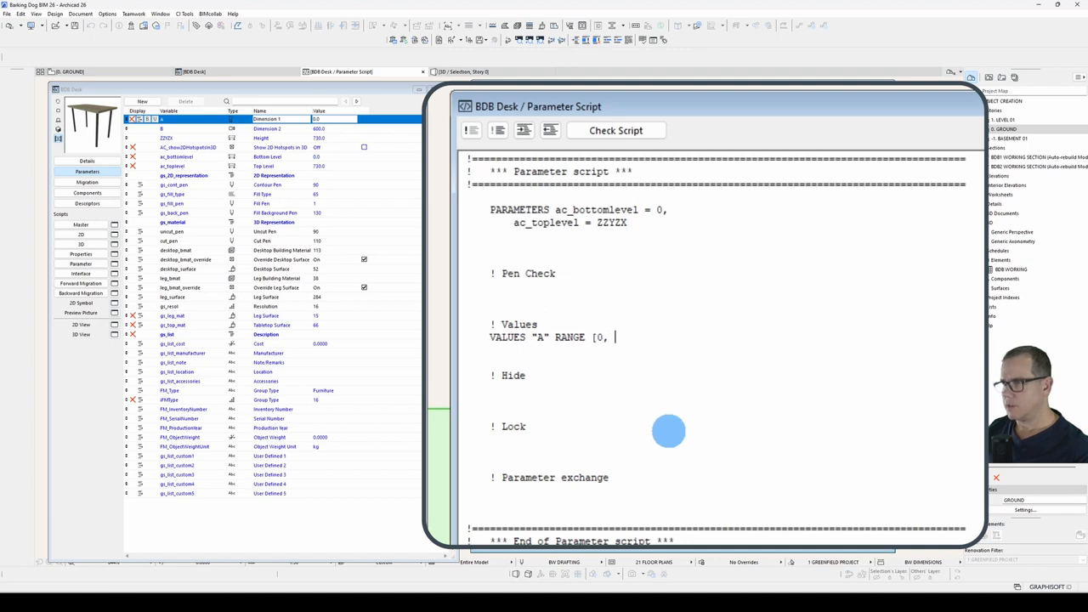
{"action": "type", "text": "1"}
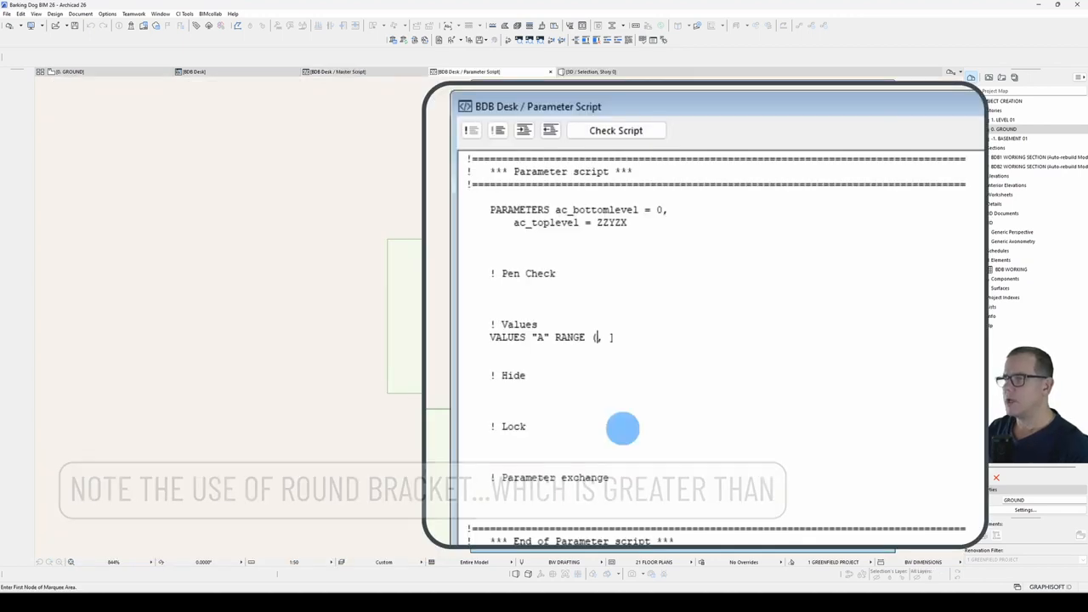
{"action": "type", "text": "legOffset*2"}
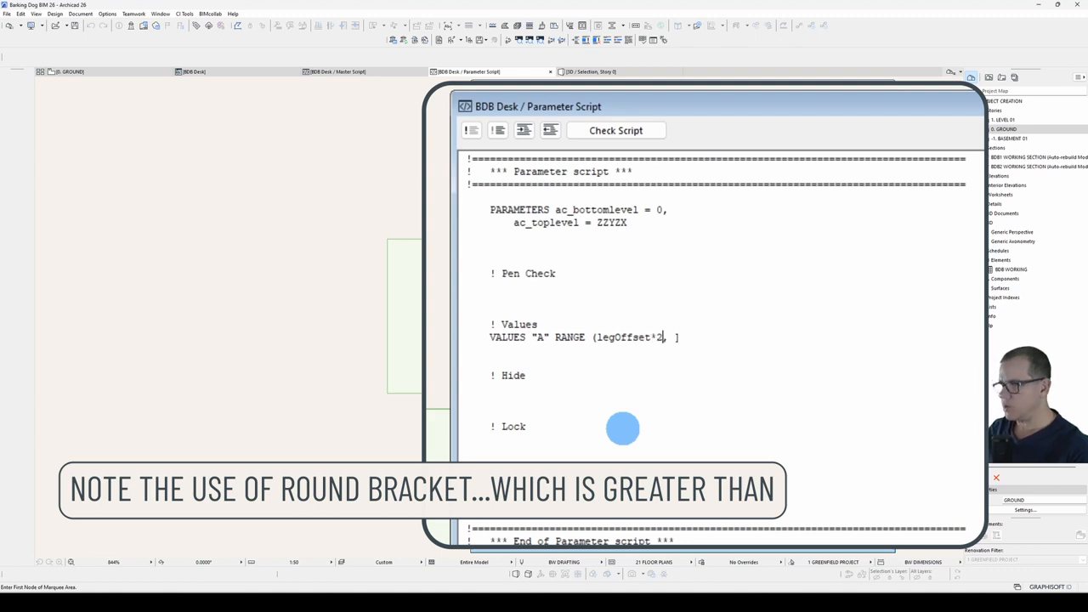
{"action": "type", "text": "+ leg"}
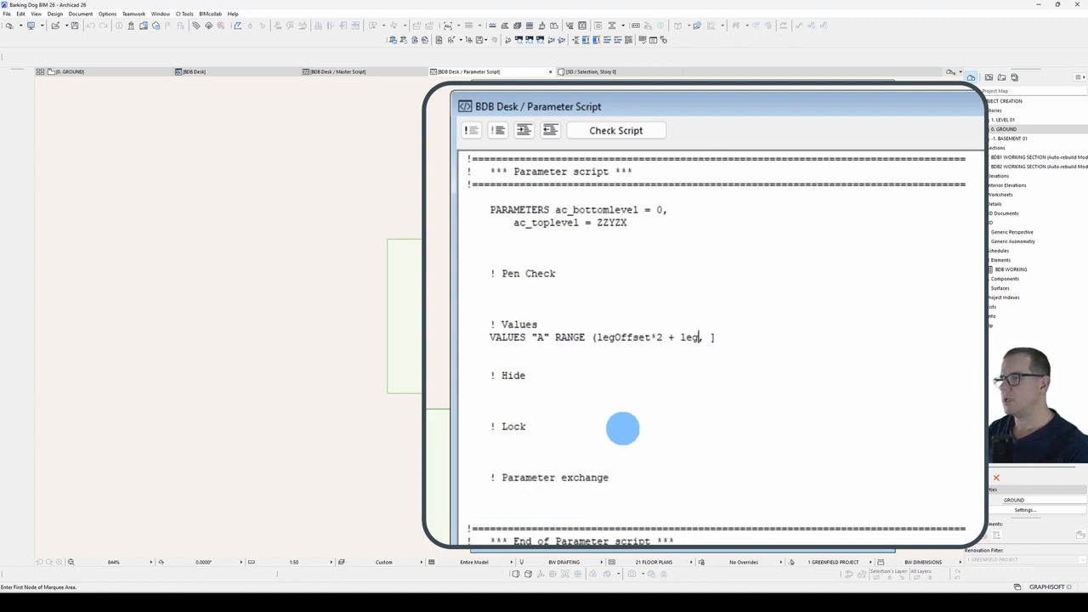
{"action": "type", "text": "Dia*2"}
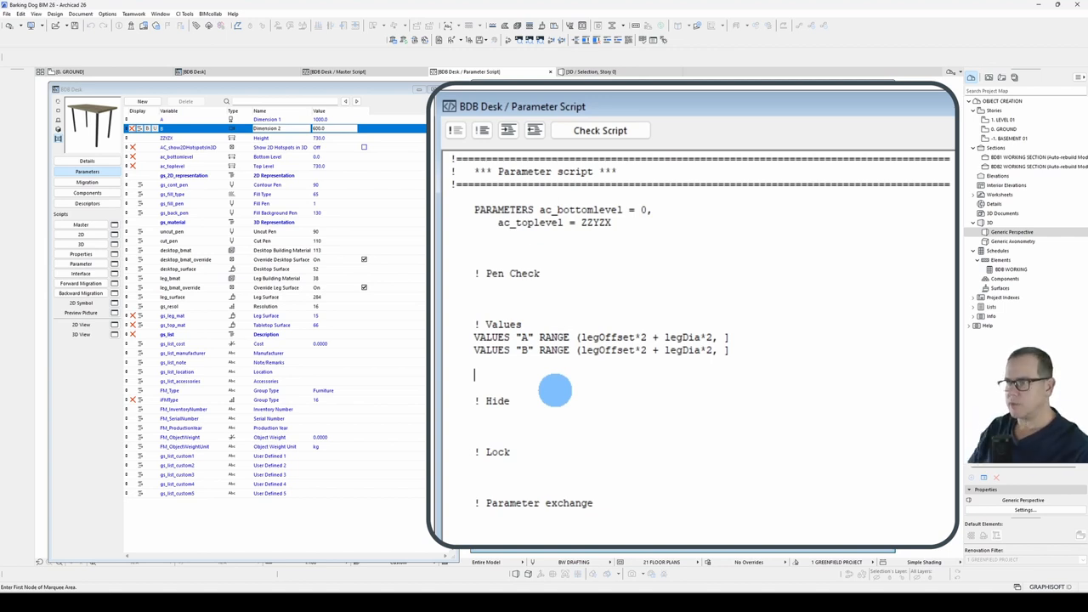
Step: Add VALUES "ZZYZX" RANGE (desktopThk, ) limiting the height above the desktop thickness
{"action": "type", "text": "VALUES \"ZZYZX"}
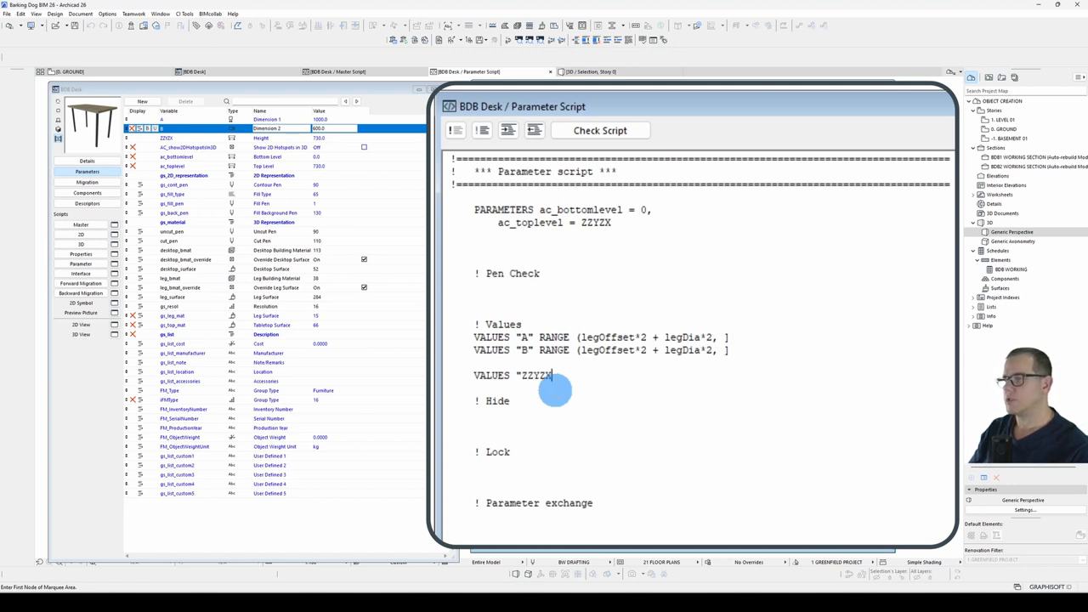
{"action": "type", "text": "RANGE"}
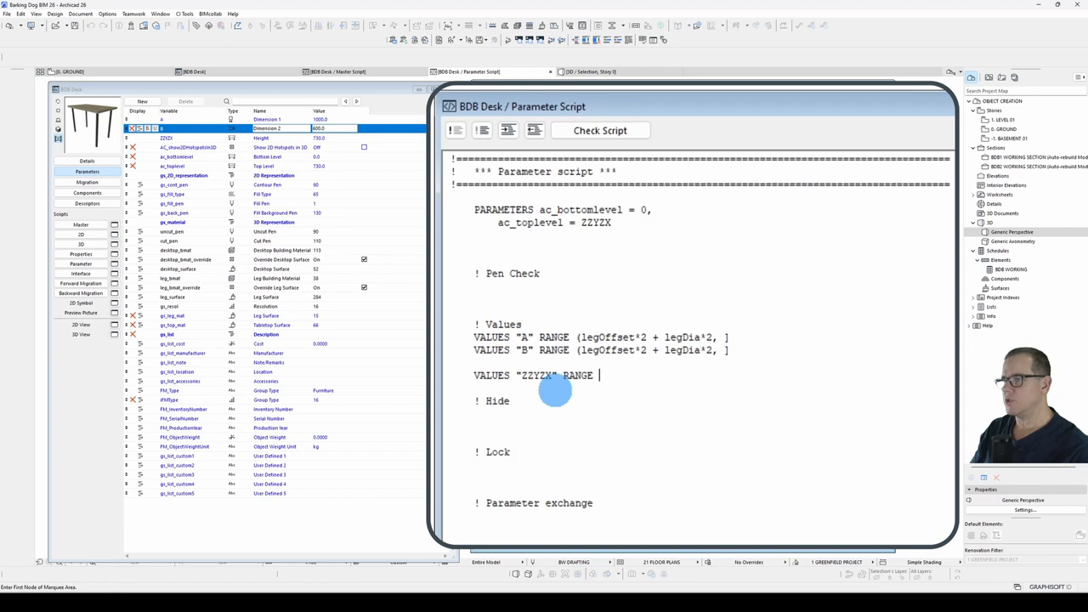
{"action": "type", "text": "(desktopThk,"}
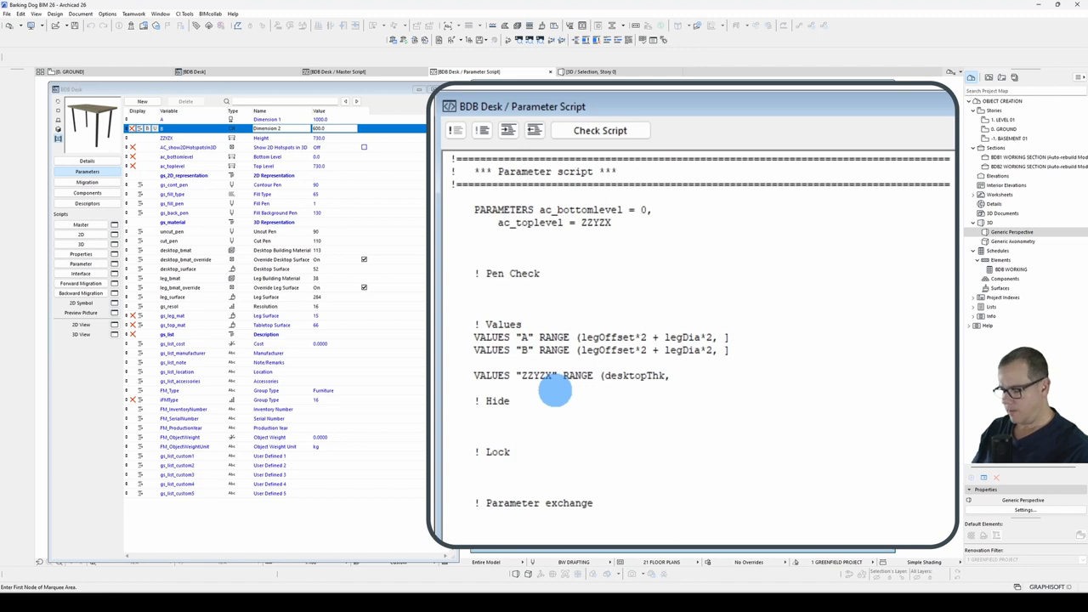
{"action": "type", "text": ")"}
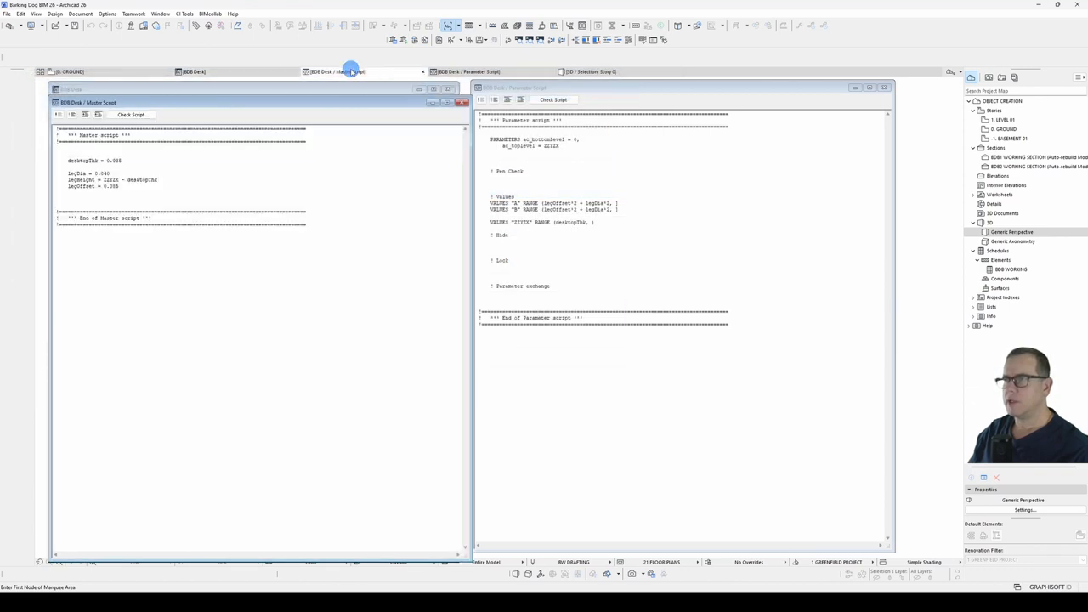
Step: Bring up the master script window, then return to the BBB Desk Parameter Script editor
{"action": "double_click", "coordinate": [88, 224]}
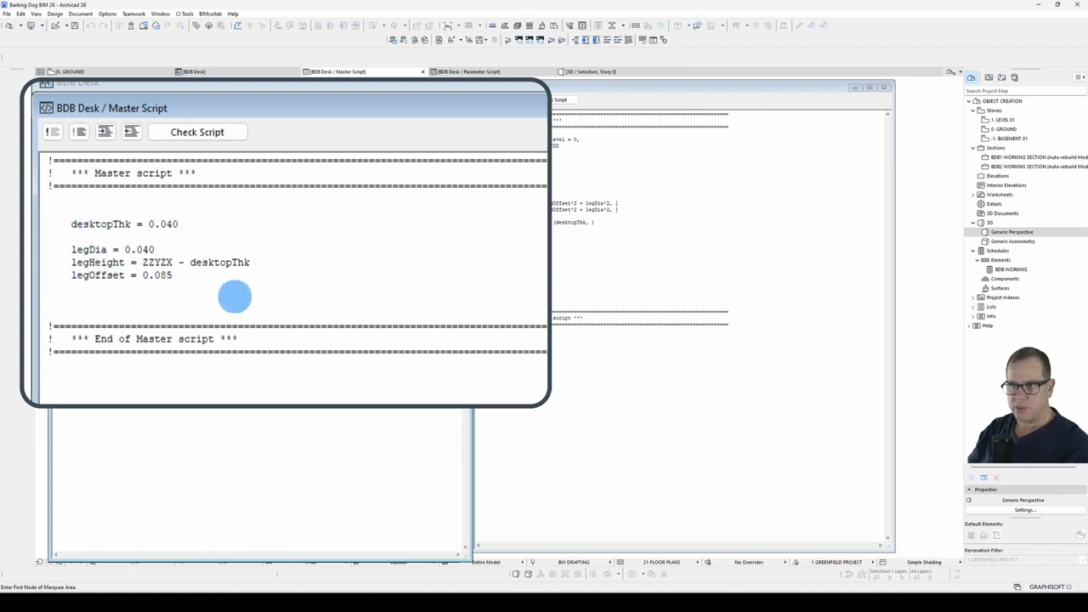
{"action": "left_click", "coordinate": [193, 72]}
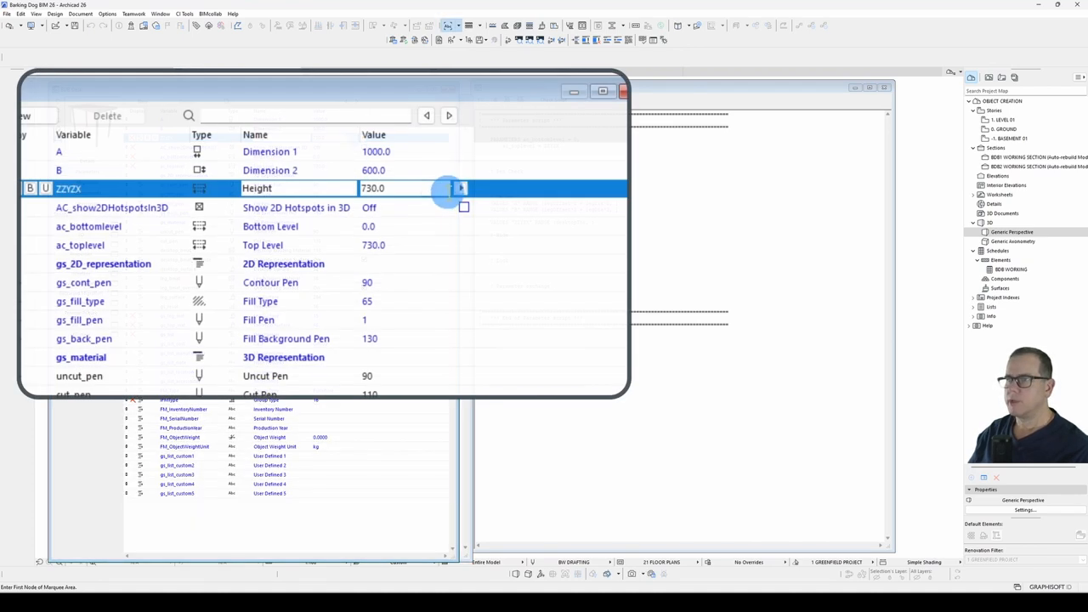
{"action": "left_click", "coordinate": [463, 187]}
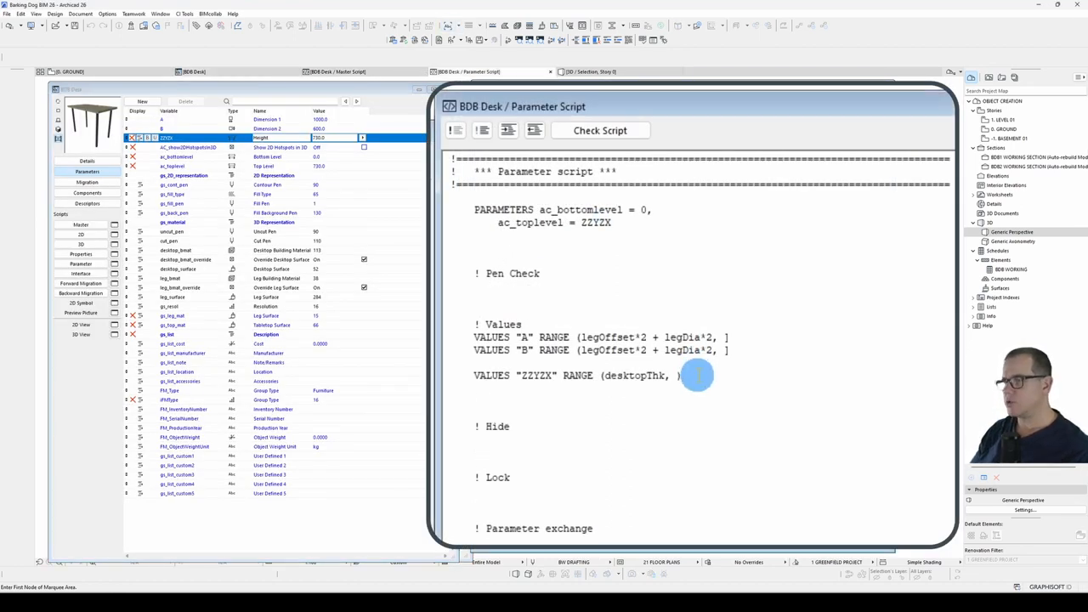
Step: Add VALUES "gs_resol" RANGE [6, 36] and verify the parameter script checks OK
{"action": "type", "text": "VALUES \"g"}
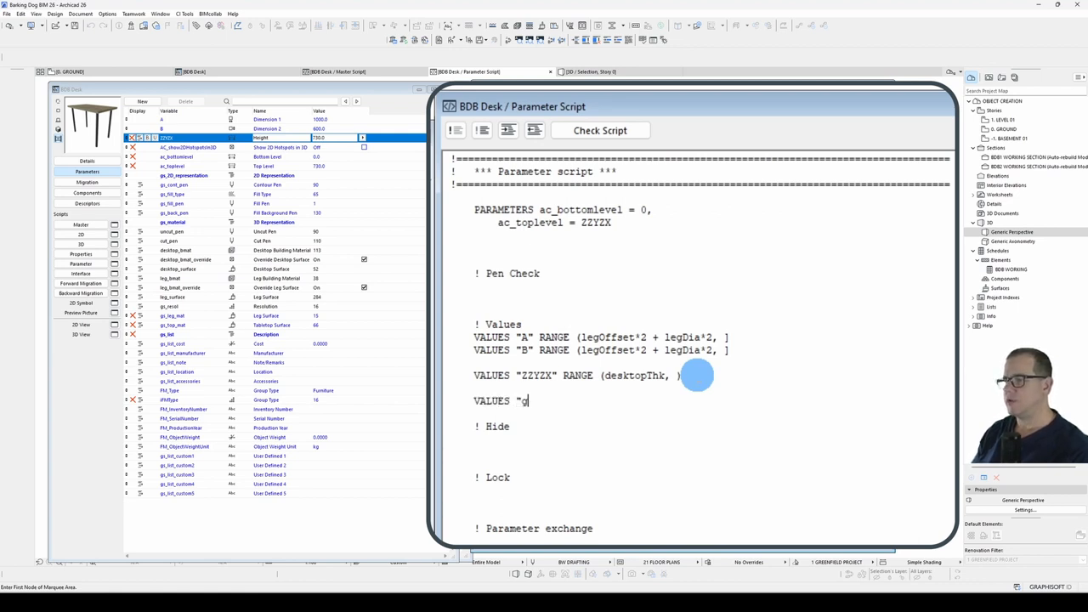
{"action": "type", "text": "s_resol\""}
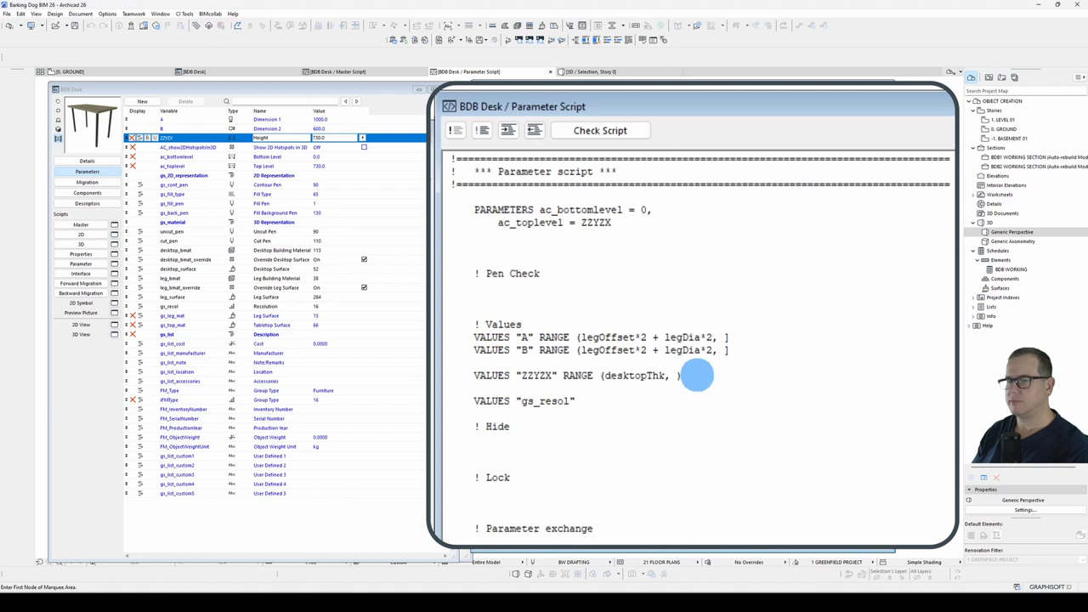
{"action": "type", "text": "RANGE"}
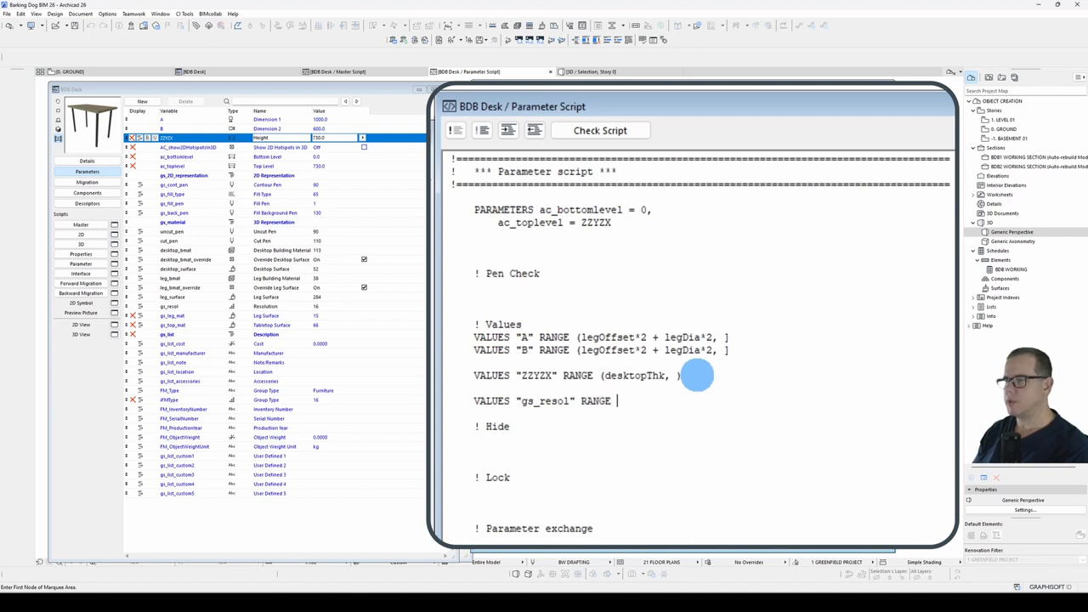
{"action": "type", "text": "[6"}
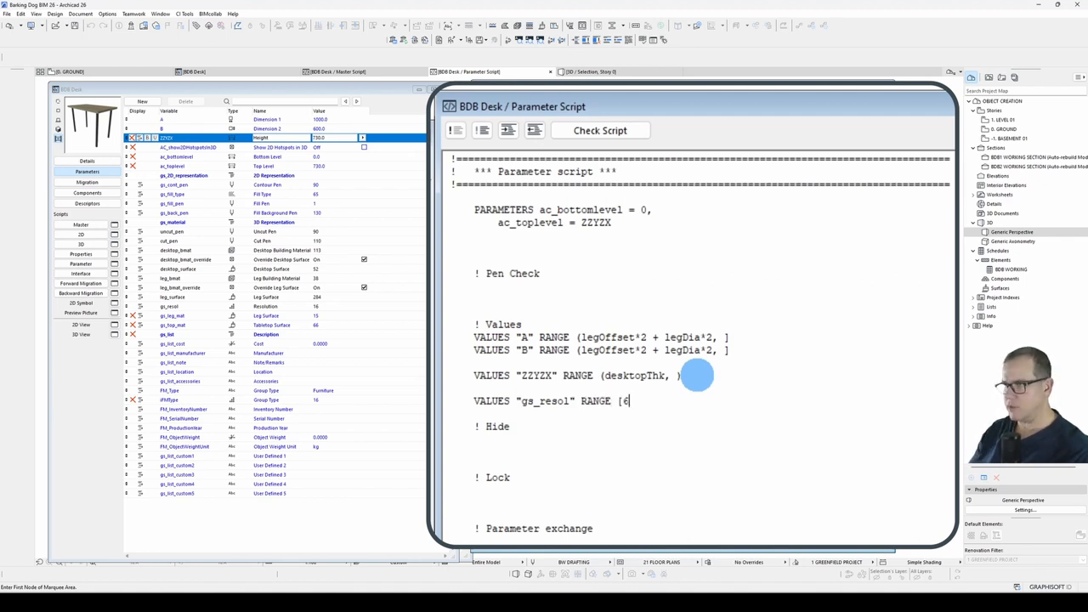
{"action": "type", "text": ","}
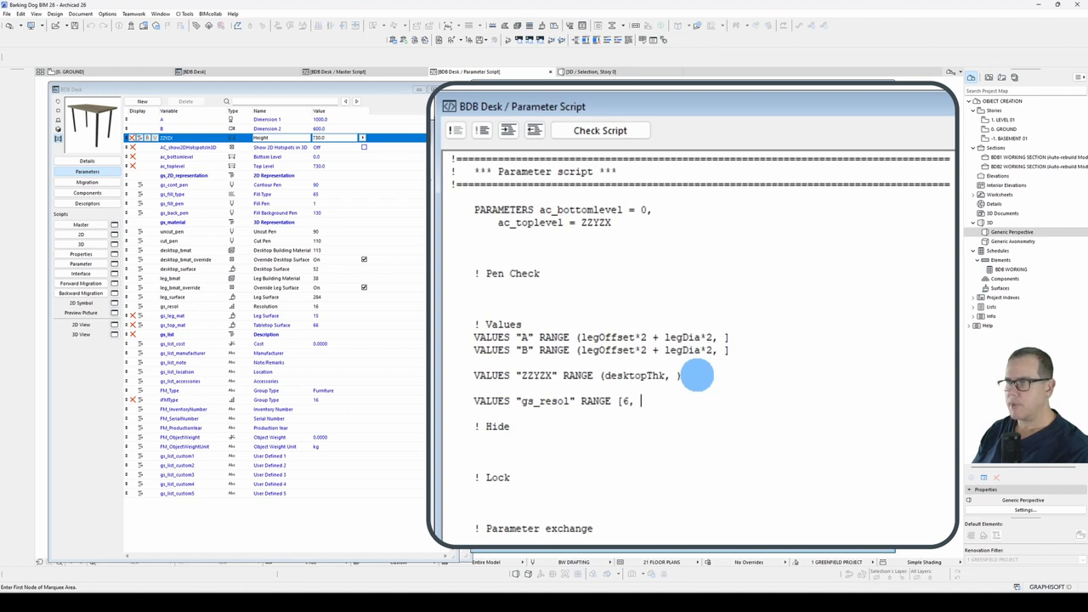
{"action": "type", "text": "36"}
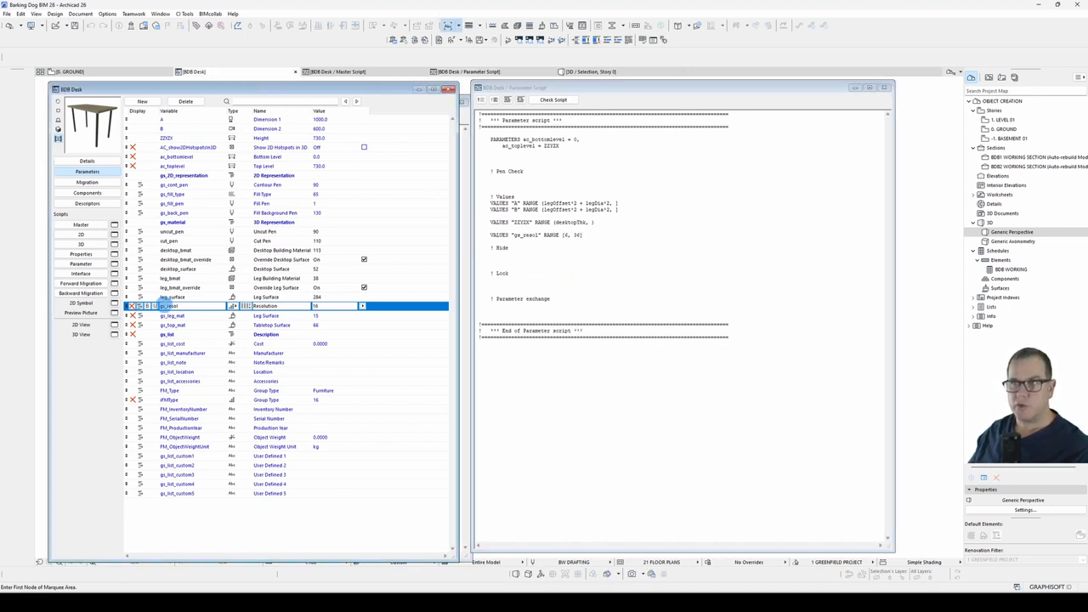
{"action": "mouse_move", "coordinate": [228, 374]}
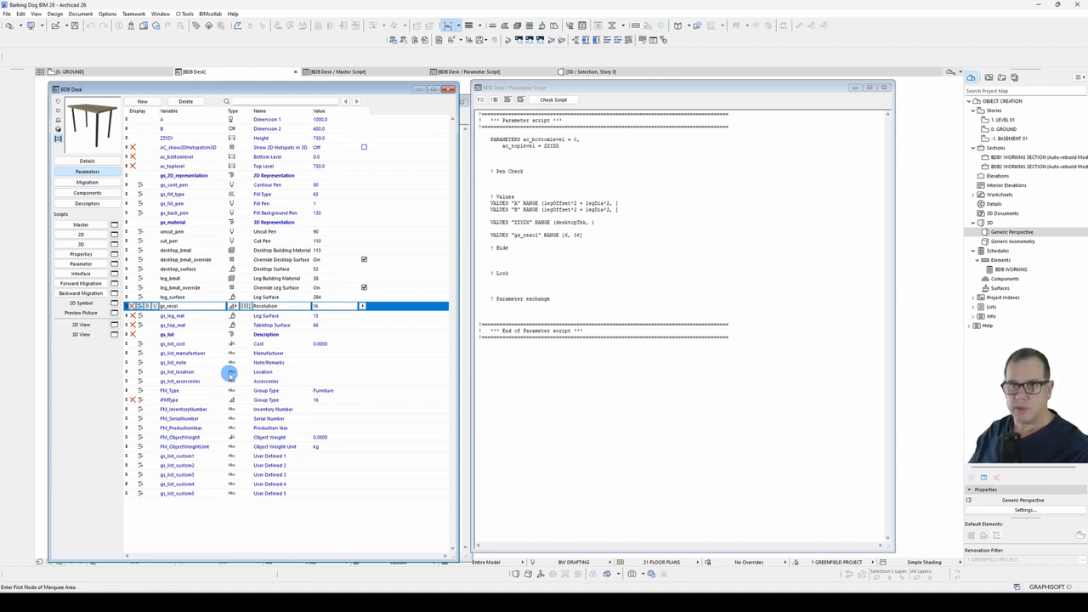
{"action": "left_click", "coordinate": [554, 98]}
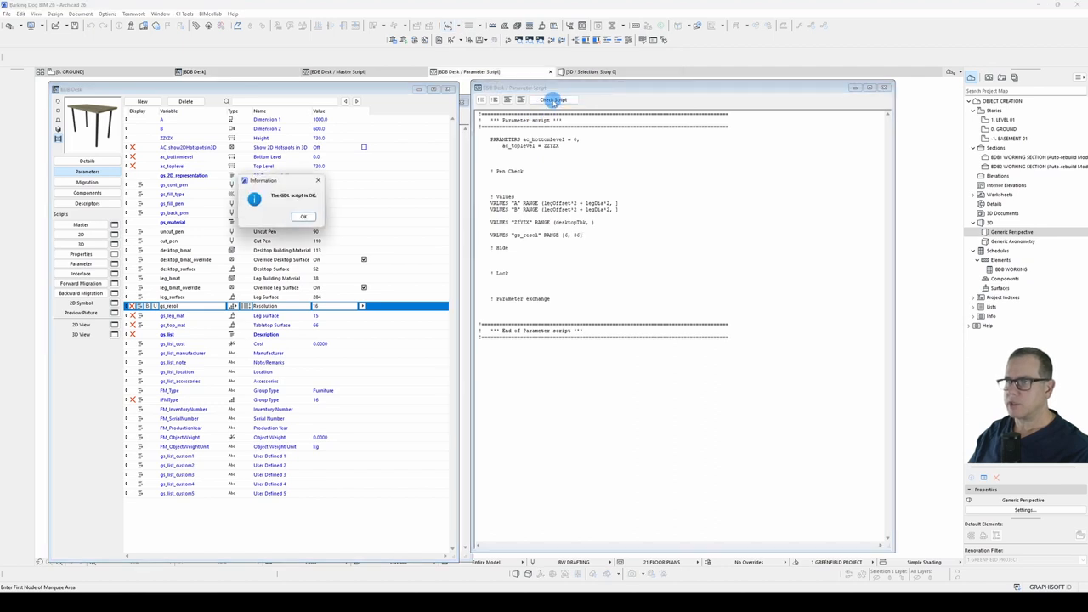
{"action": "left_click", "coordinate": [303, 216]}
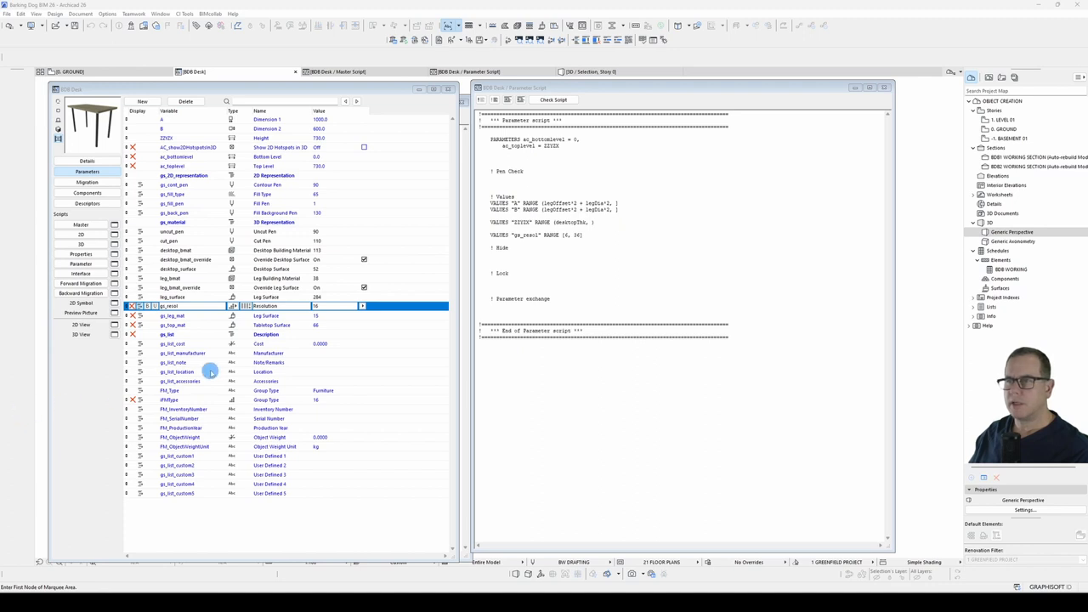
{"action": "mouse_move", "coordinate": [214, 365]}
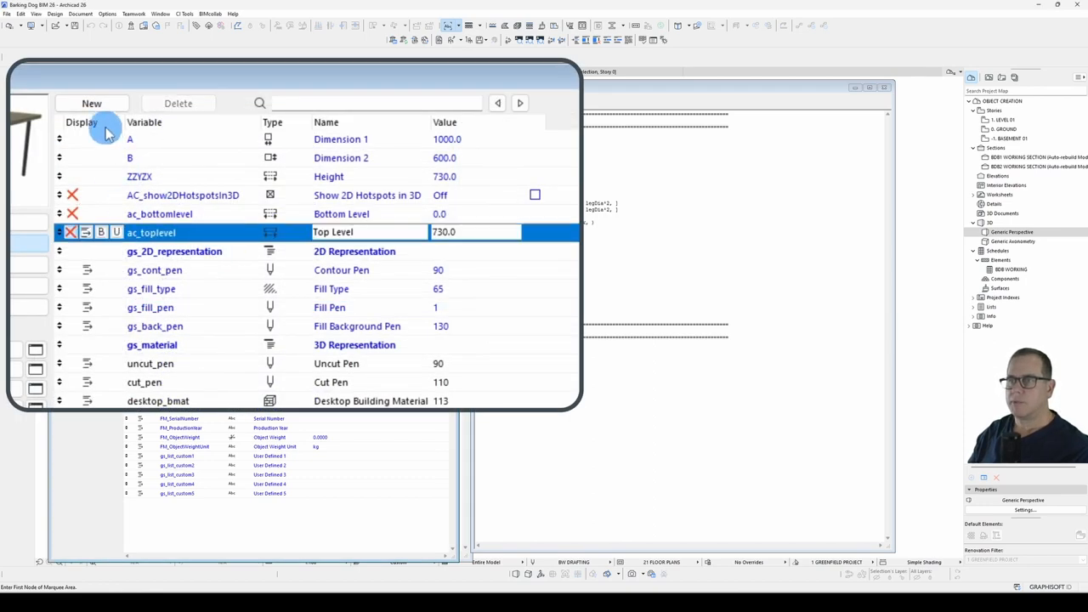
Step: Create a new Text-type parameter desktop_type displayed as Desktop Type
{"action": "left_click", "coordinate": [92, 104]}
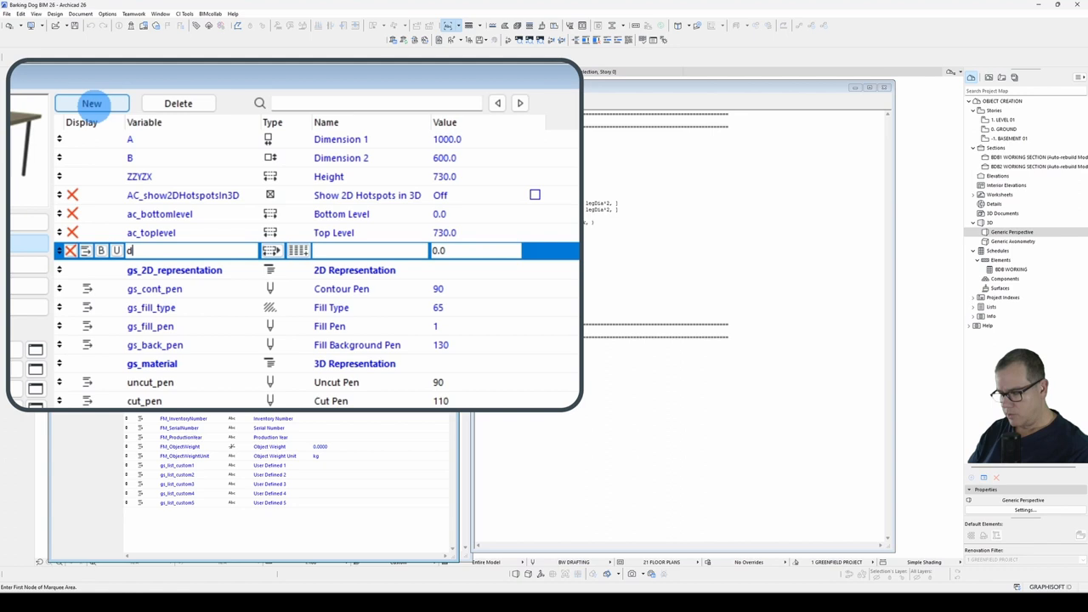
{"action": "type", "text": "esktop_type"}
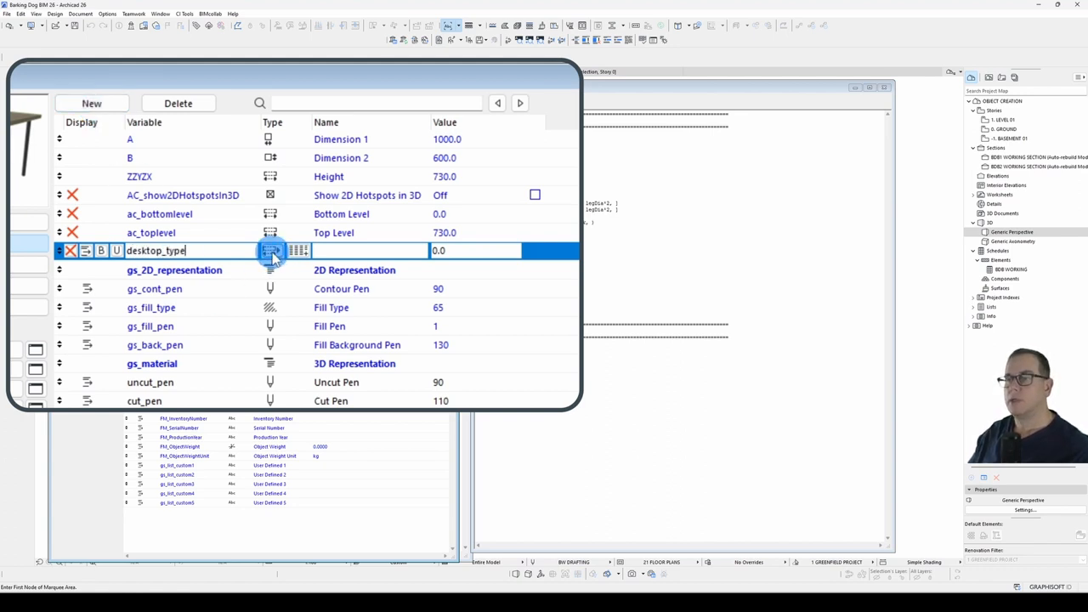
{"action": "left_click", "coordinate": [272, 250]}
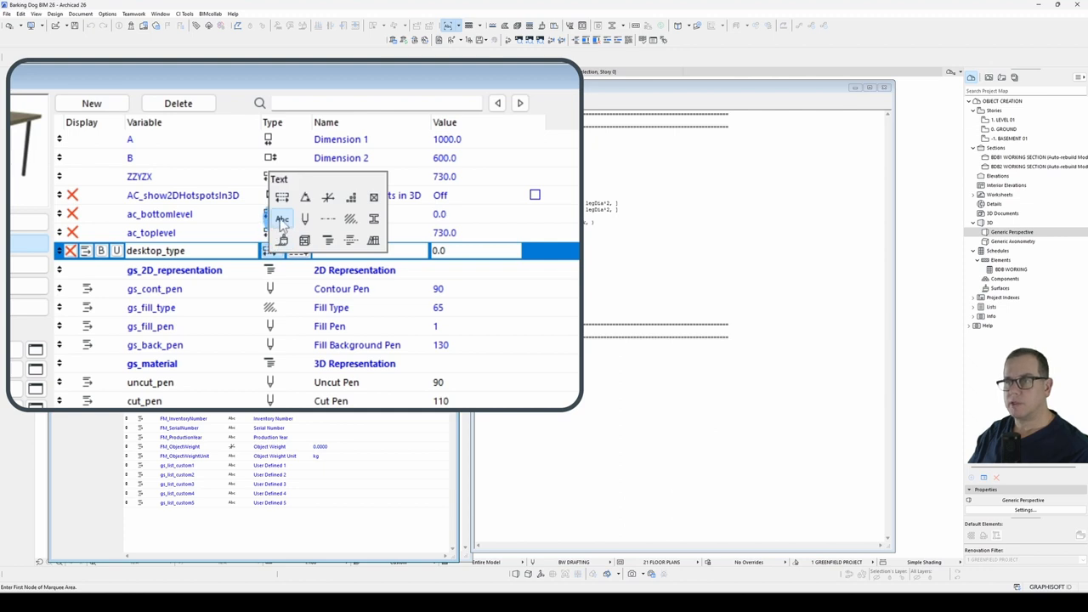
{"action": "left_click", "coordinate": [282, 217]}
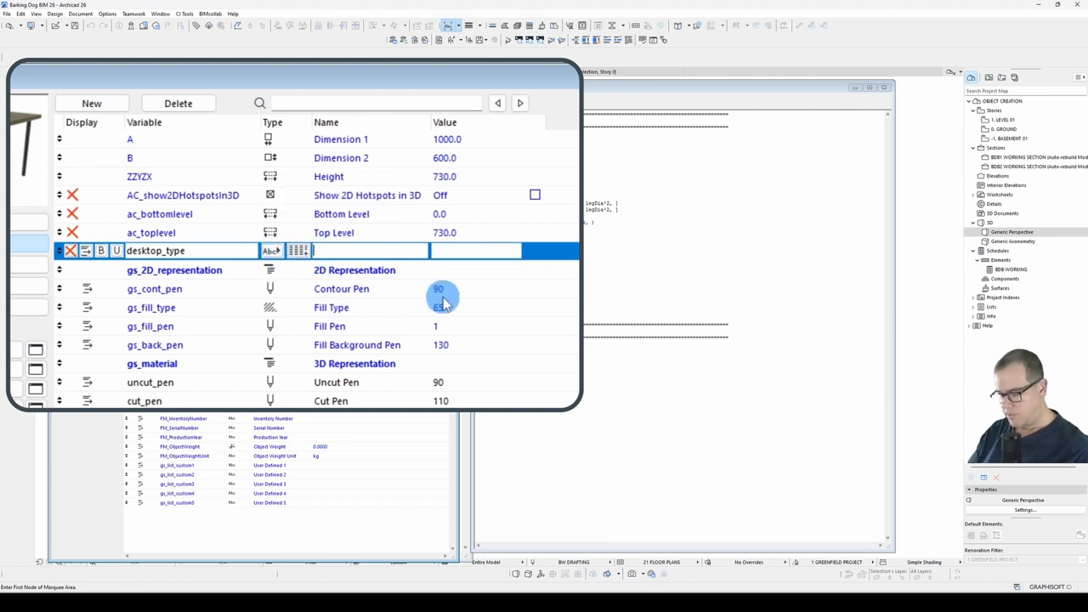
{"action": "type", "text": "Desktop"}
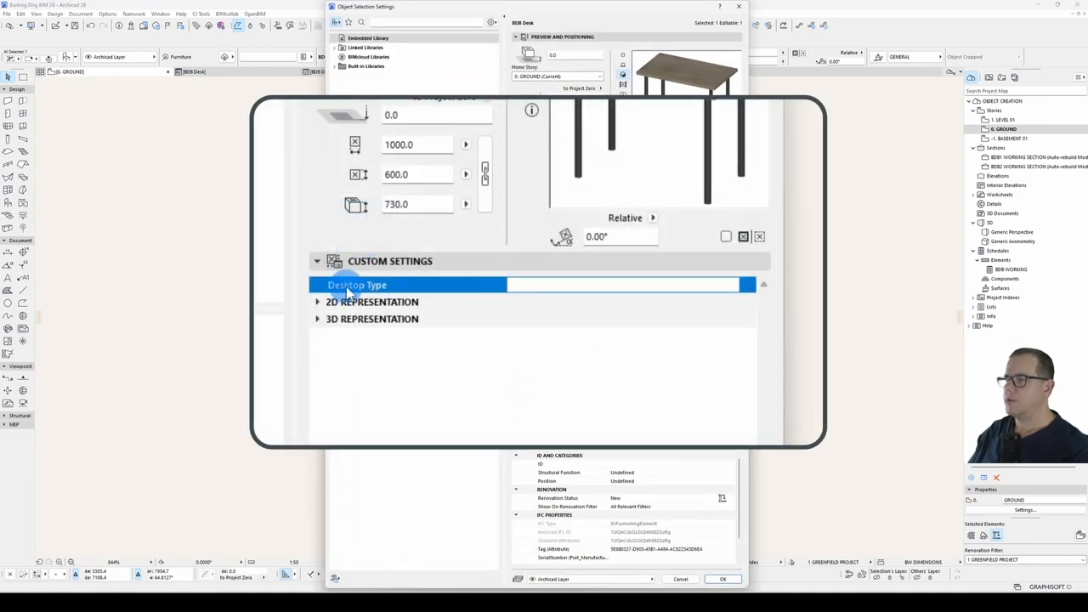
{"action": "mouse_move", "coordinate": [554, 394]}
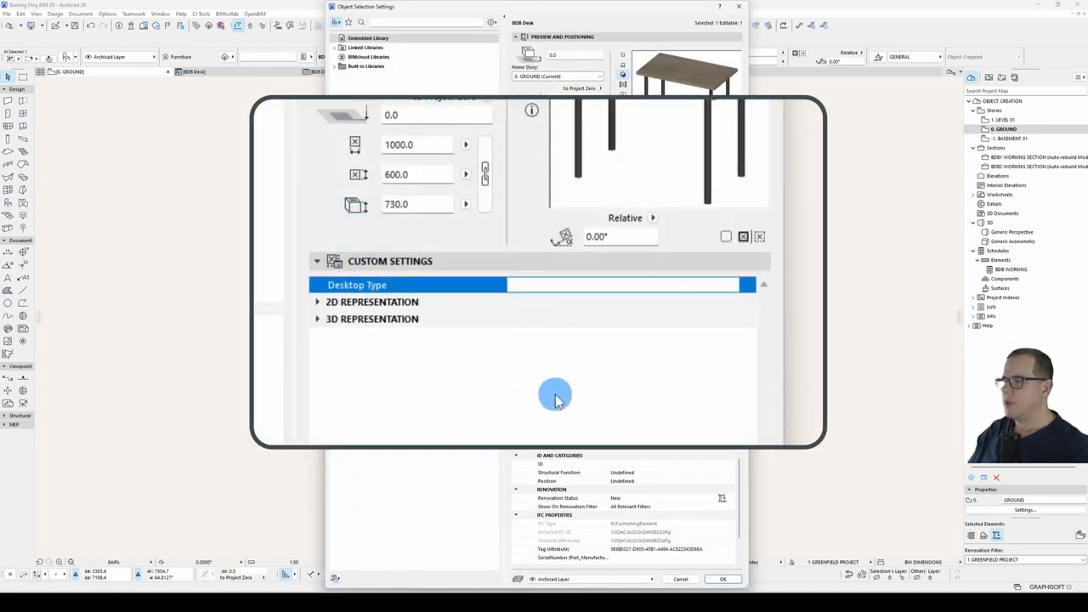
Step: Enter Text Infield as the desk's Desktop Type value in Custom Settings
{"action": "type", "text": "Tex"}
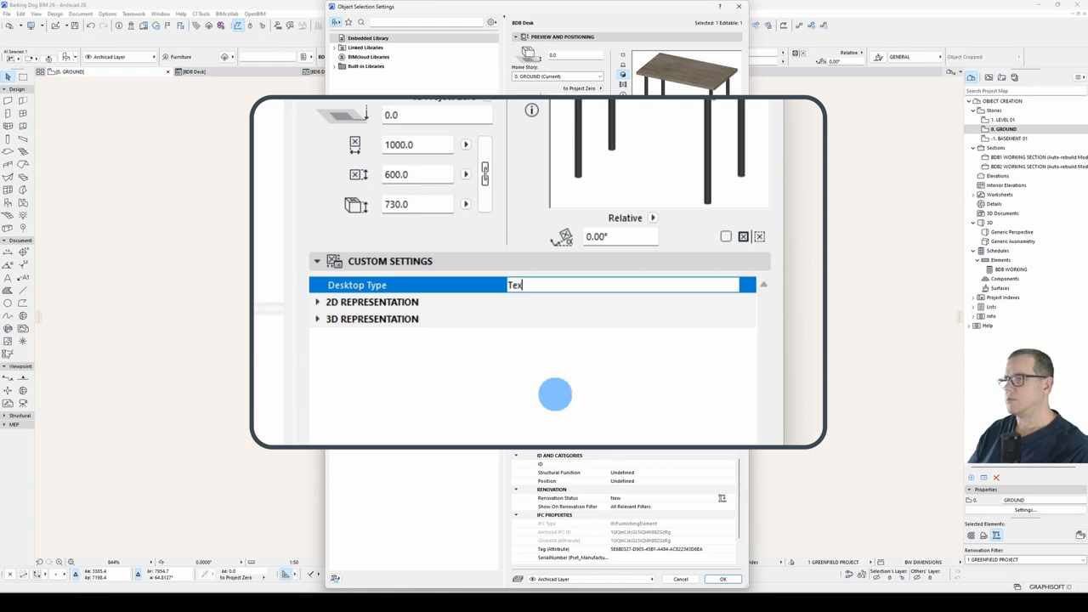
{"action": "type", "text": "Text Infield"}
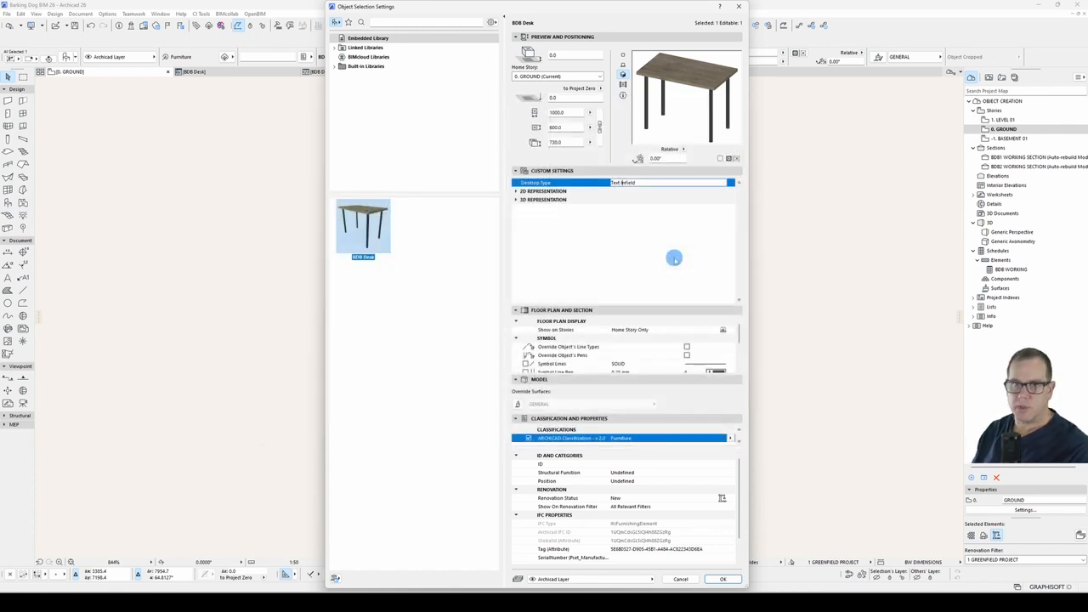
{"action": "mouse_move", "coordinate": [637, 261]}
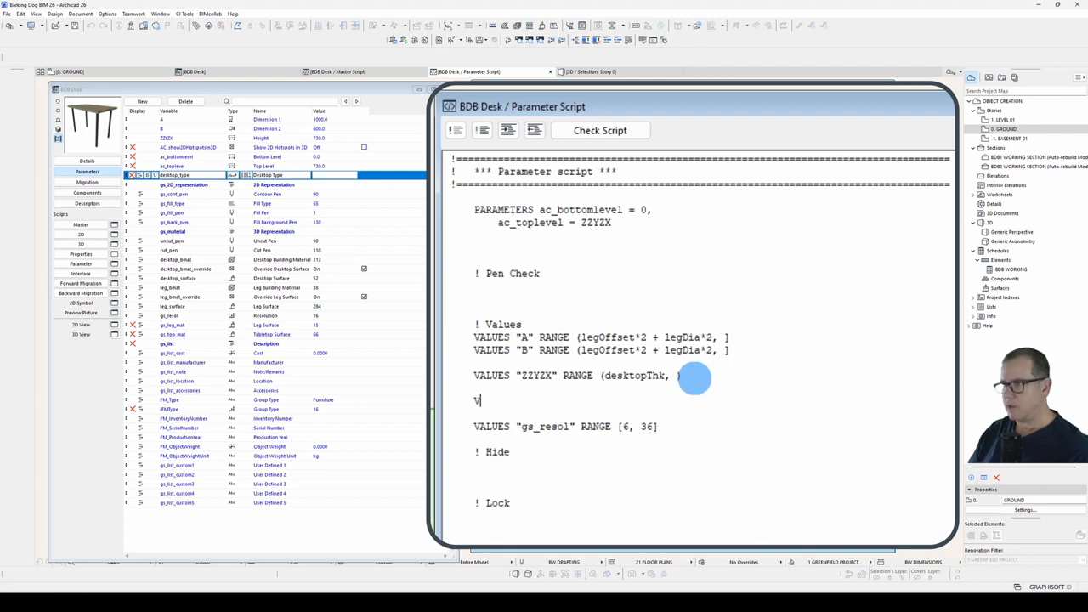
Step: Add VALUES "desktop_type" "Square", "Rounded", "Chamfered" to the parameter script
{"action": "type", "text": "ALUES \""}
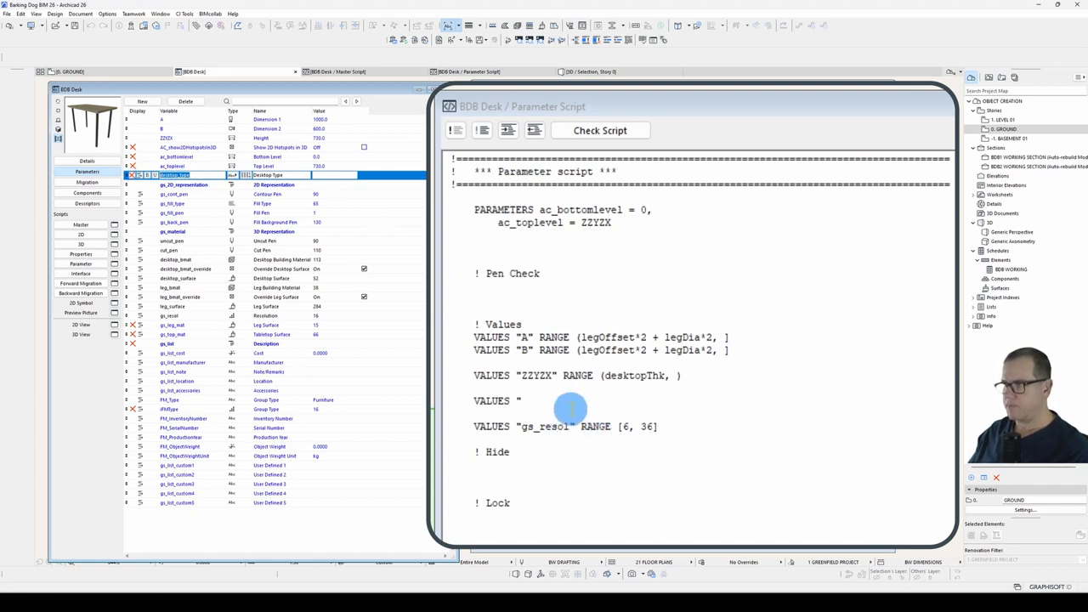
{"action": "type", "text": "desktop_type\""}
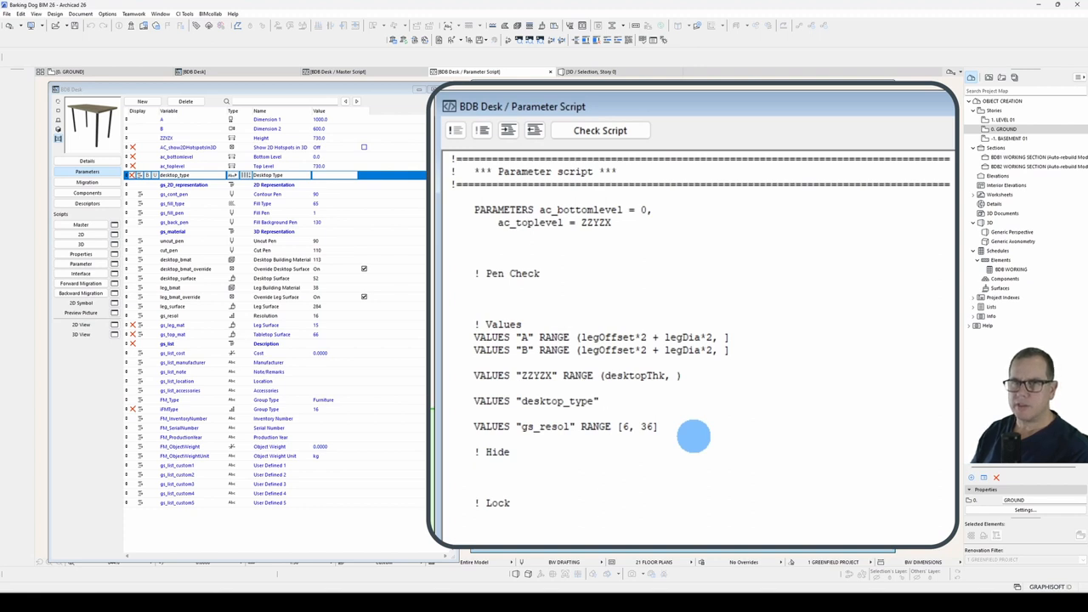
{"action": "type", "text": "\""}
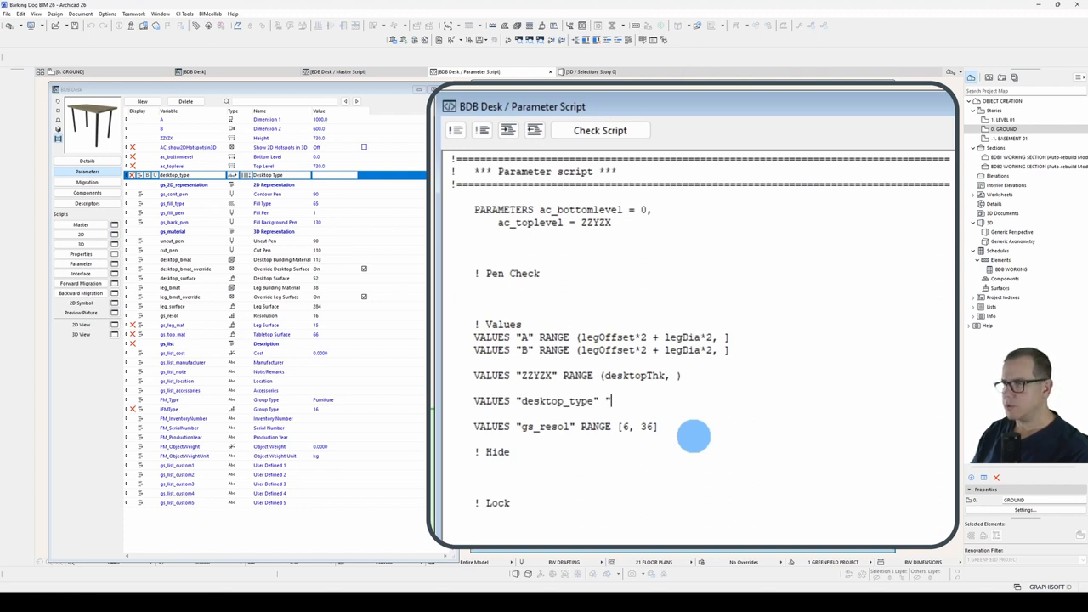
{"action": "type", "text": "Square"}
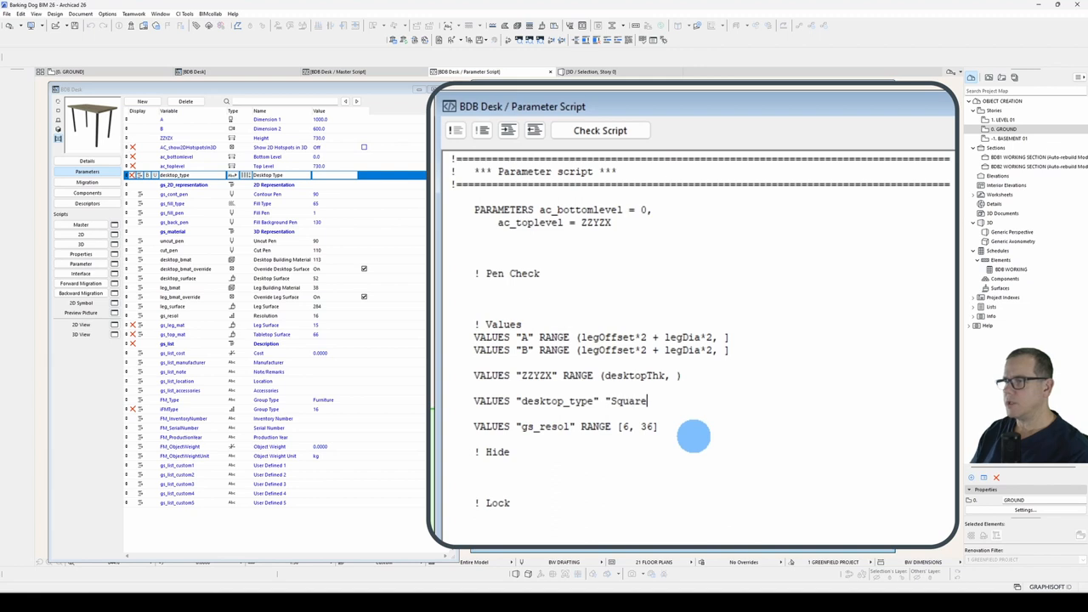
{"action": "type", "text": ", \"R"}
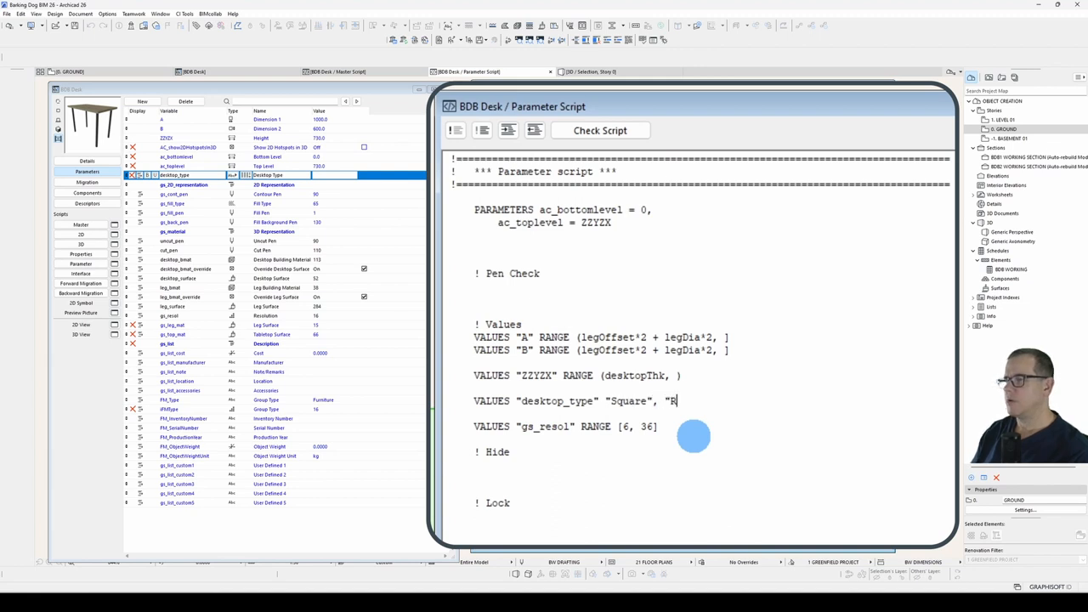
{"action": "type", "text": "ounded\""}
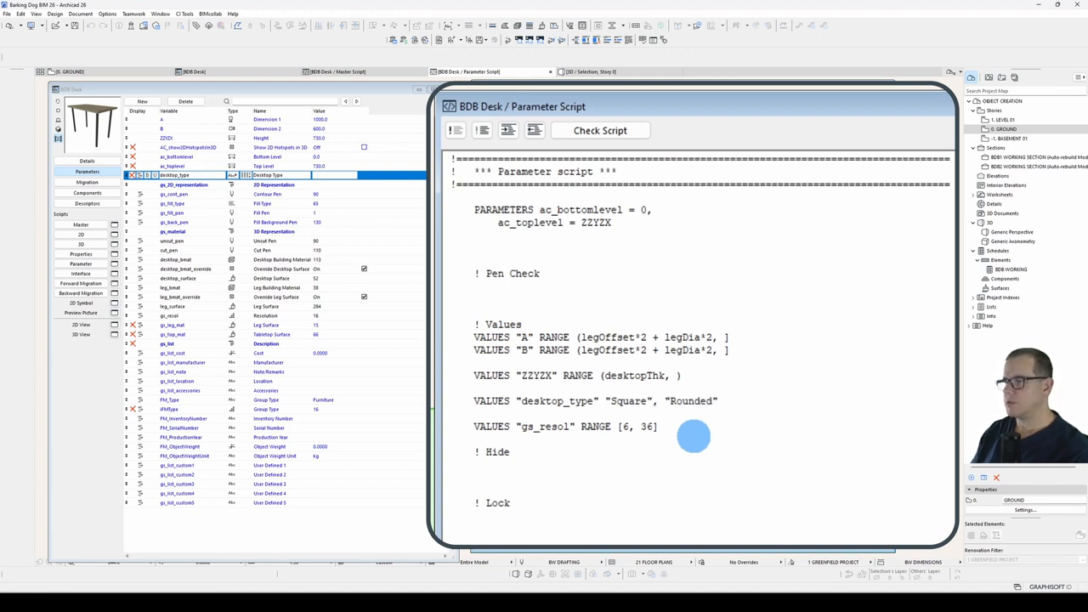
{"action": "type", "text": ", \"Chamfered\""}
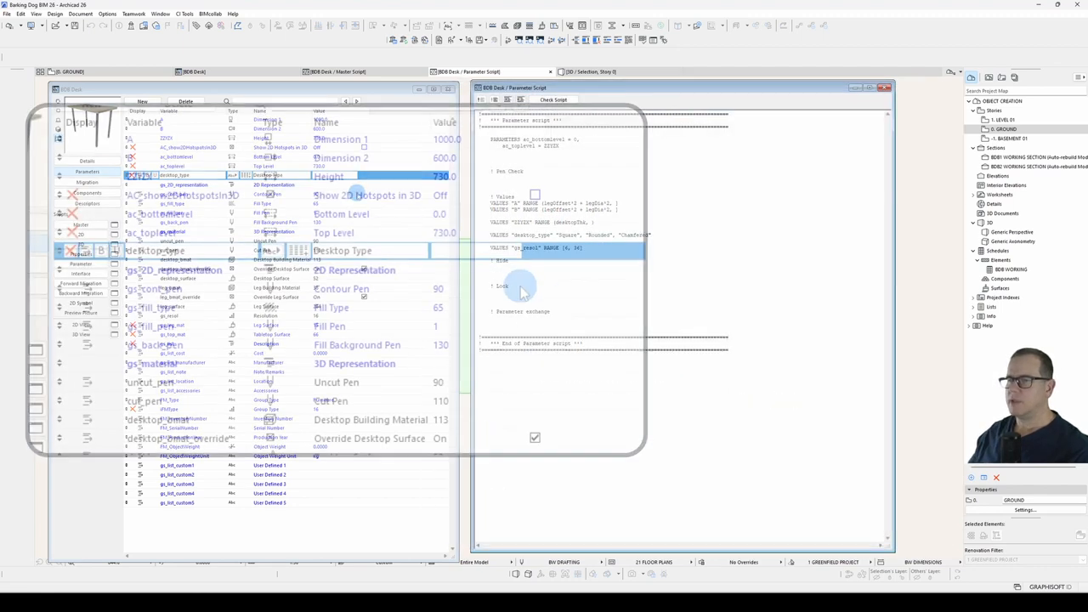
{"action": "left_click", "coordinate": [527, 250]}
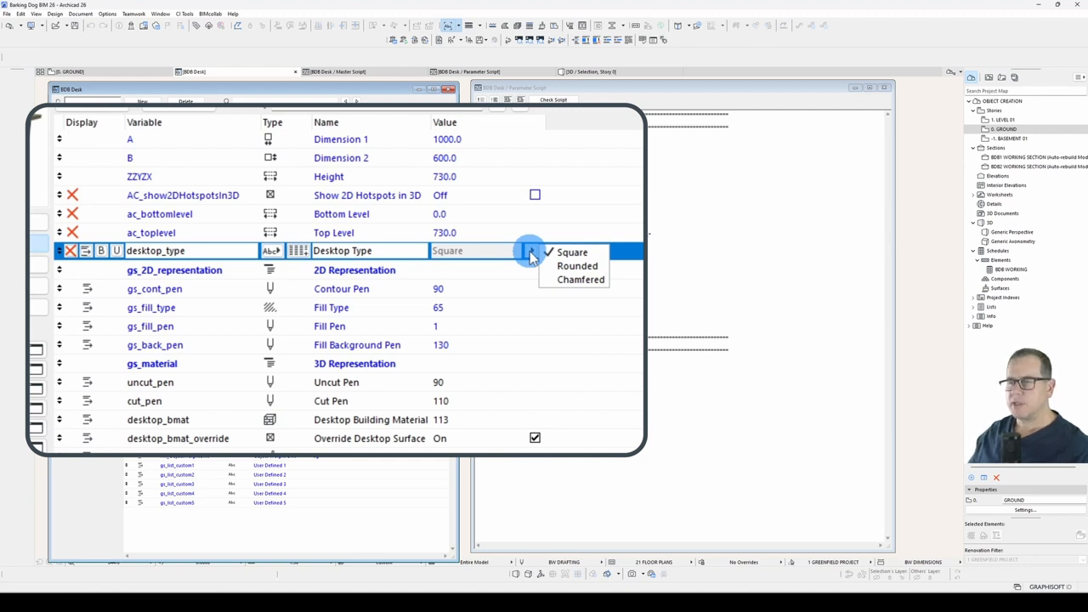
{"action": "mouse_move", "coordinate": [582, 279]}
{"action": "type", "text": "TEXT2 "}
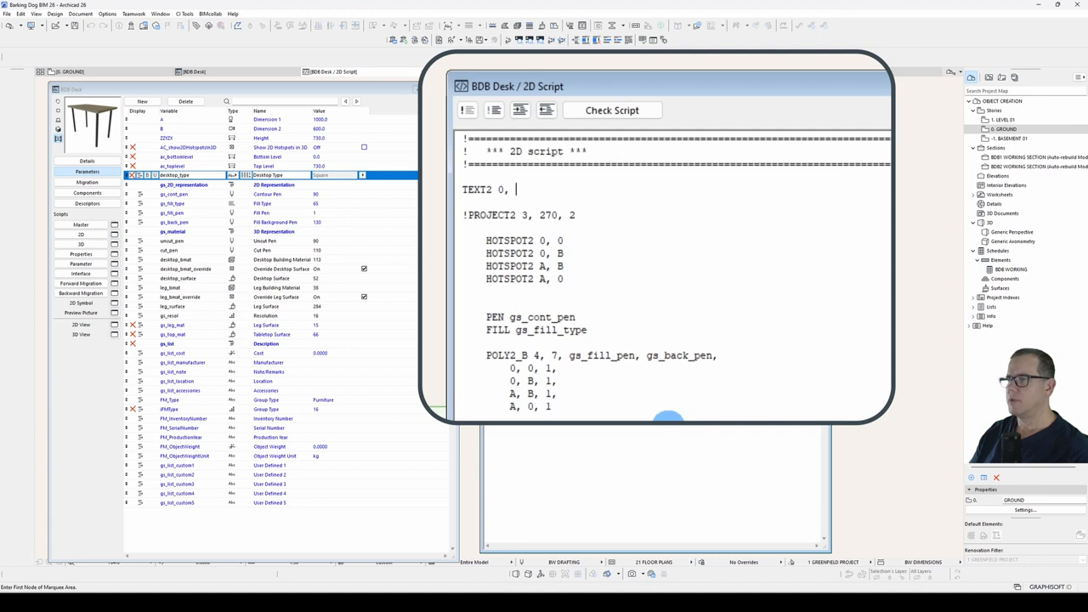
Step: Add TEXT2 0, 0, desktop_type at the top of the 2D script
{"action": "type", "text": "0, 0,"}
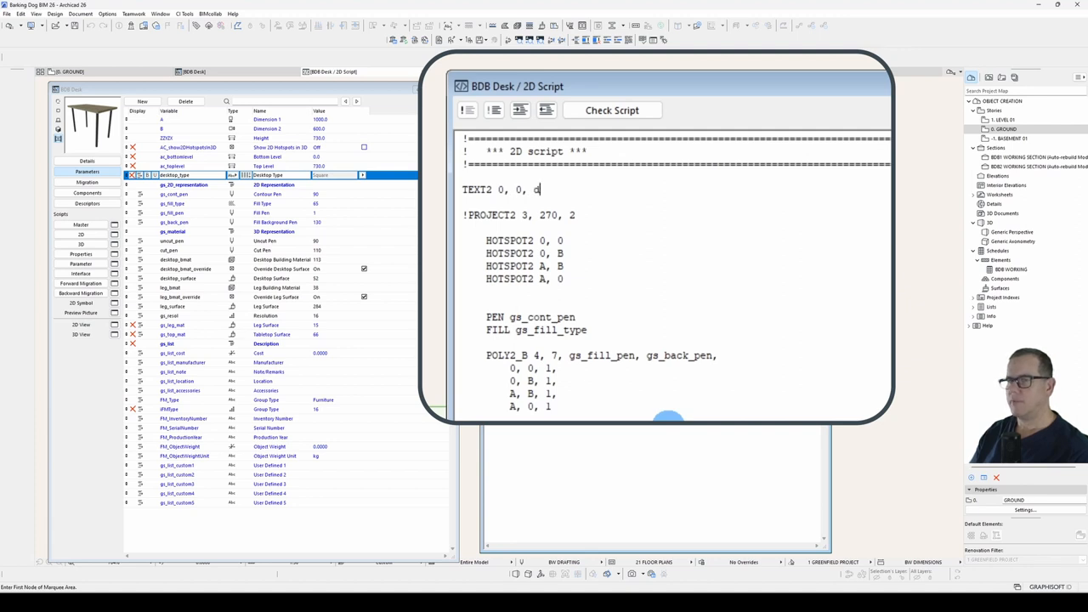
{"action": "type", "text": "desktop_type"}
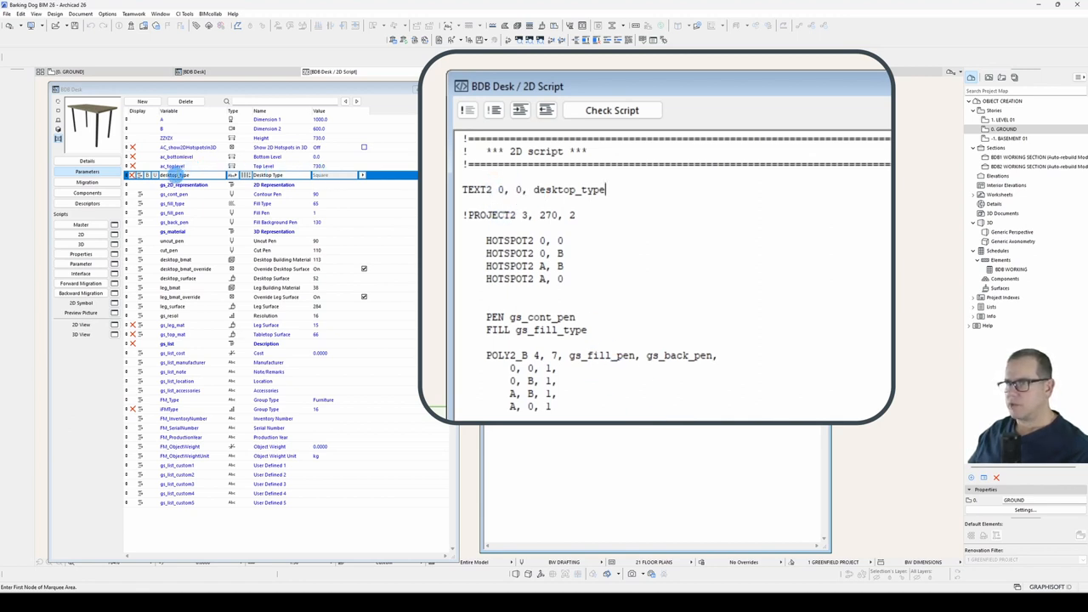
{"action": "mouse_move", "coordinate": [612, 204]}
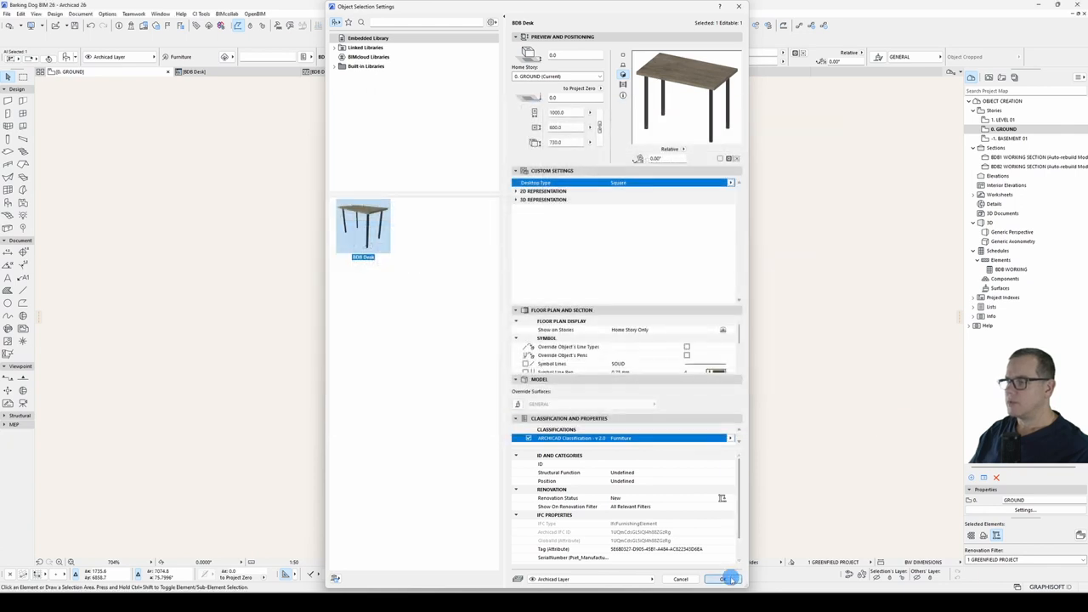
Step: Change the desk's Desktop Type to Rounded, then to Chamfered, watching the plan label follow
{"action": "left_click", "coordinate": [717, 578]}
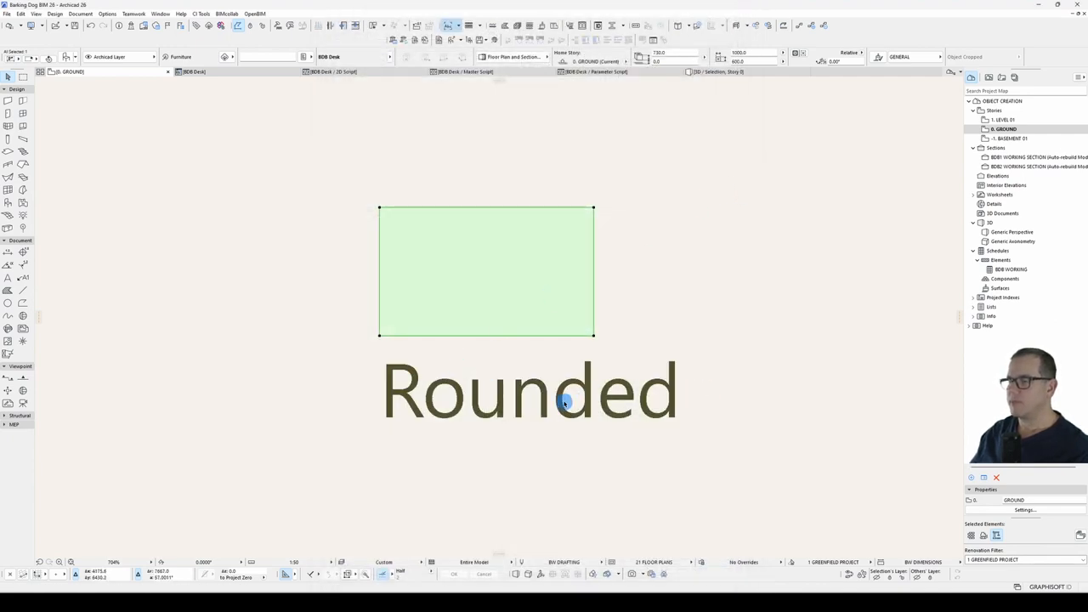
{"action": "left_click", "coordinate": [729, 181]}
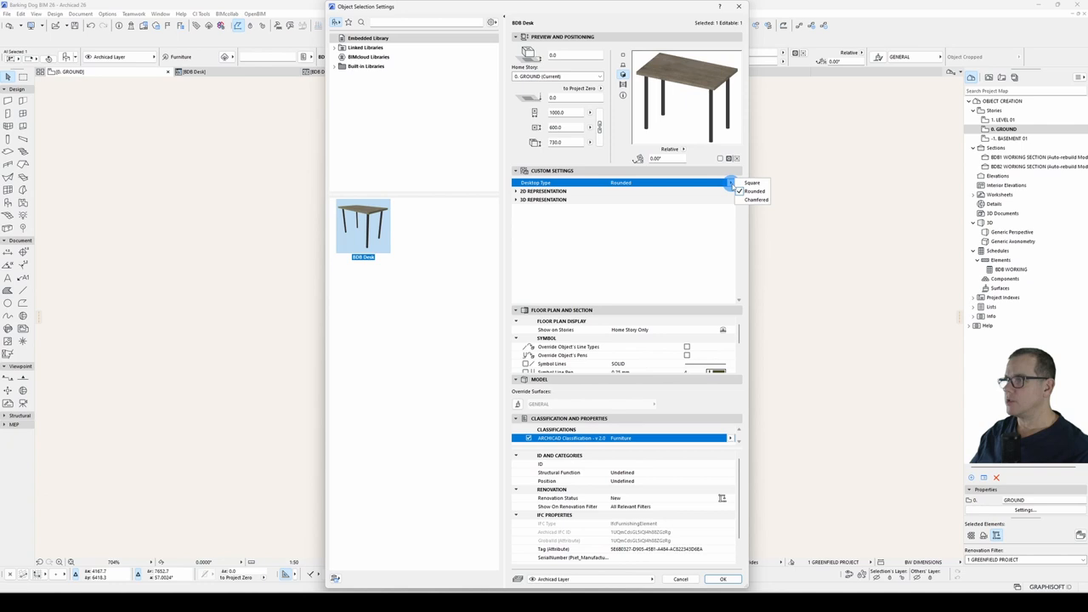
{"action": "left_click", "coordinate": [755, 201]}
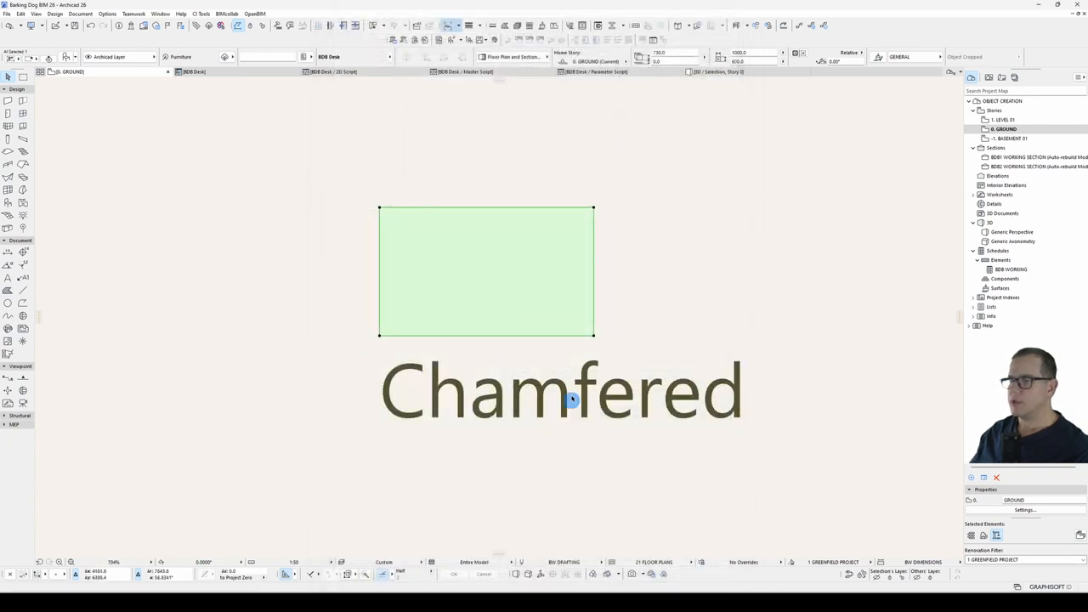
{"action": "mouse_move", "coordinate": [517, 357]}
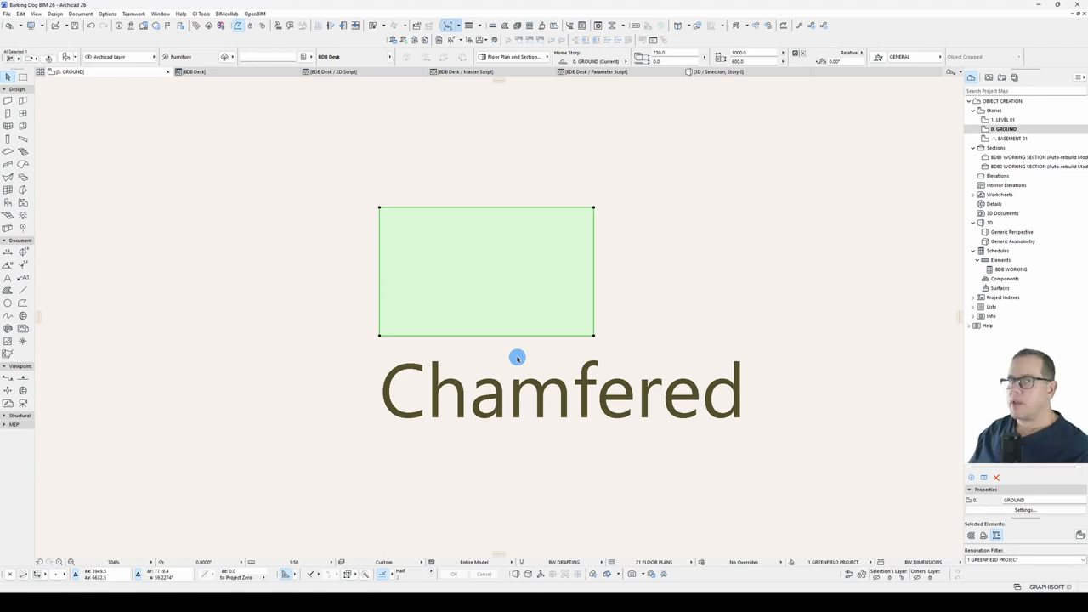
{"action": "mouse_move", "coordinate": [541, 349]}
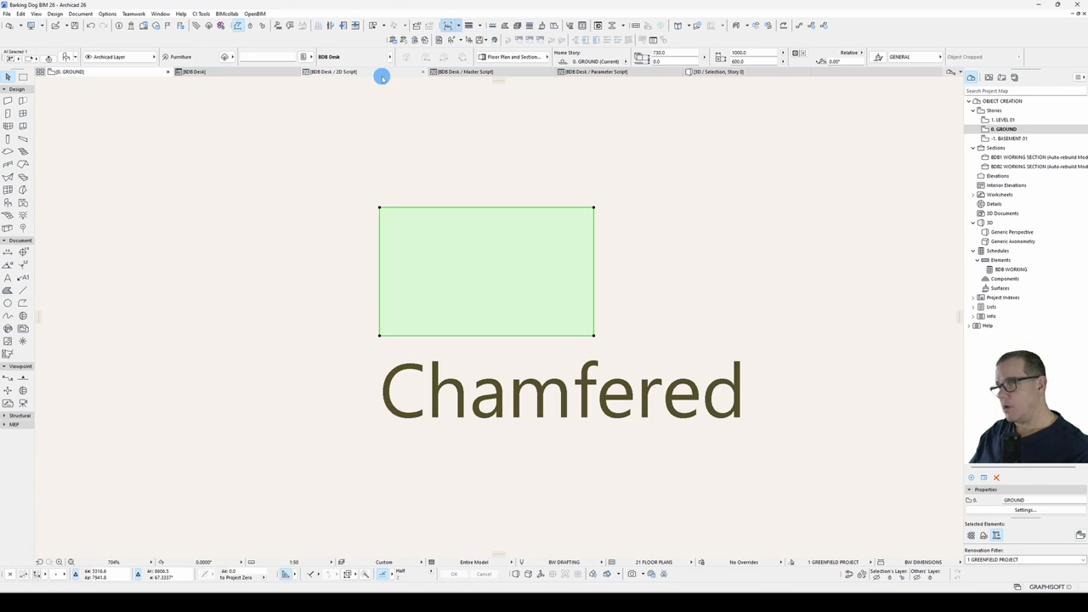
{"action": "left_click", "coordinate": [332, 72]}
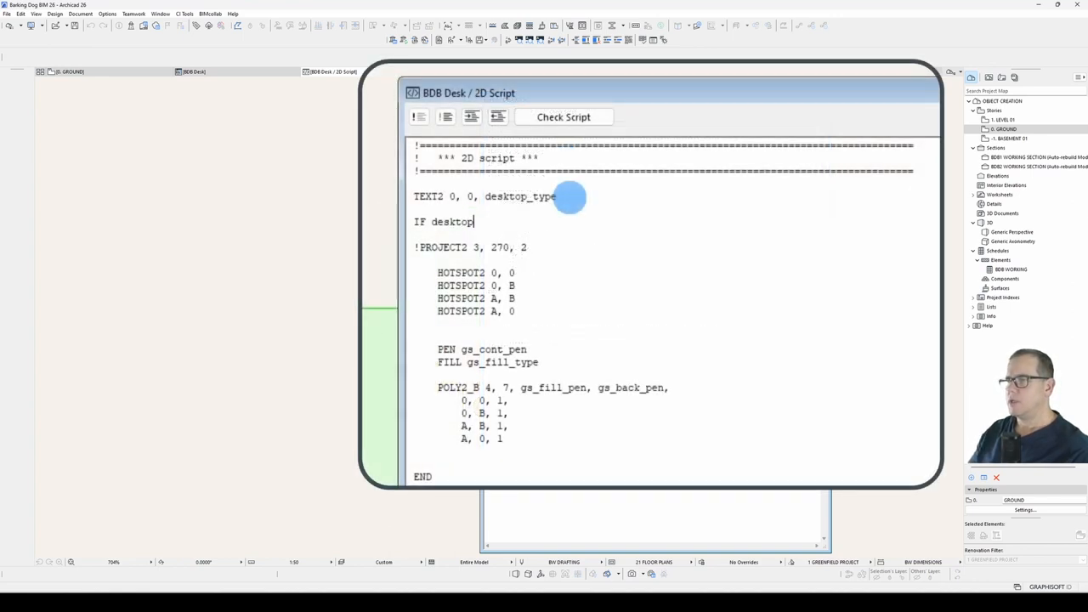
Step: Write IF desktop_type = "Square" THEN TEXT2 ... "One" ENDIF blocks labelling types One, Two, Three
{"action": "type", "text": "_type \""}
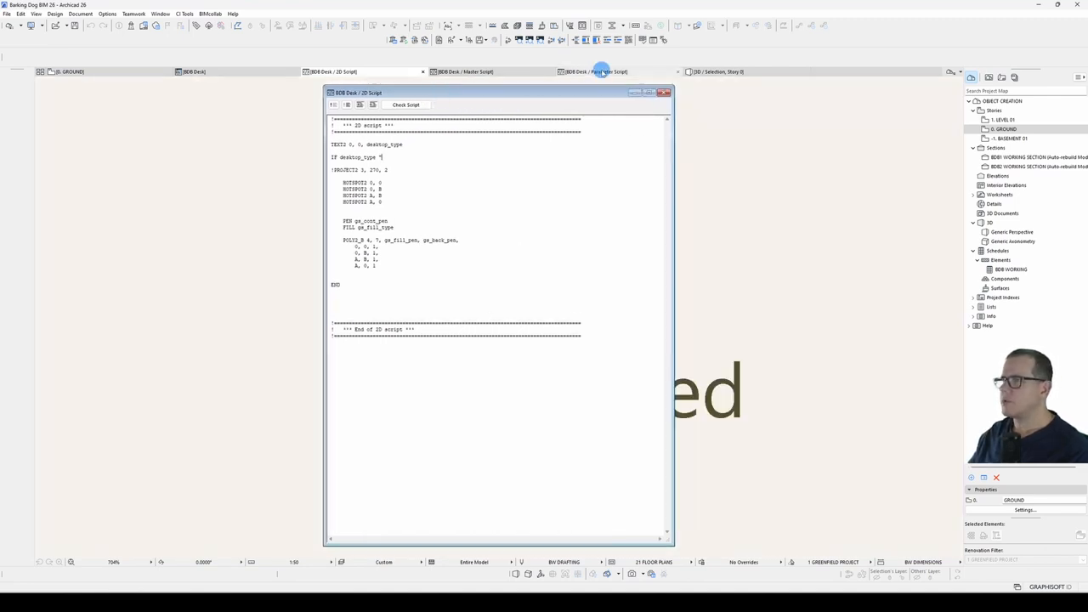
{"action": "left_click", "coordinate": [595, 72]}
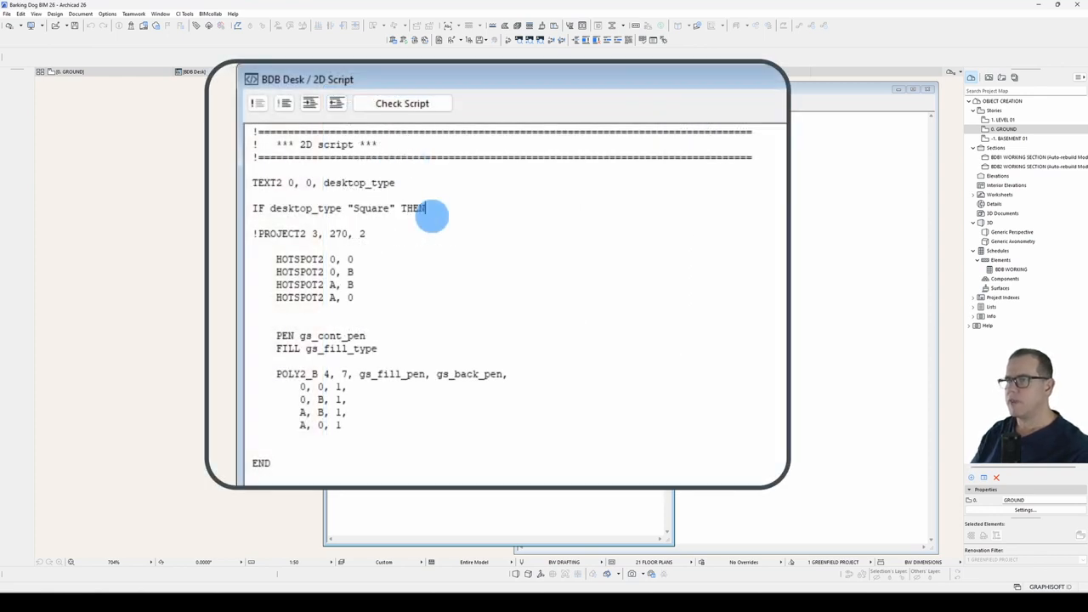
{"action": "type", "text": "ENDIF"}
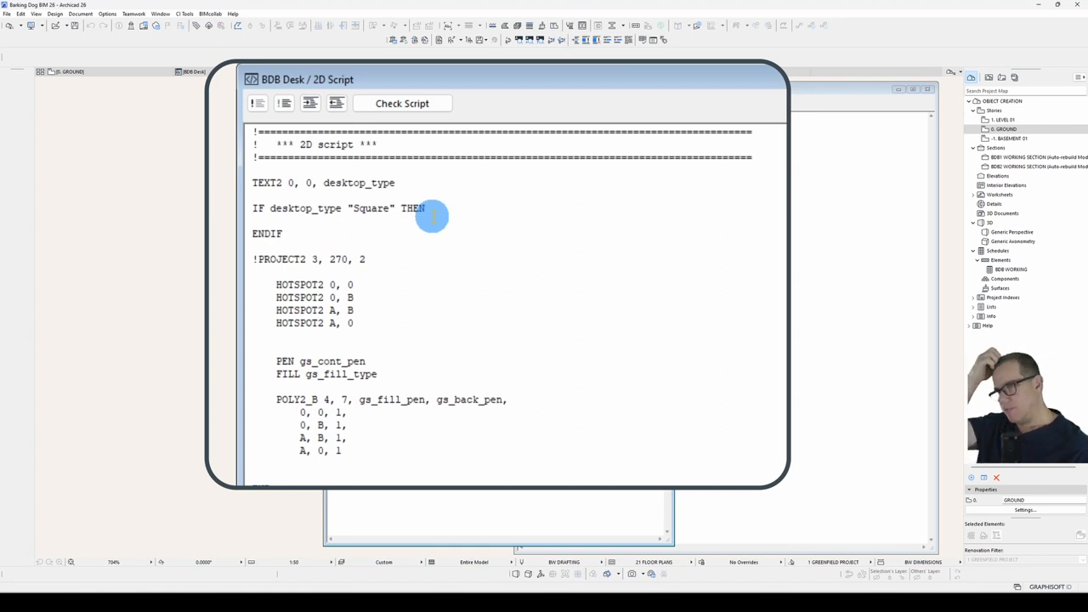
{"action": "type", "text": "TEXT2 \"O"}
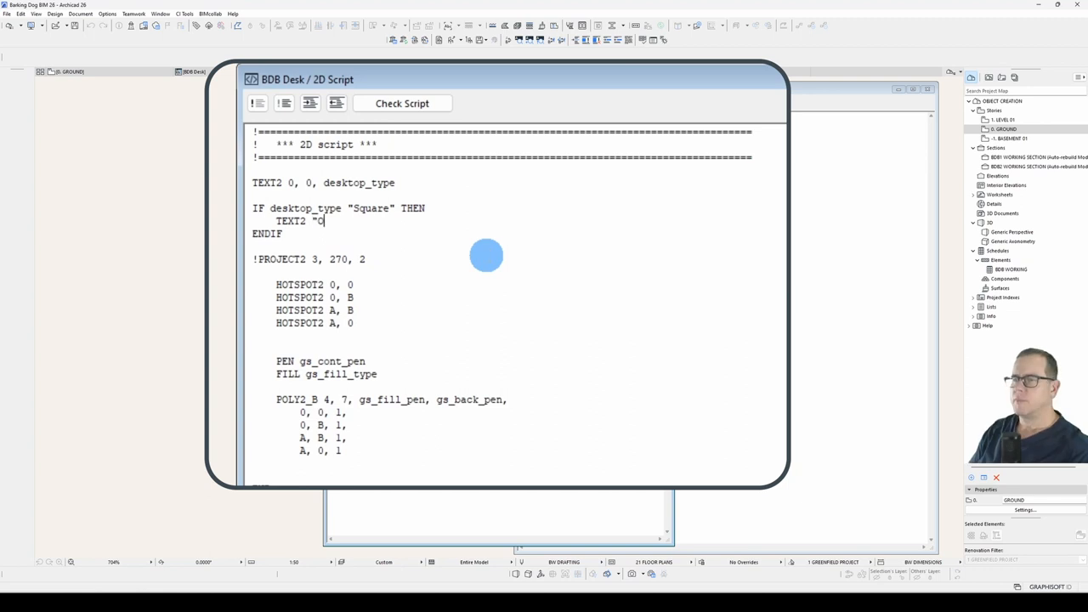
{"action": "type", "text": "ne\""}
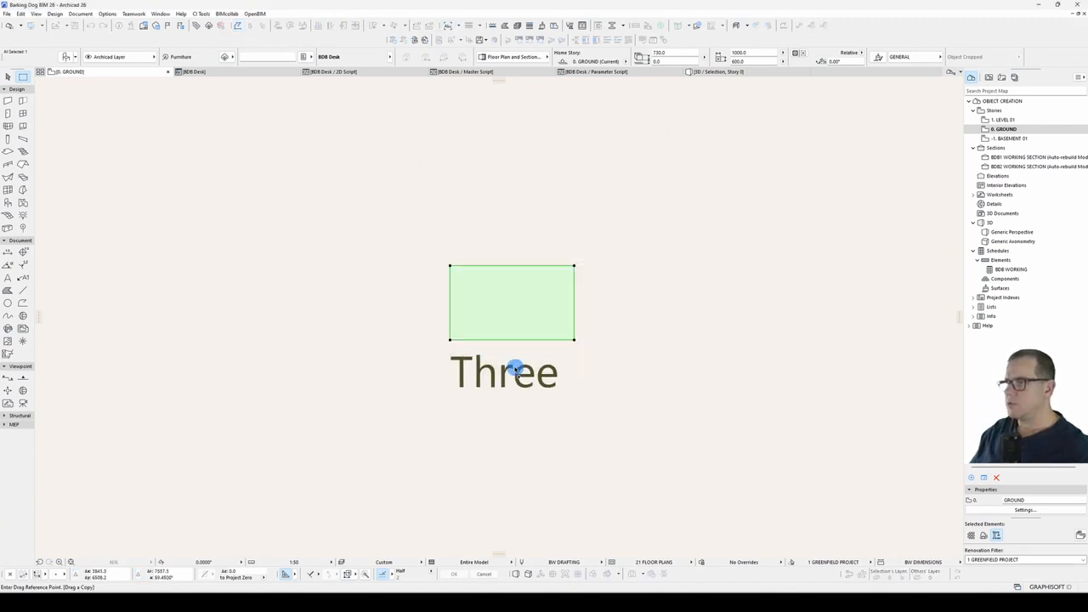
Step: Copy the desk twice and give each a different Desktop Type so labels read One, Two, Three
{"action": "left_click_drag", "start_coordinate": [512, 303], "coordinate": [655, 370]}
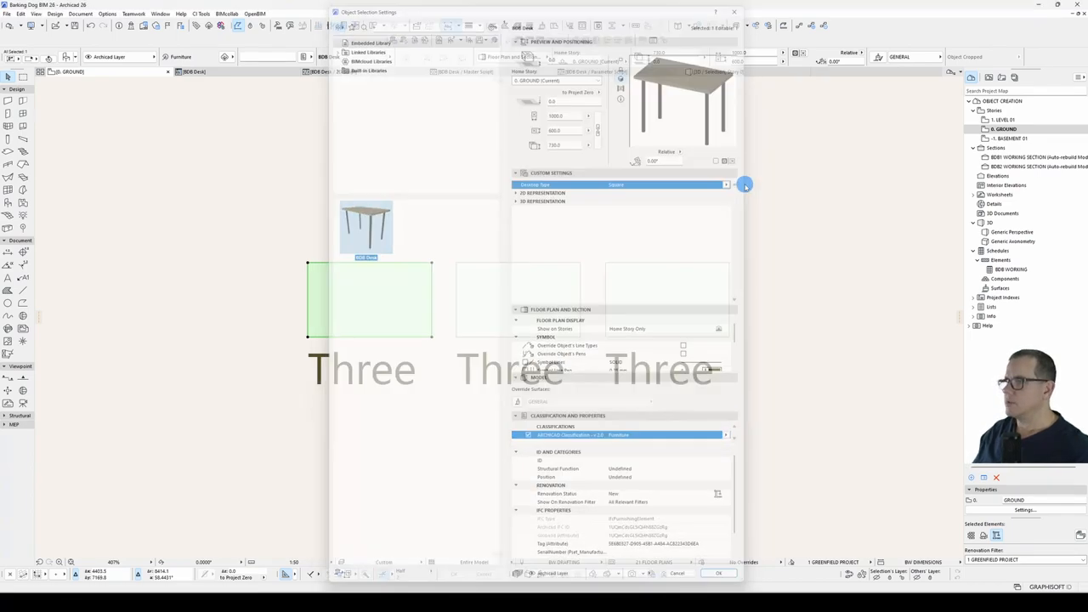
{"action": "left_click", "coordinate": [717, 573]}
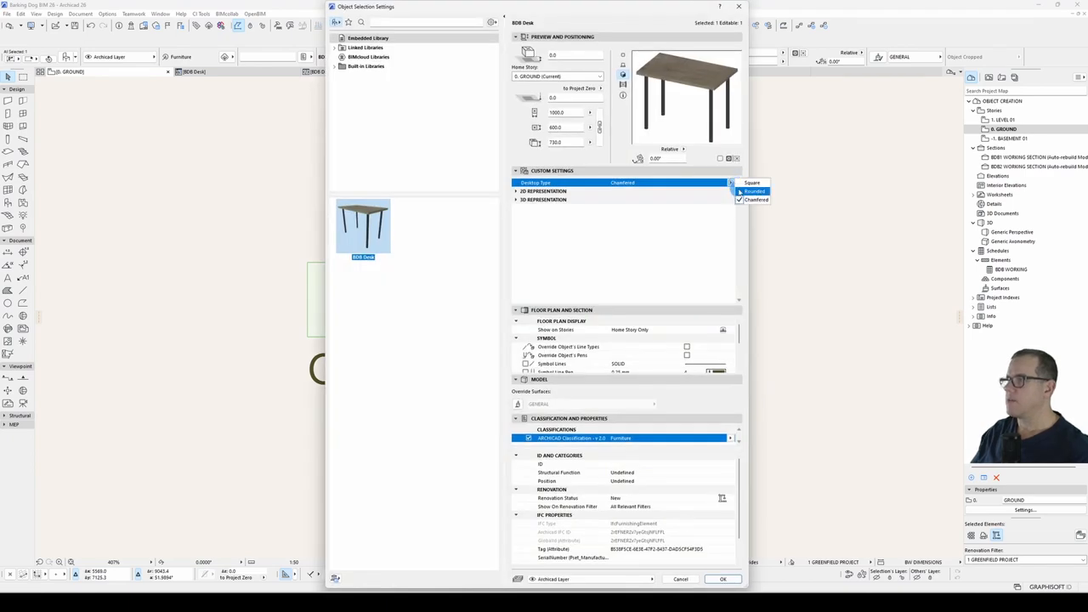
{"action": "left_click", "coordinate": [721, 579]}
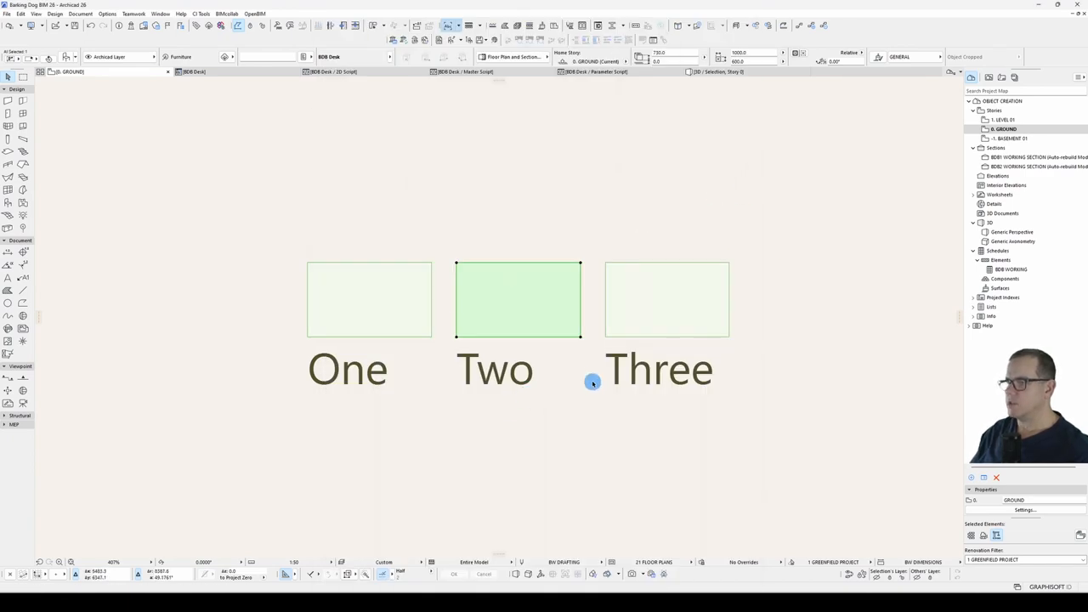
{"action": "left_click", "coordinate": [666, 299]}
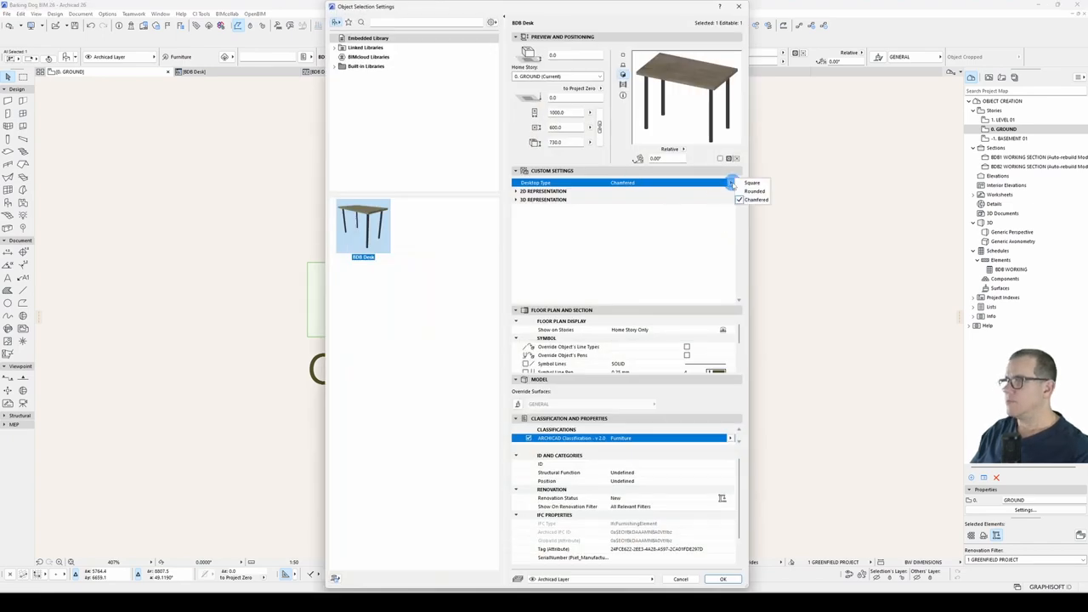
{"action": "left_click", "coordinate": [721, 578]}
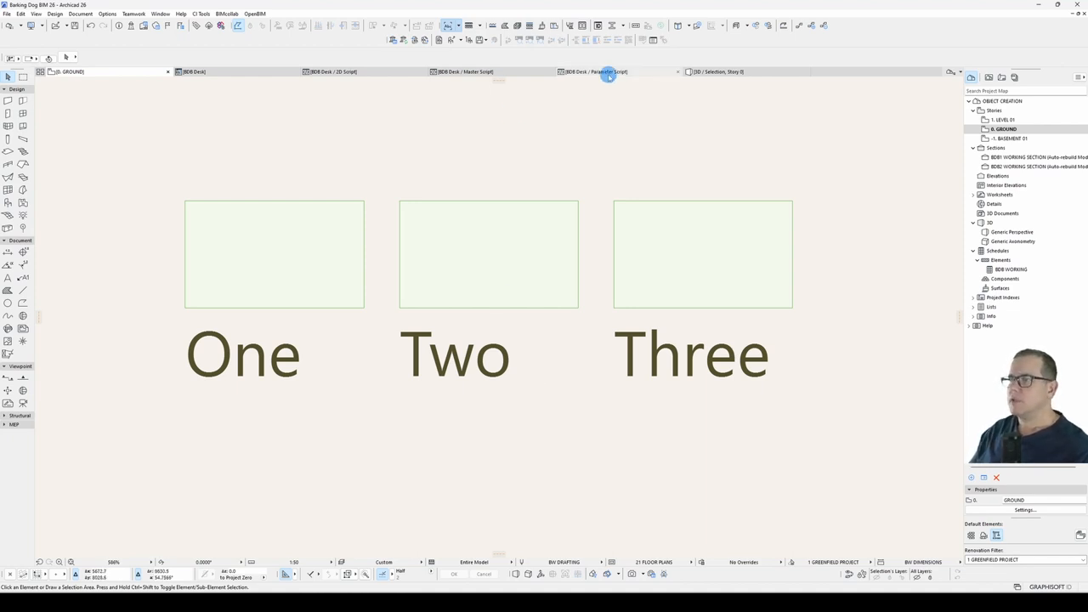
Step: Replace "Chamfered" with "Cut Edge" in the parameter script's VALUES line
{"action": "left_click", "coordinate": [595, 71]}
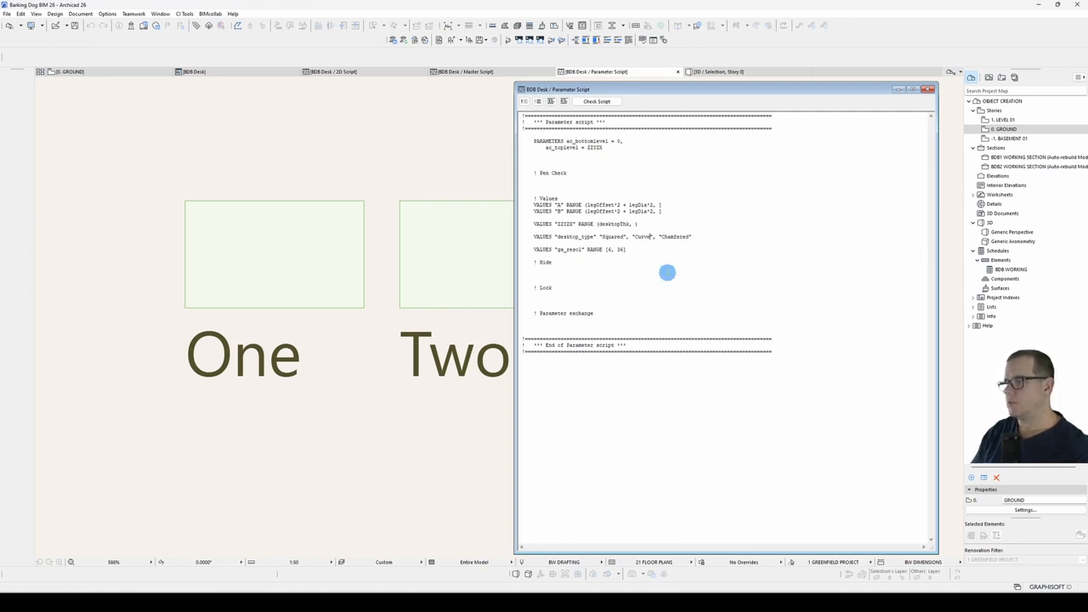
{"action": "double_click", "coordinate": [677, 236]}
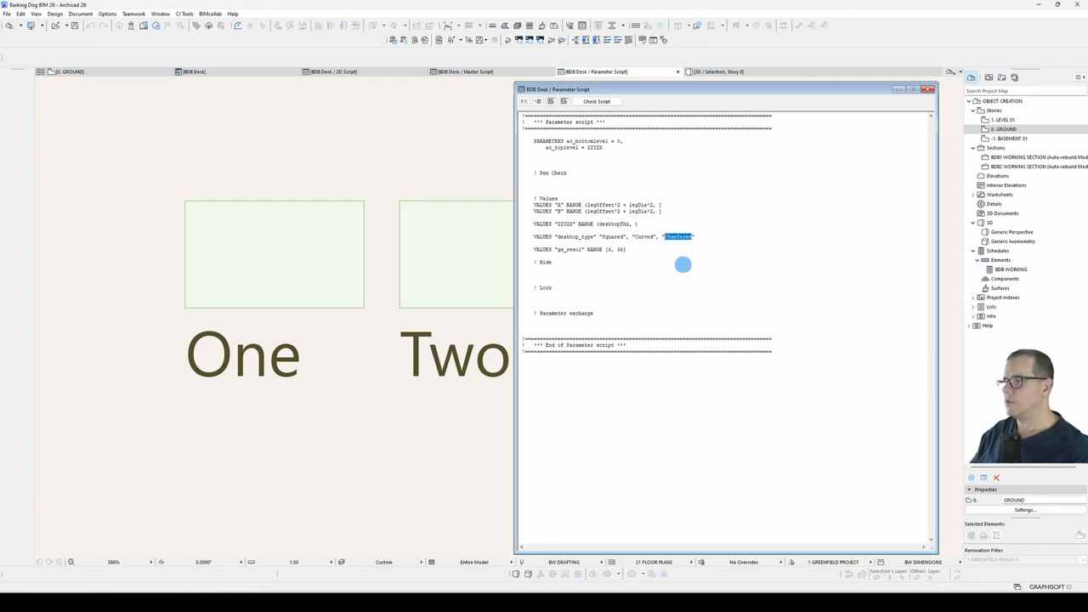
{"action": "type", "text": "Cut Ed"}
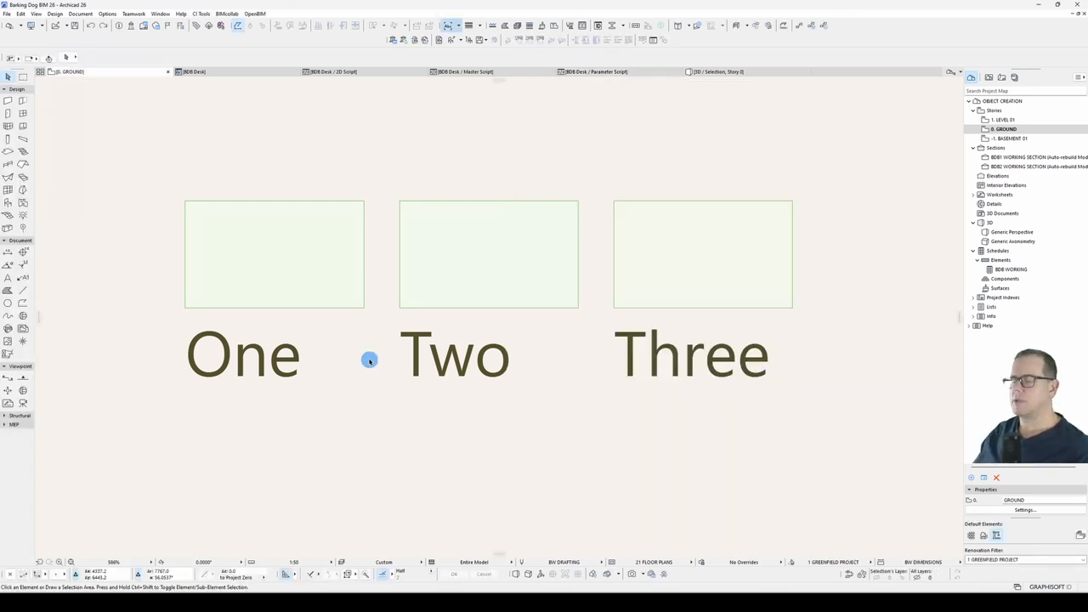
Step: Check the left desk's Desktop Type in Object Settings, then return to the parameter script
{"action": "left_click", "coordinate": [274, 255]}
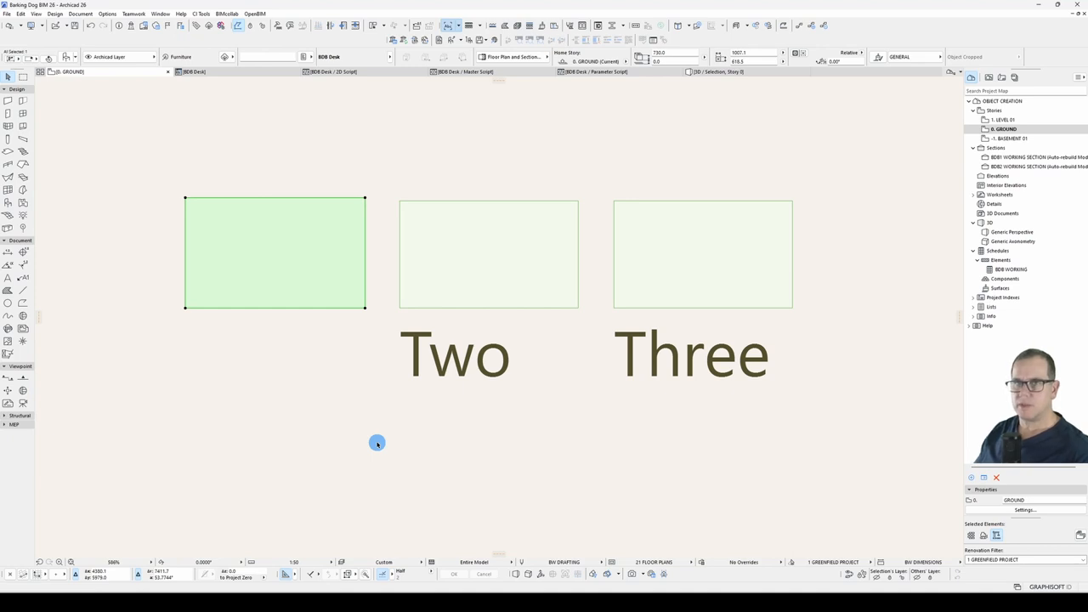
{"action": "mouse_move", "coordinate": [319, 188]}
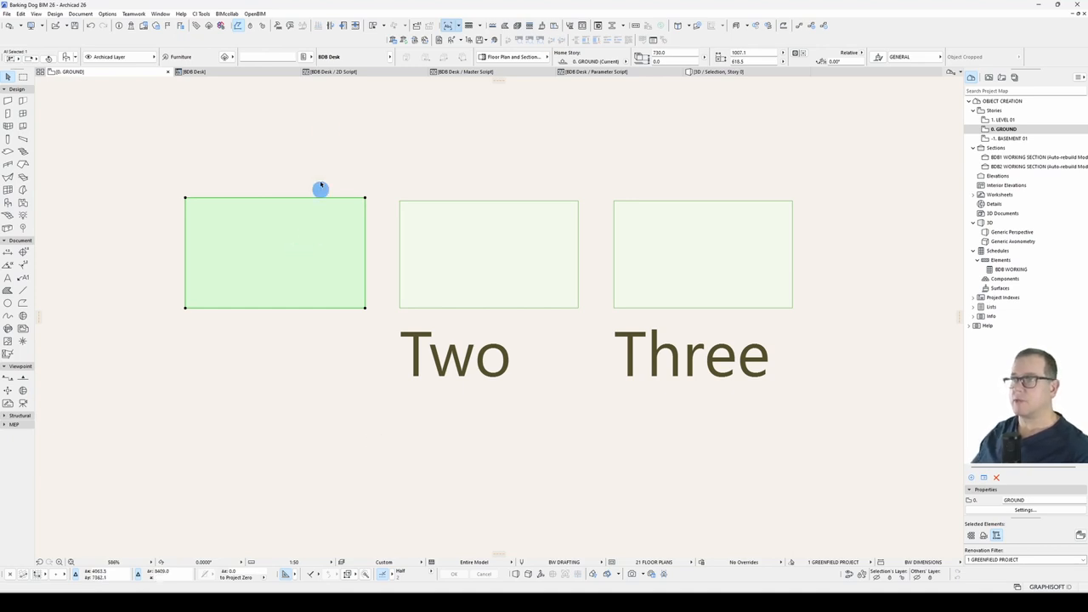
{"action": "left_click", "coordinate": [332, 72]}
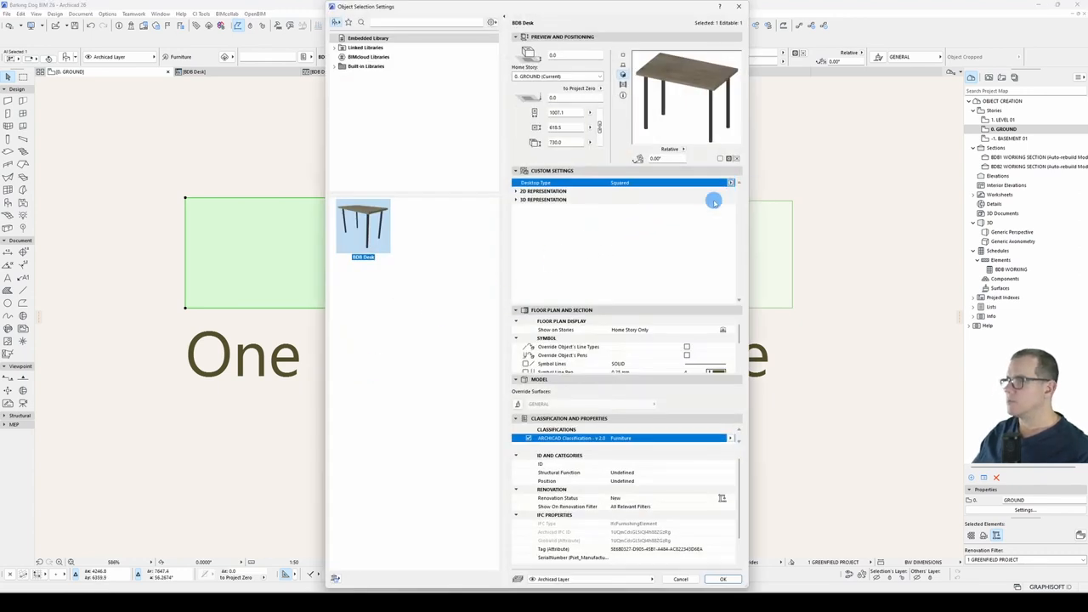
{"action": "left_click", "coordinate": [722, 579]}
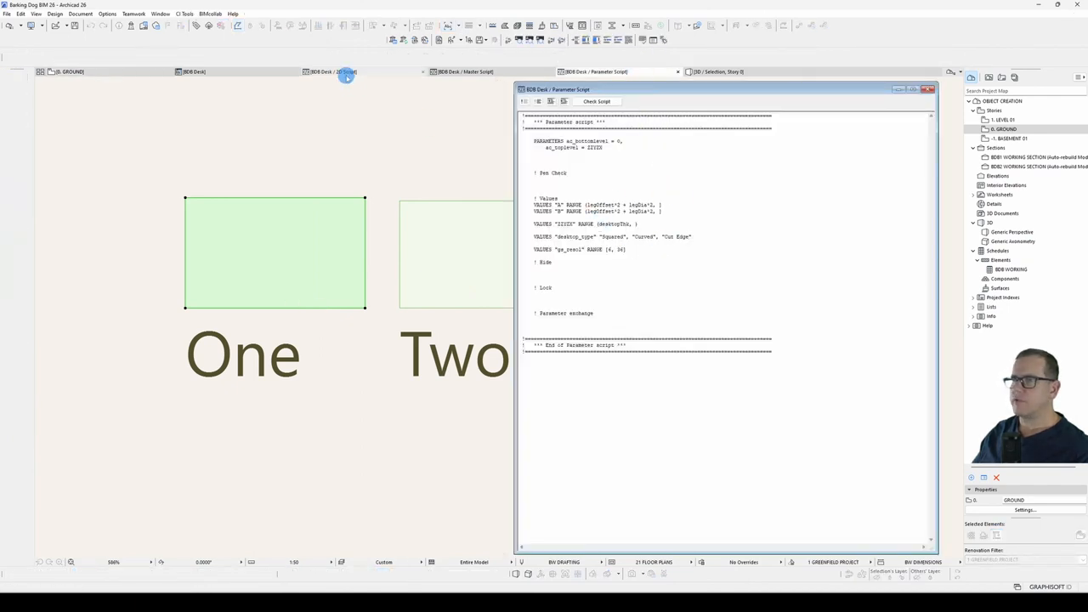
{"action": "left_click", "coordinate": [332, 72]}
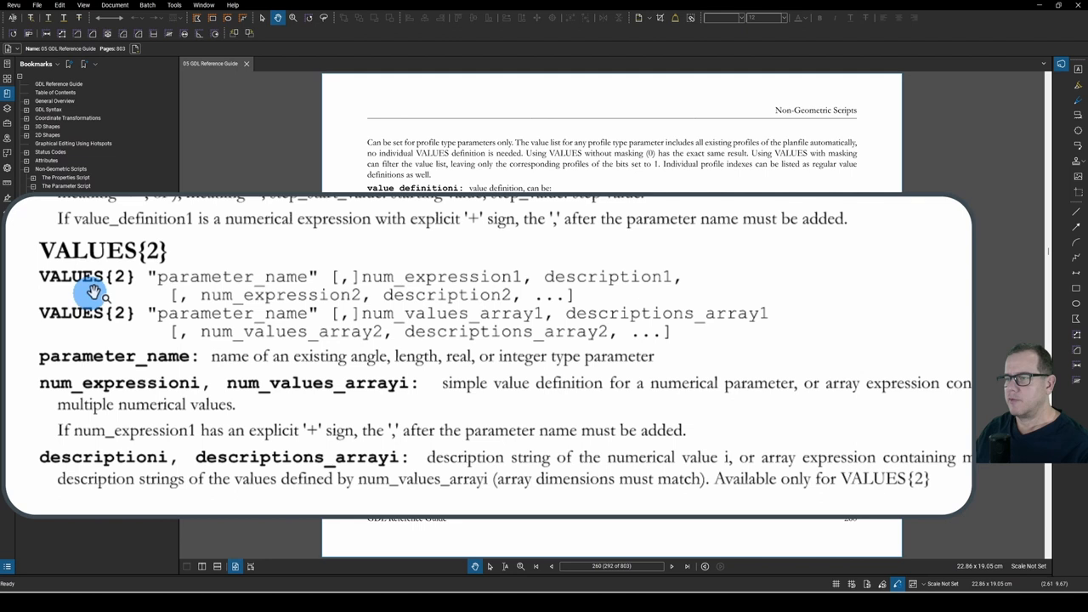
{"action": "mouse_move", "coordinate": [315, 283]}
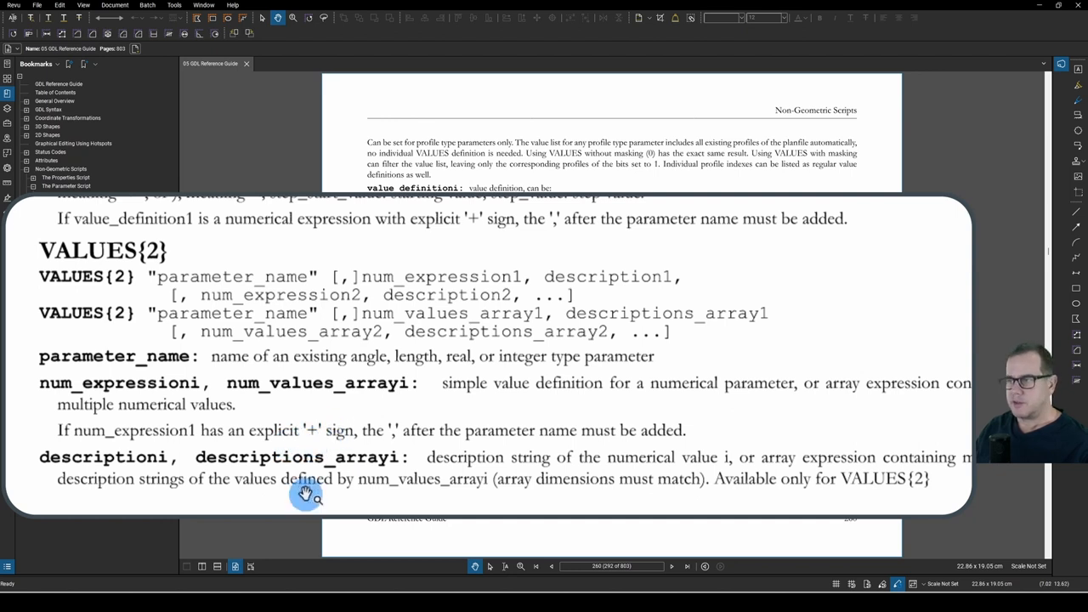
{"action": "mouse_move", "coordinate": [394, 279]}
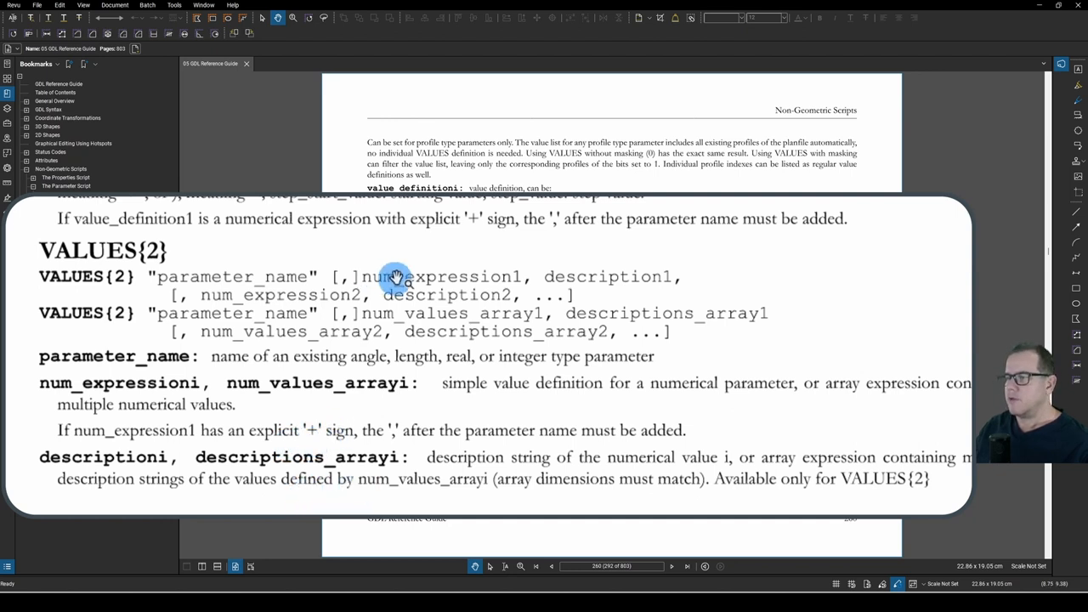
{"action": "mouse_move", "coordinate": [467, 275]}
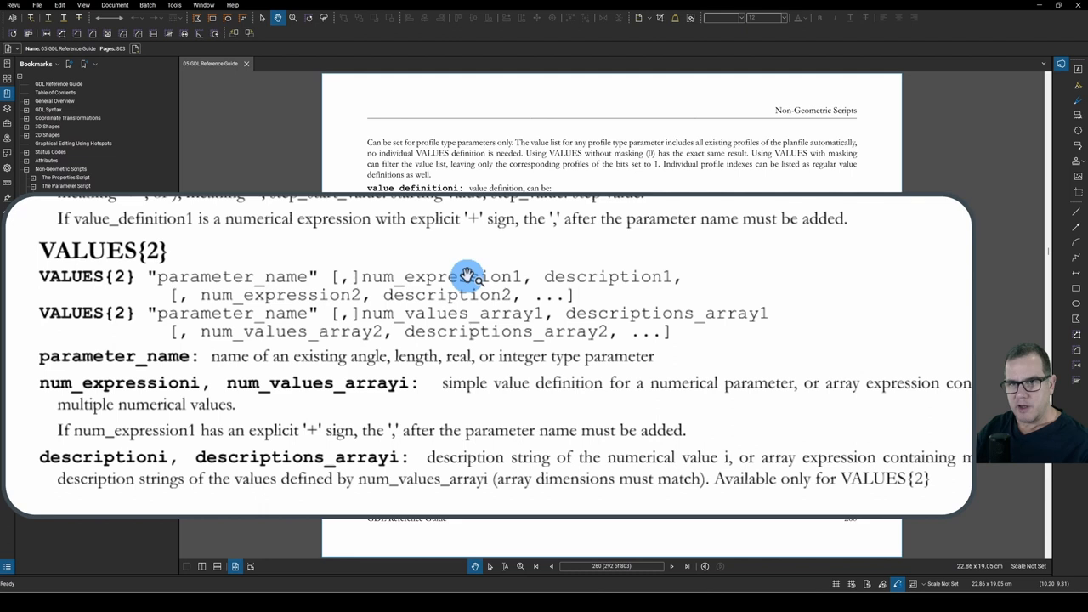
{"action": "mouse_move", "coordinate": [608, 280]}
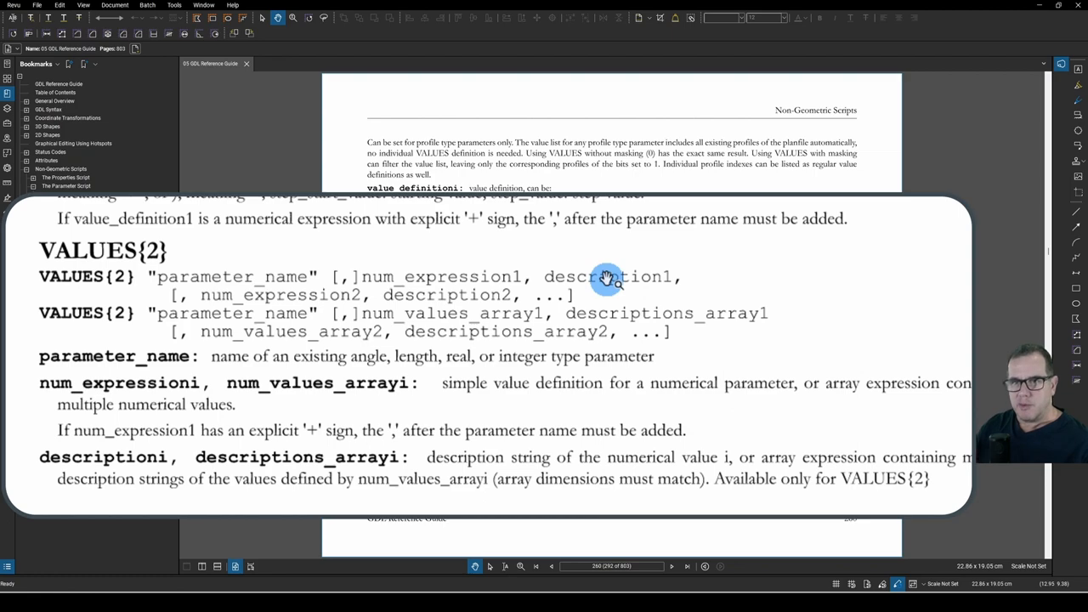
{"action": "mouse_move", "coordinate": [106, 330]}
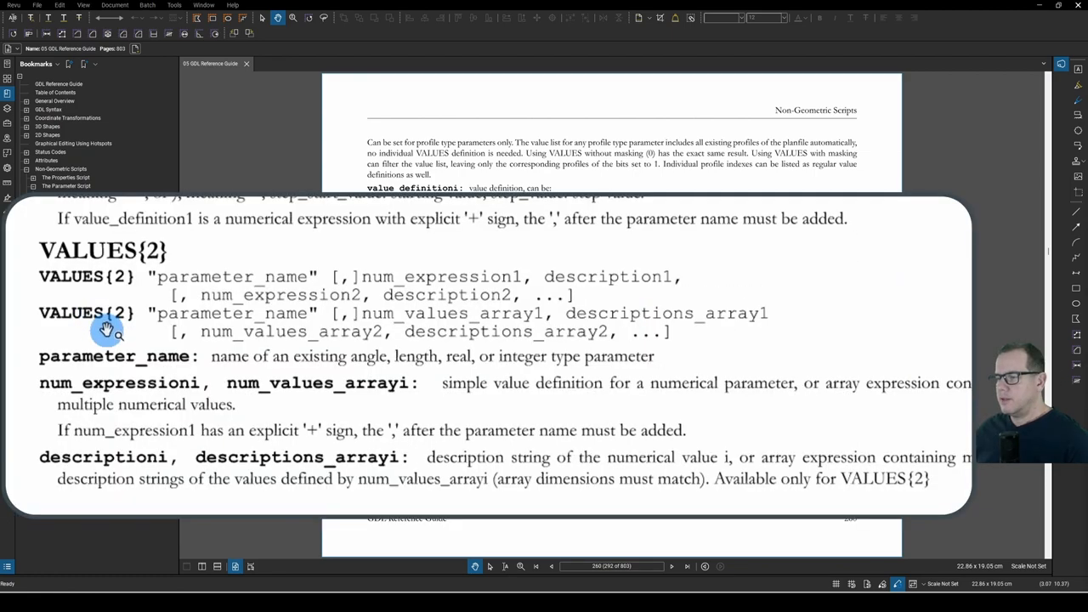
{"action": "mouse_move", "coordinate": [323, 279]}
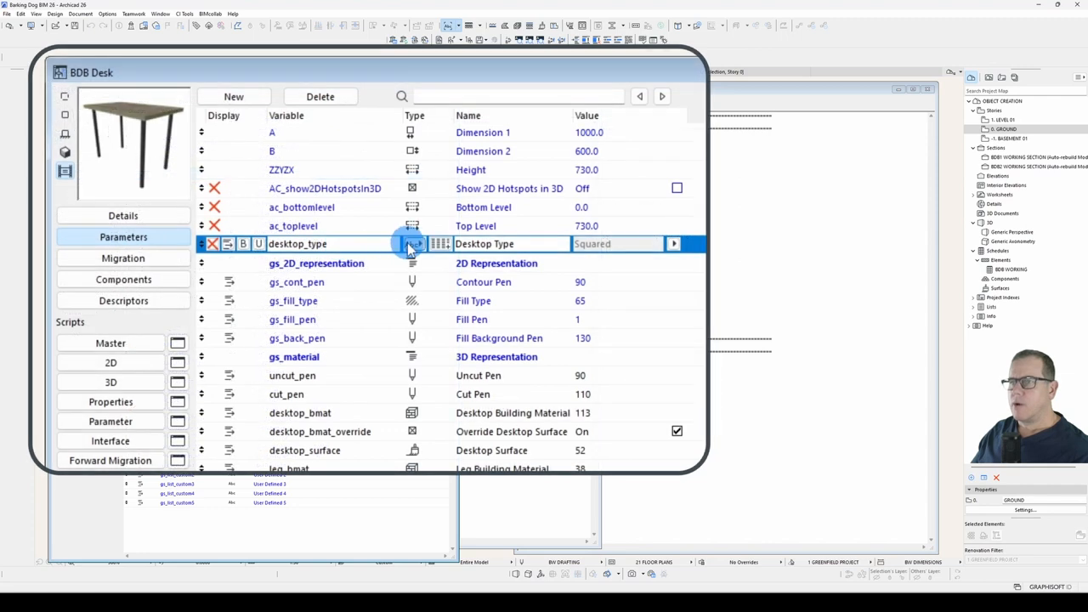
Step: Make desktop_type an Integer parameter and check its current value options
{"action": "left_click", "coordinate": [412, 245]}
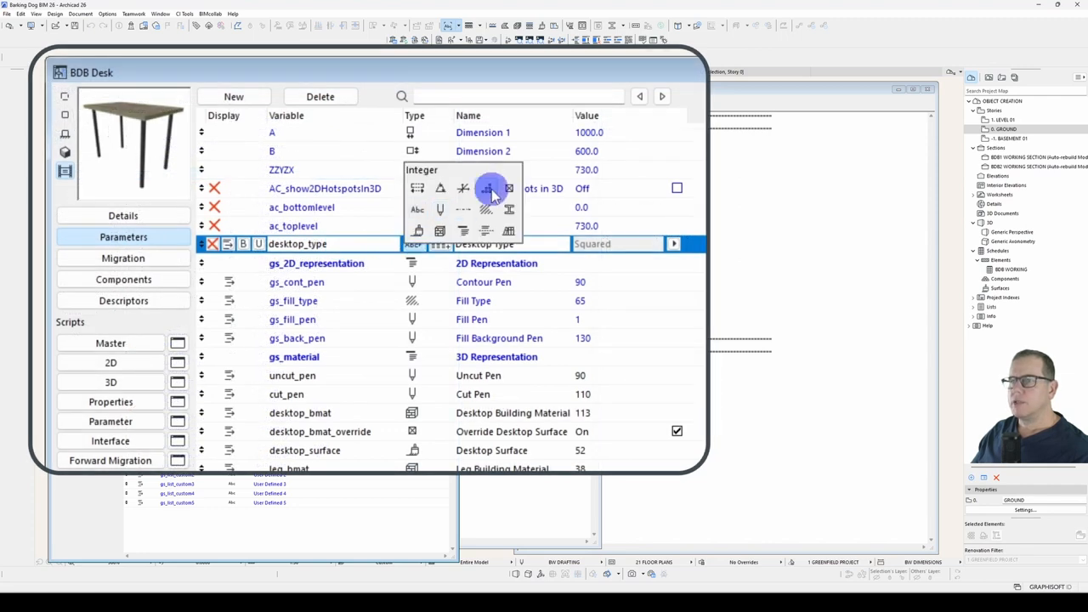
{"action": "left_click", "coordinate": [487, 187]}
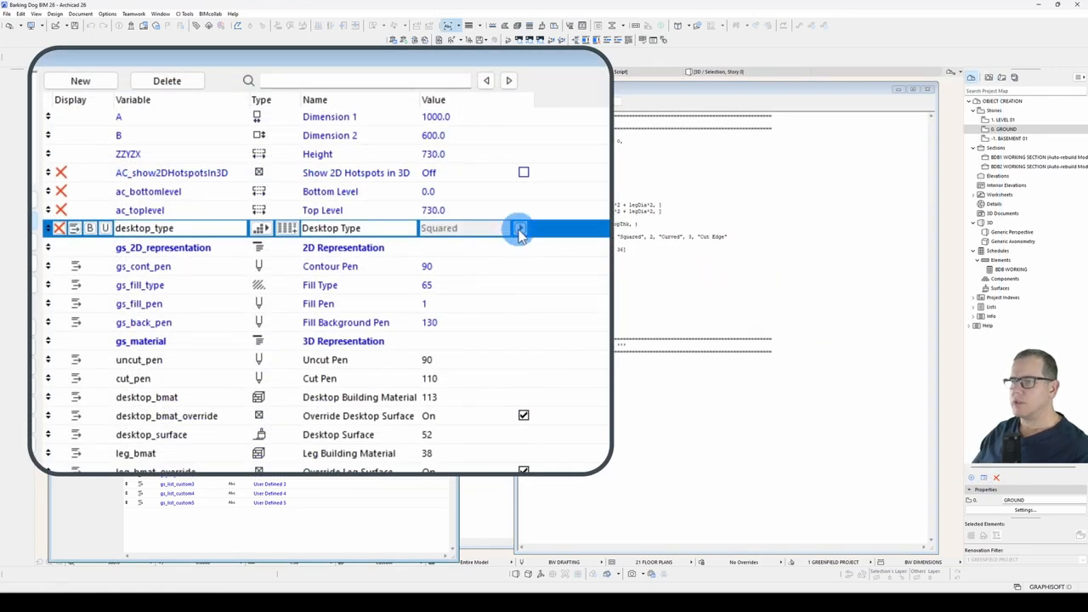
{"action": "left_click", "coordinate": [520, 227]}
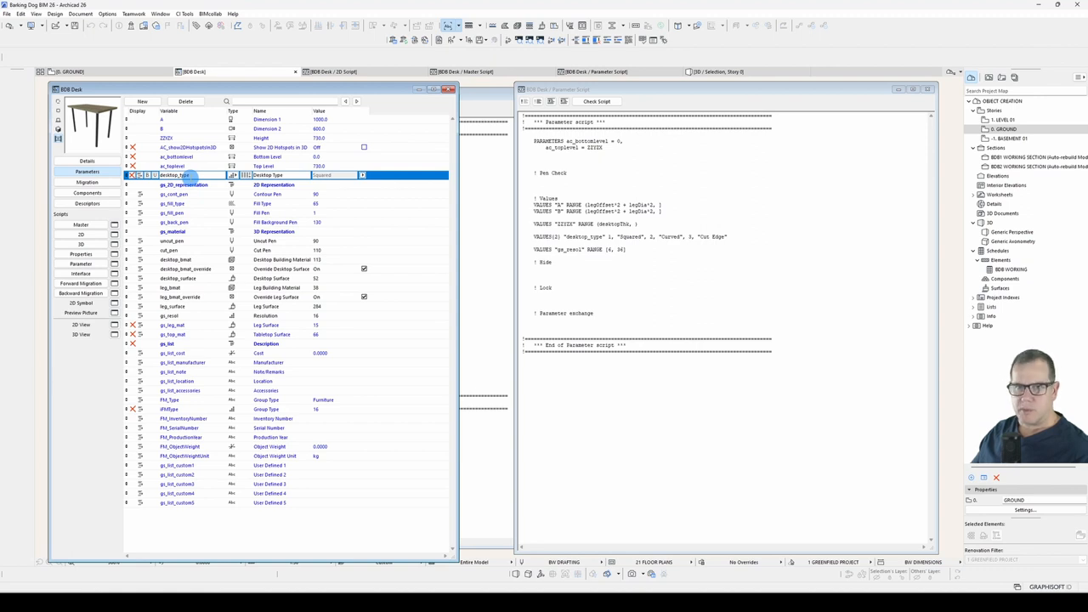
{"action": "mouse_move", "coordinate": [296, 179]}
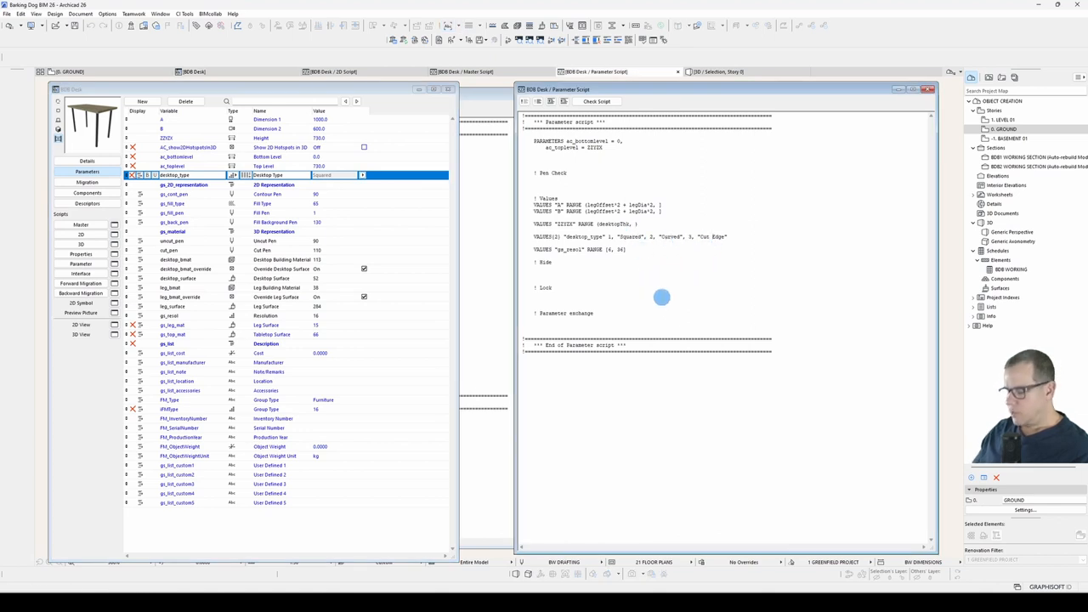
Step: Add a VALUES{2} line pairing 1, 2, 3 with Square, Rounded, Cut Edge and pick one from the pop-up
{"action": "double_click", "coordinate": [670, 236]}
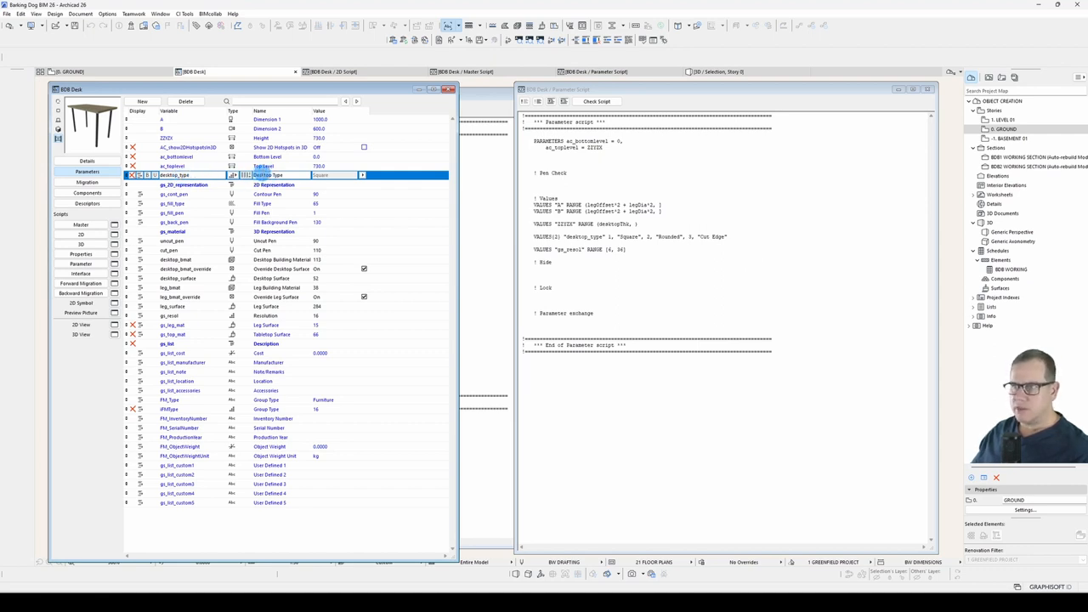
{"action": "left_click", "coordinate": [360, 175]}
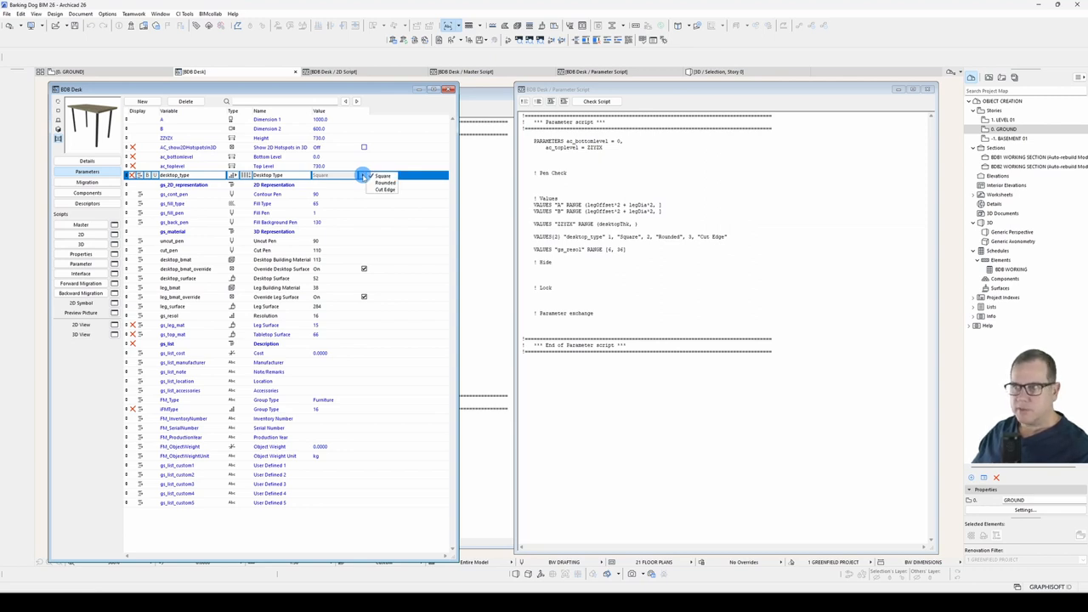
{"action": "left_click", "coordinate": [385, 175]}
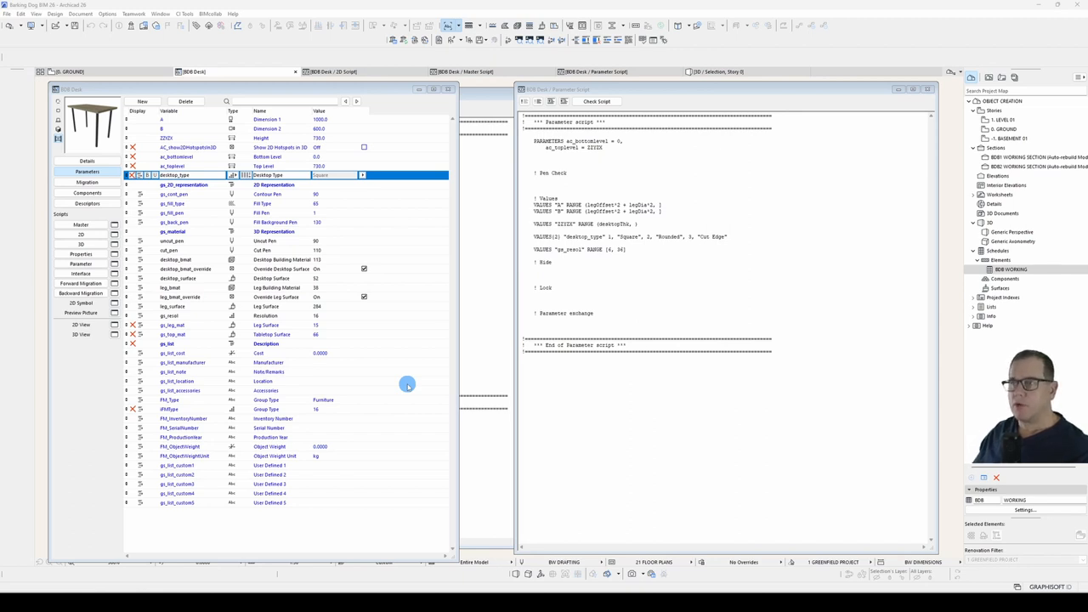
{"action": "mouse_move", "coordinate": [388, 366]}
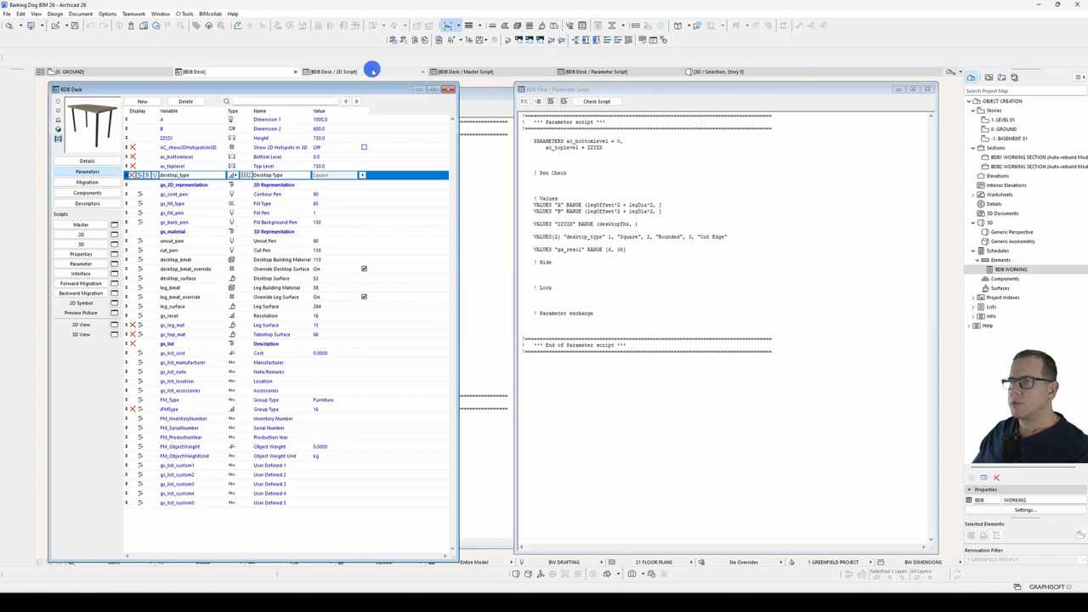
Step: Review the 2D Script's IF desktop_type conditions, which still compare against text names
{"action": "left_click", "coordinate": [332, 71]}
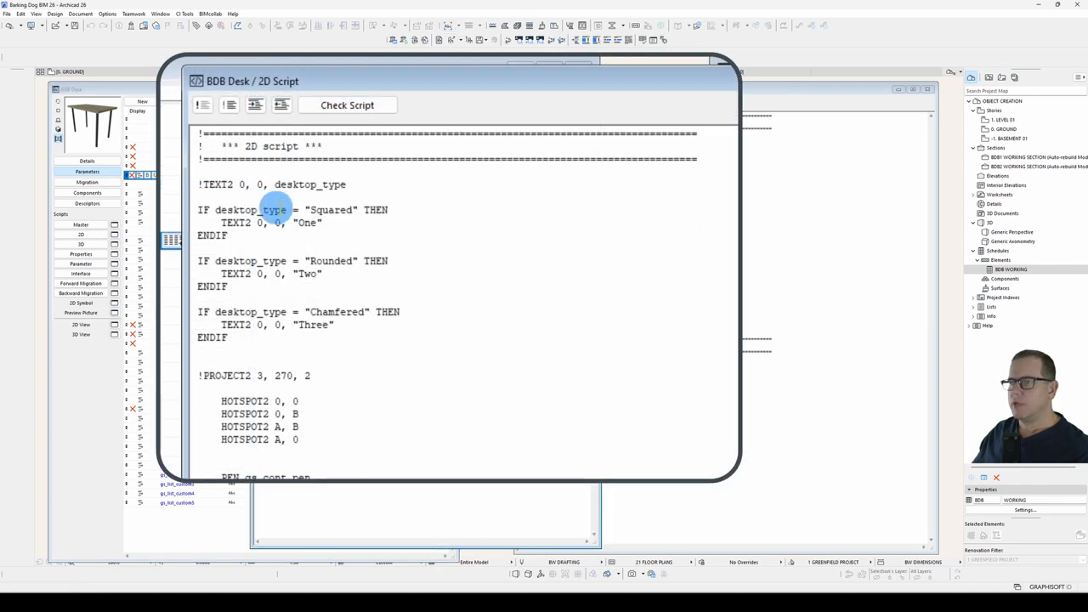
{"action": "double_click", "coordinate": [330, 211]}
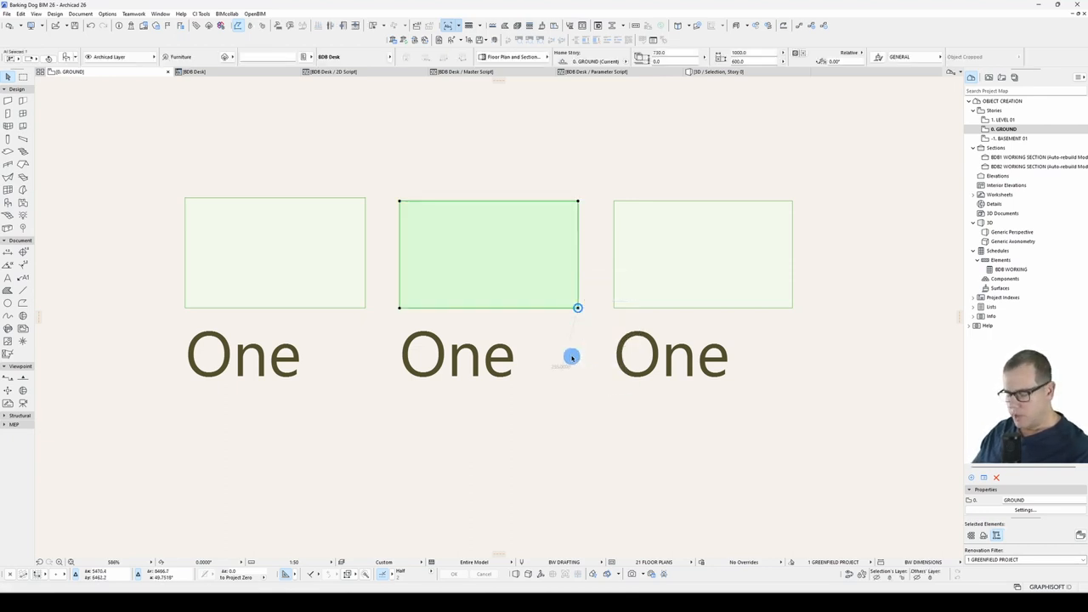
Step: Set the middle desk's Desktop Type to Cut Edge so the desks read One, Two, Three, then return to the Parameter Script
{"action": "double_click", "coordinate": [488, 254]}
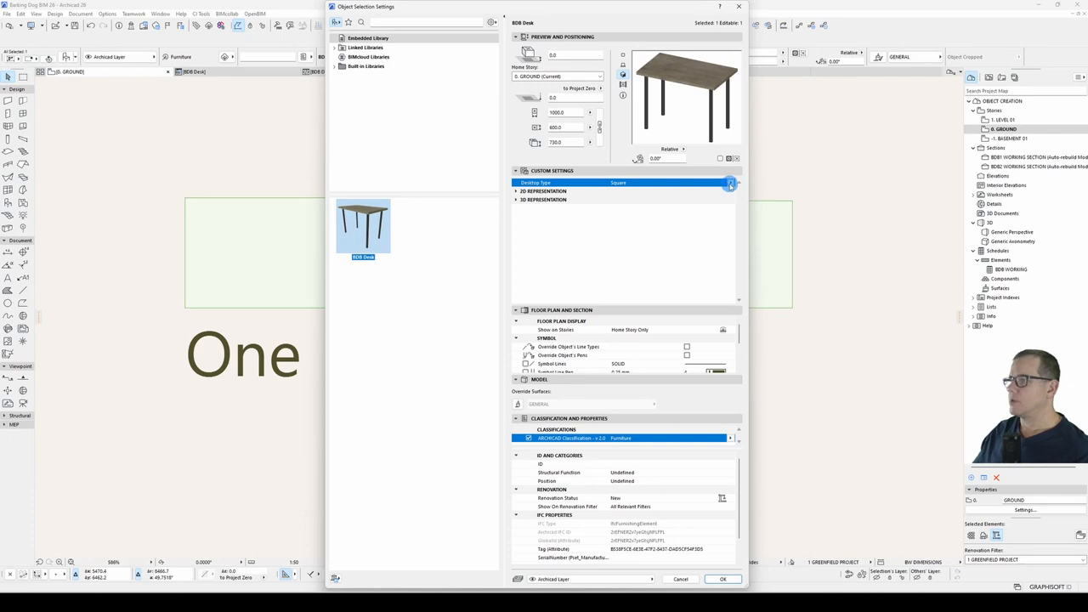
{"action": "left_click", "coordinate": [721, 578]}
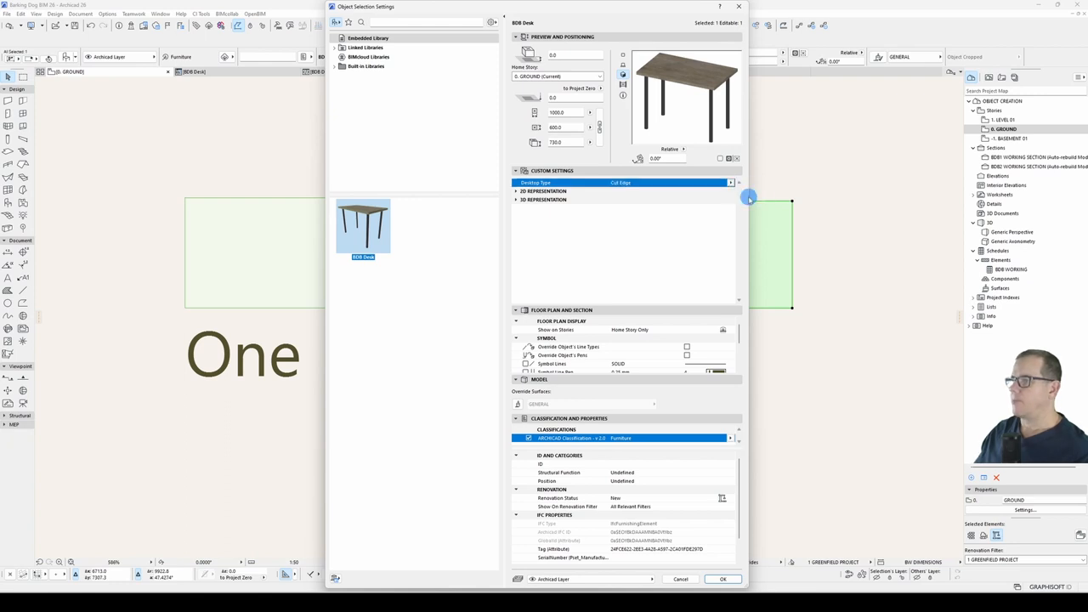
{"action": "left_click", "coordinate": [721, 579]}
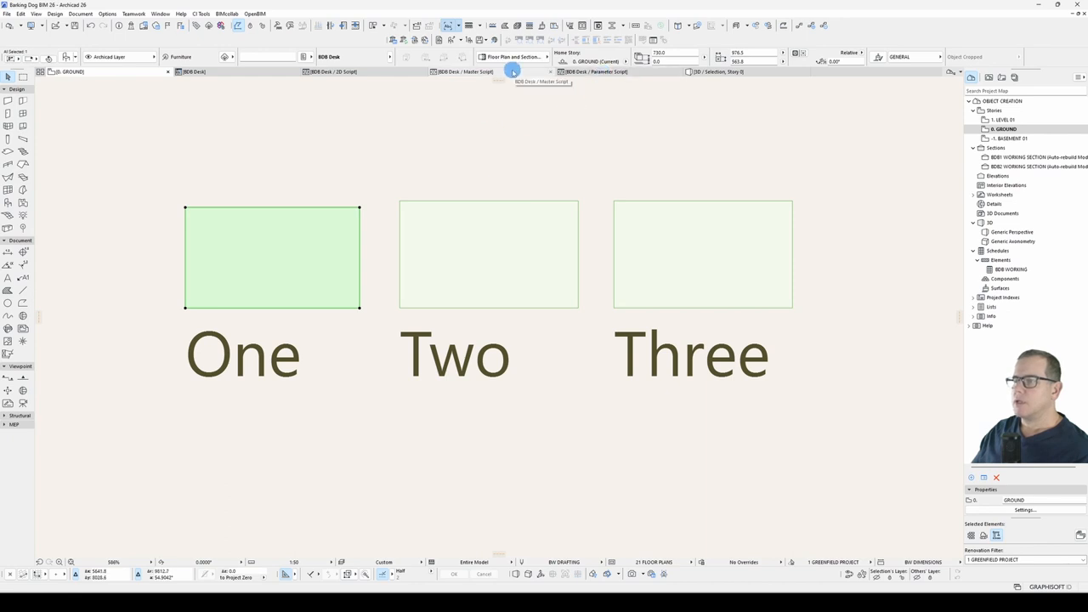
{"action": "left_click", "coordinate": [595, 72]}
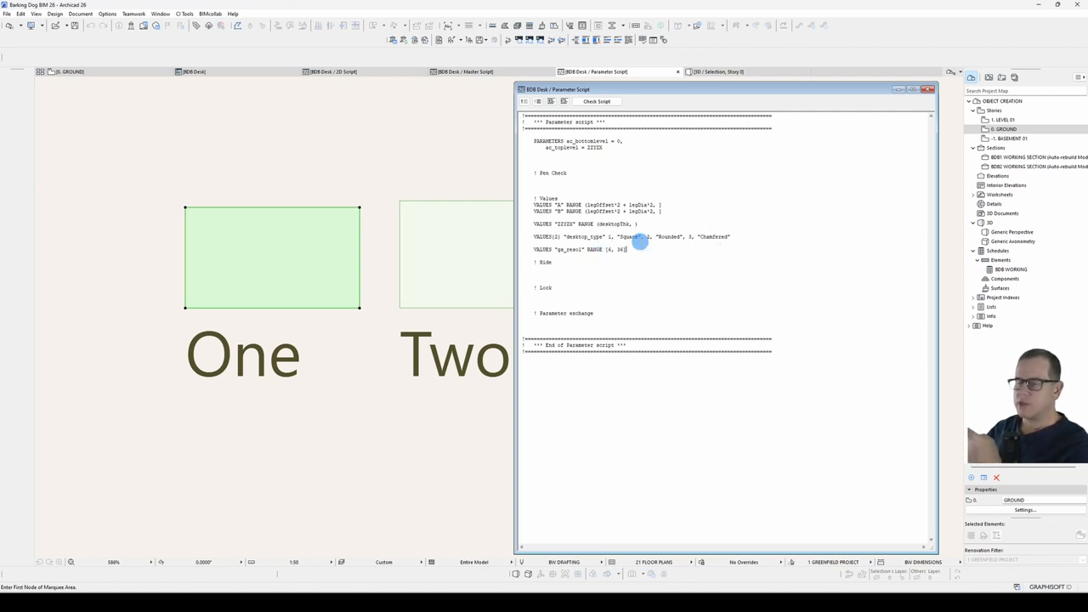
Step: Define DTYPE_SQUARE = 1, DTYPE_ROUNDED = 2, DTYPE_CHAMFERED = 3 as named constants in the Master Script
{"action": "left_click", "coordinate": [490, 71]}
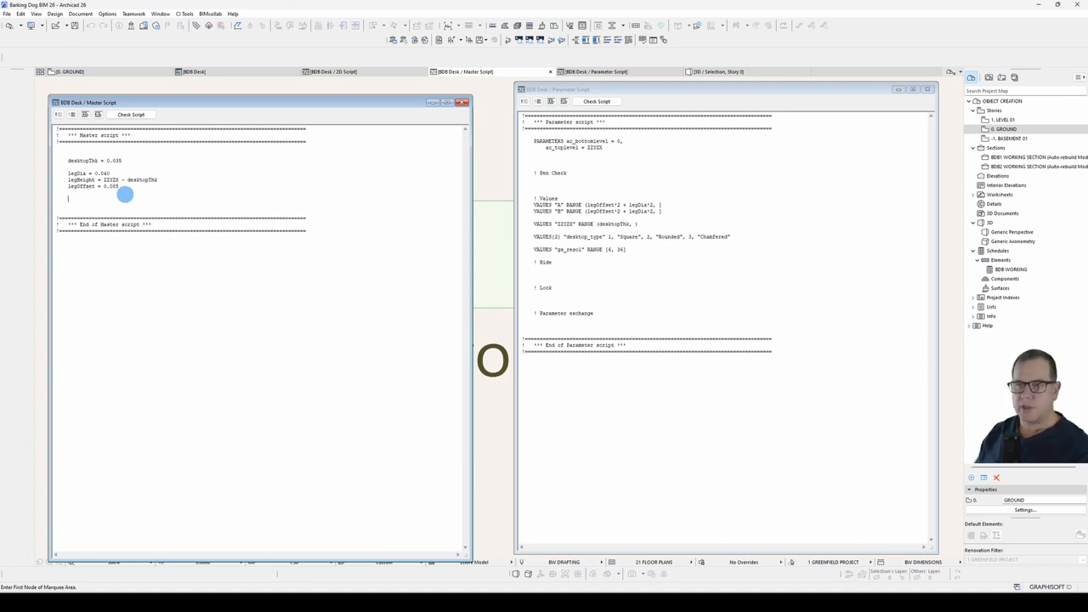
{"action": "type", "text": "DTYP"}
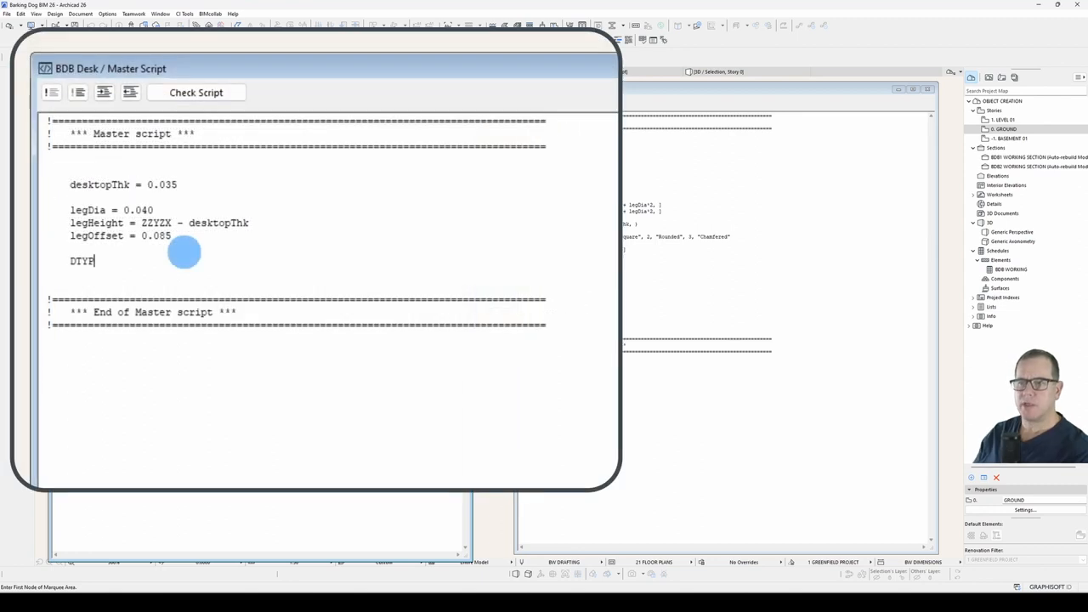
{"action": "type", "text": "E_SQUARE = 1"}
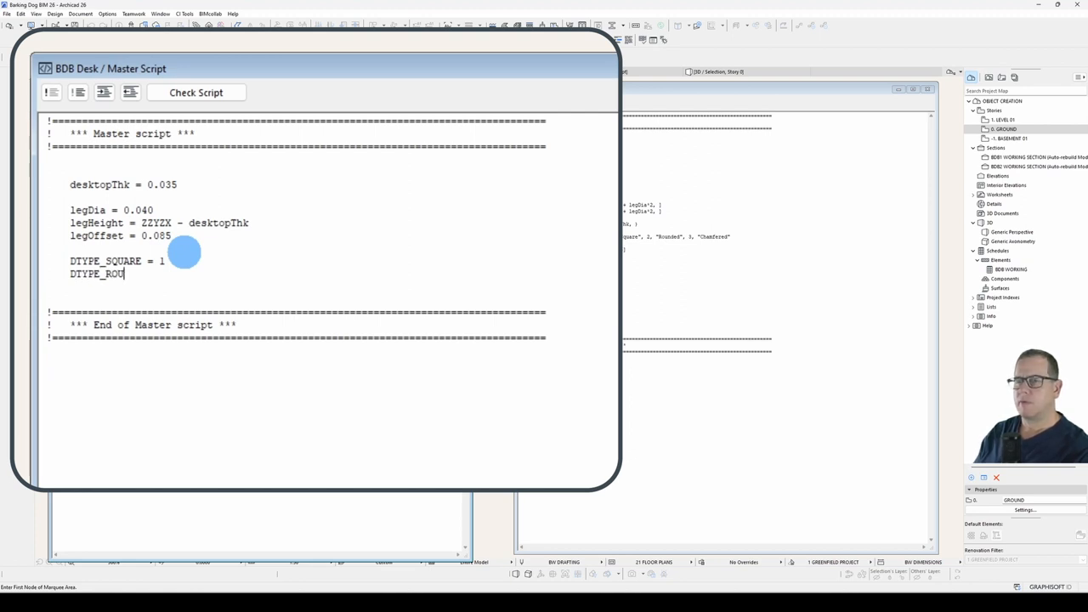
{"action": "type", "text": "NDED = 2"}
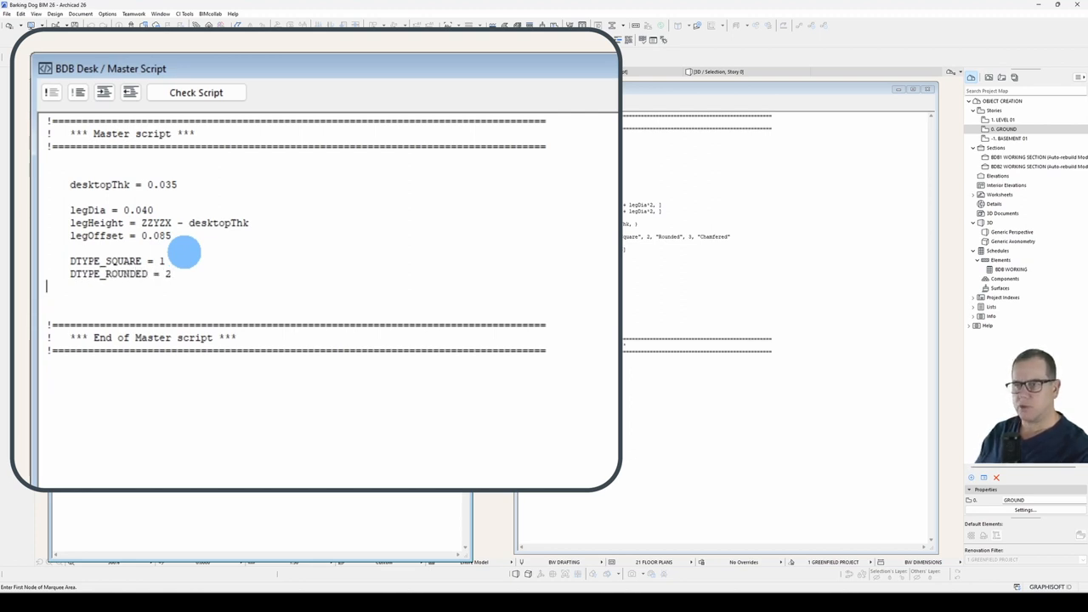
{"action": "type", "text": "DTYPE_"}
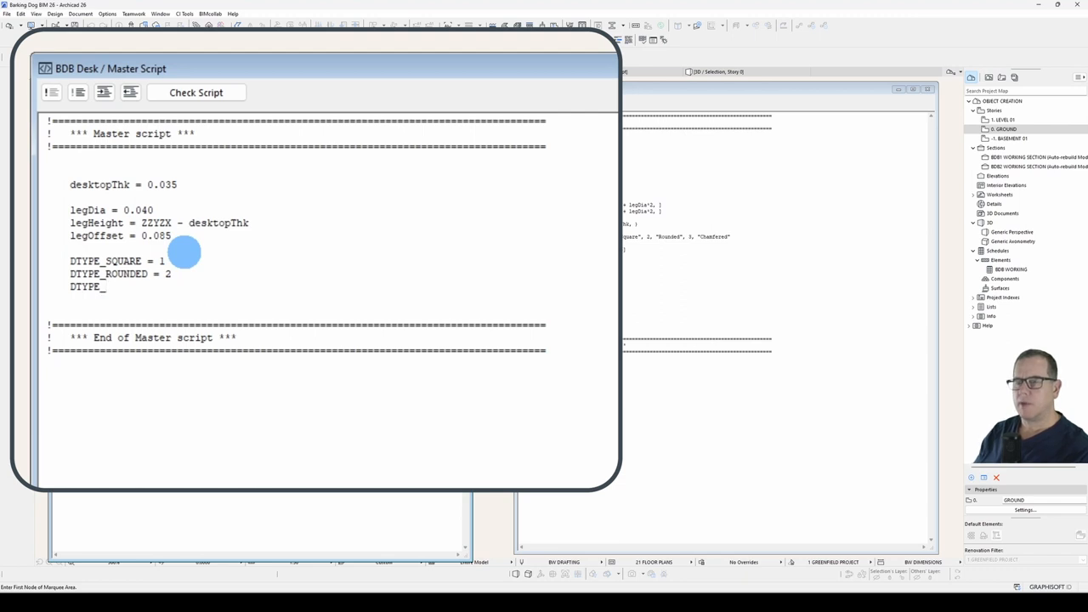
{"action": "type", "text": "CHAMFERED ="}
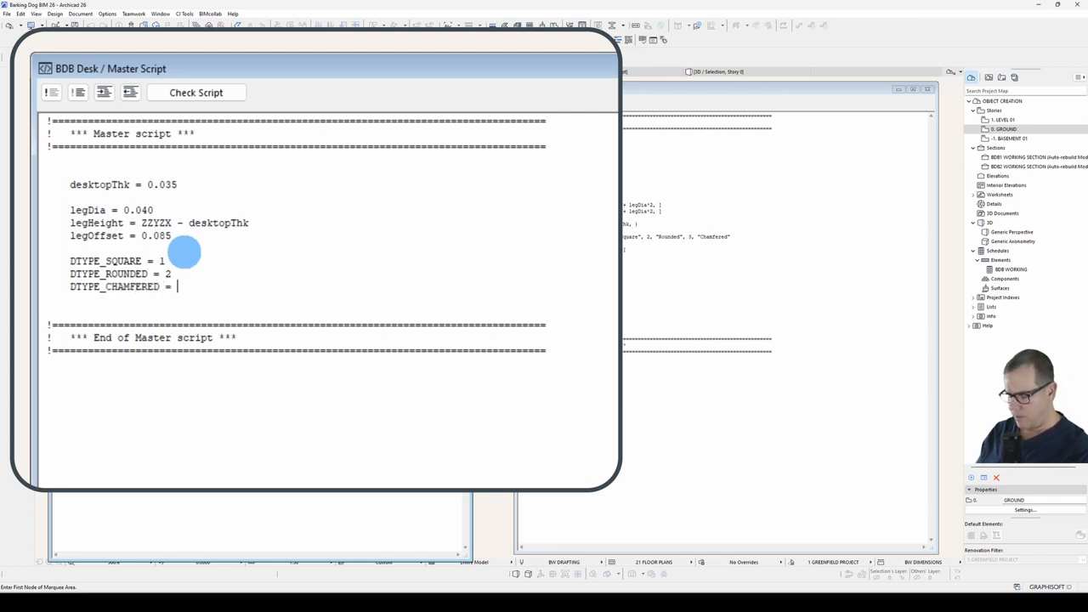
{"action": "type", "text": "3"}
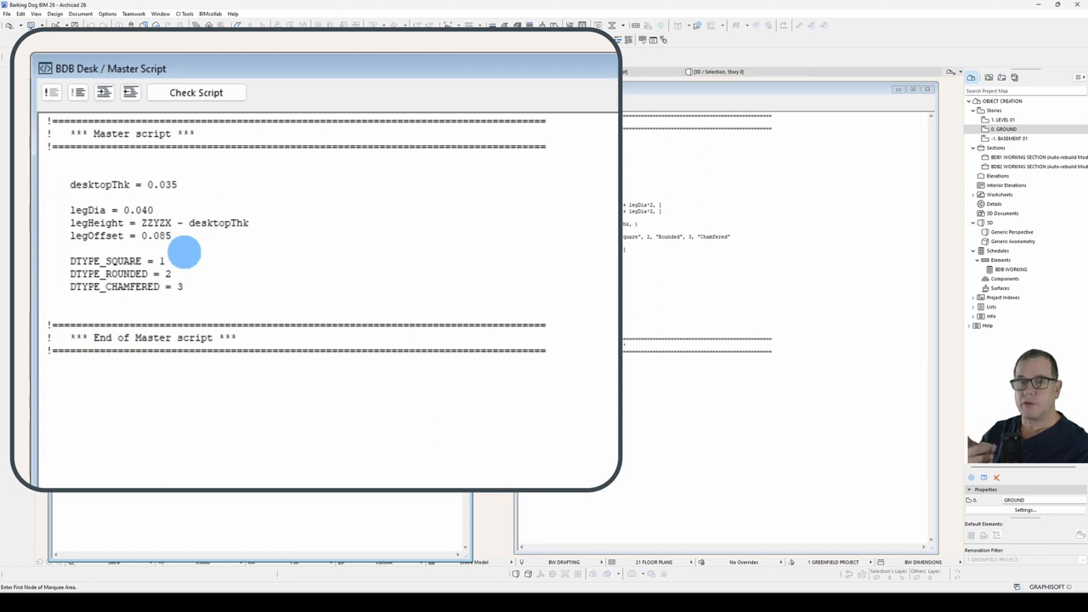
{"action": "left_click", "coordinate": [180, 286]}
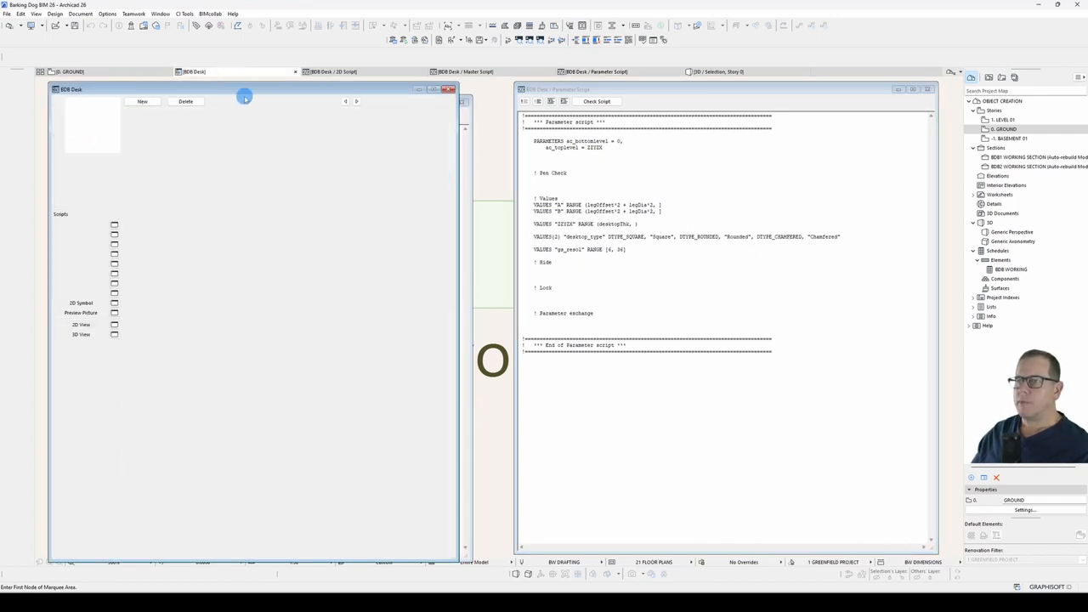
Step: Check desktop_type in the parameter list and scripts, now tested against DTYPE_SQUARE, and return to the floor plan
{"action": "left_click", "coordinate": [89, 172]}
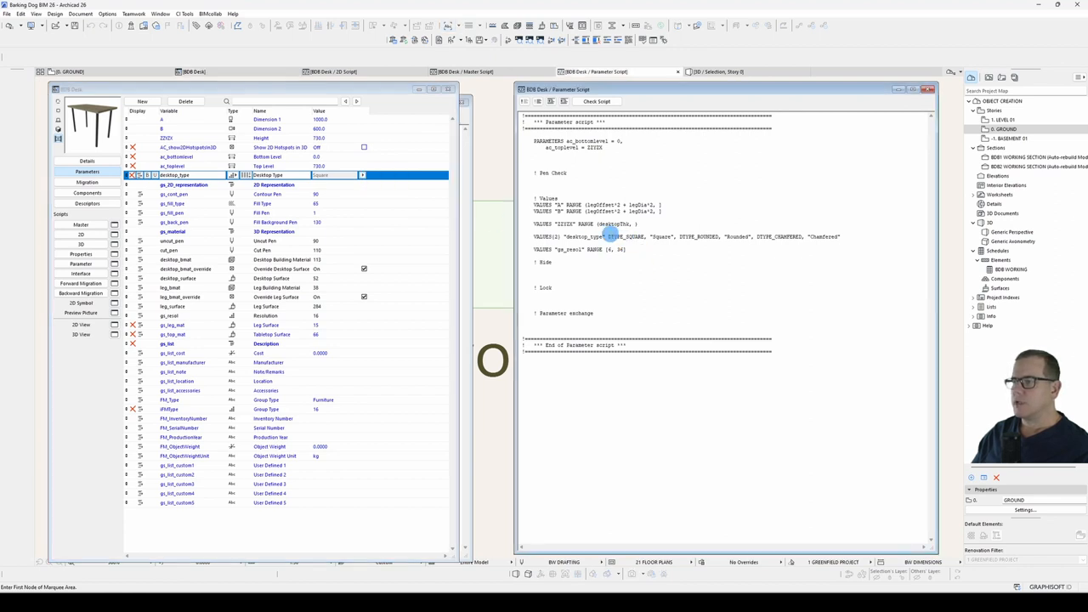
{"action": "double_click", "coordinate": [620, 236]}
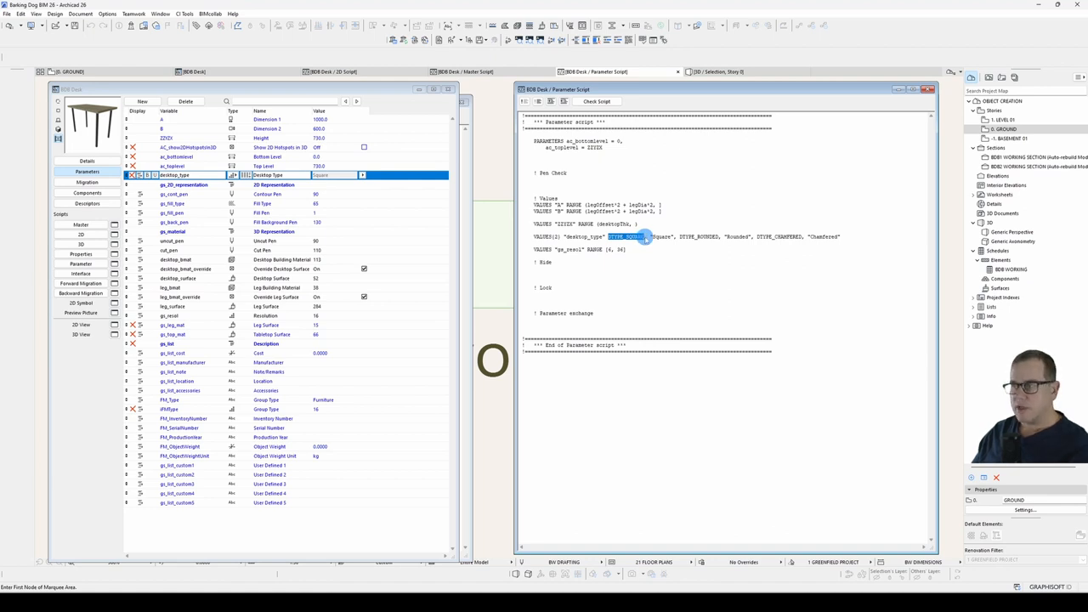
{"action": "left_click", "coordinate": [332, 72]}
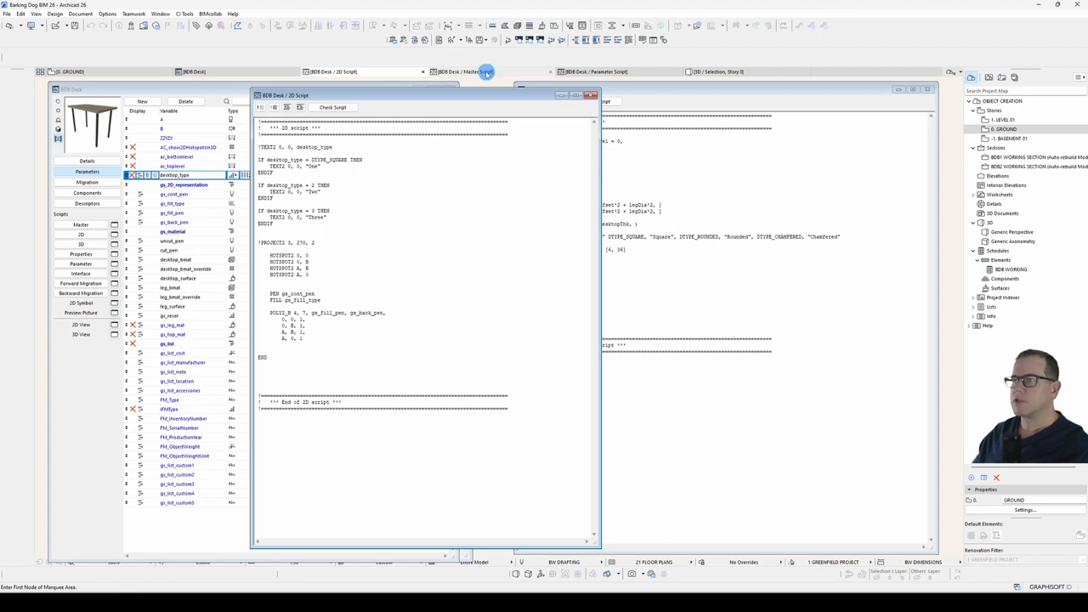
{"action": "left_click", "coordinate": [462, 72]}
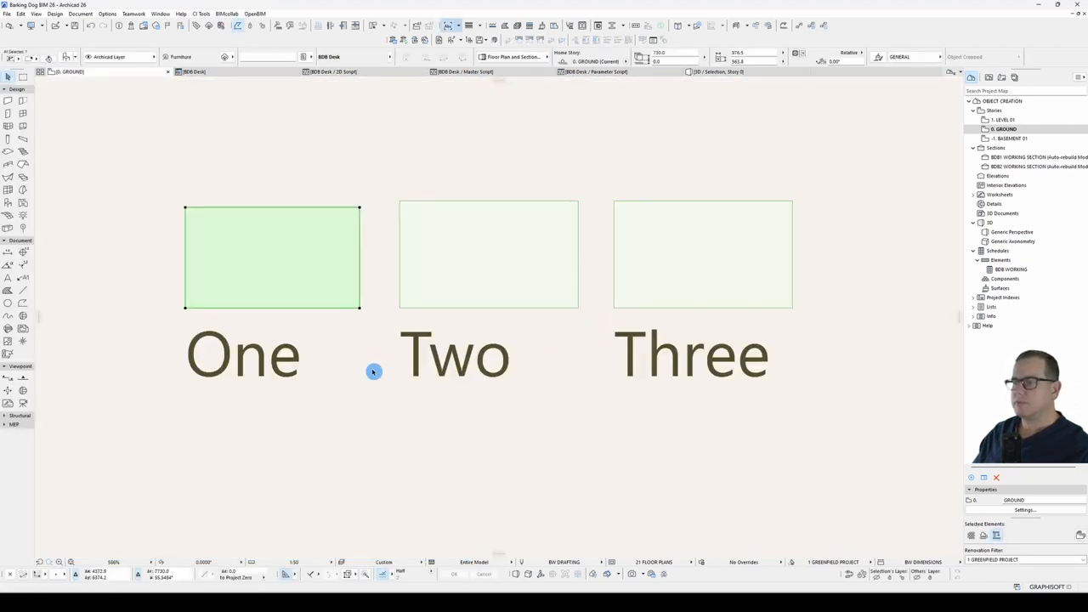
{"action": "left_click", "coordinate": [629, 323]}
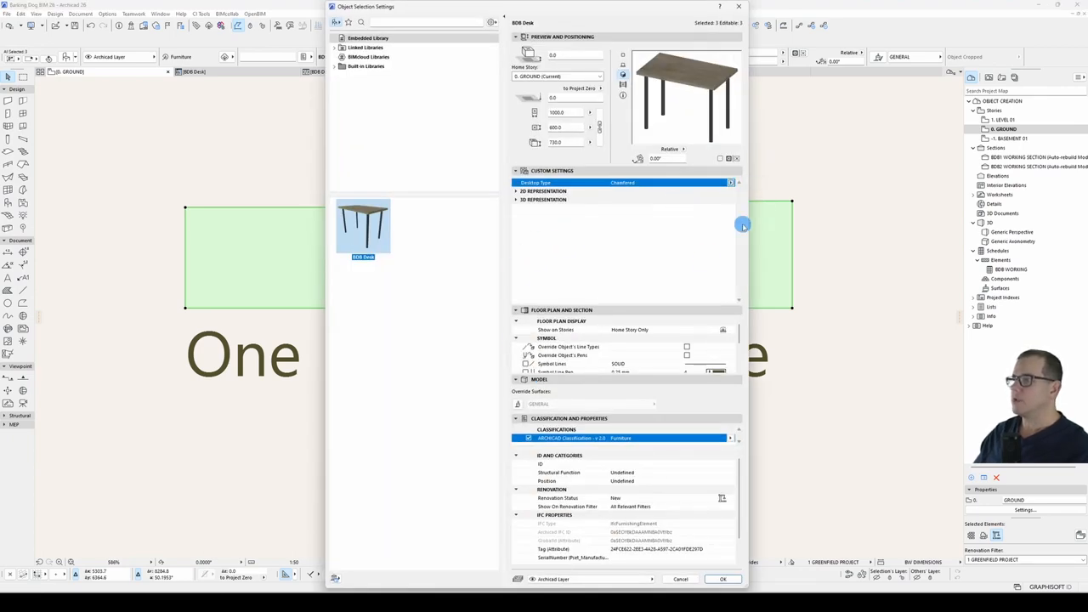
{"action": "left_click", "coordinate": [721, 578]}
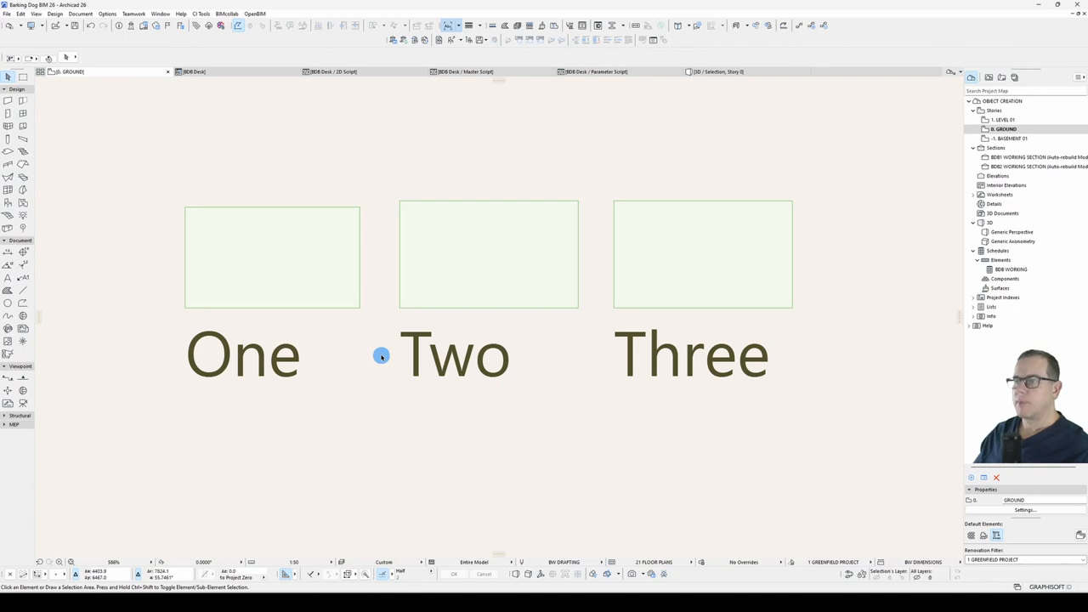
{"action": "left_click", "coordinate": [595, 72]}
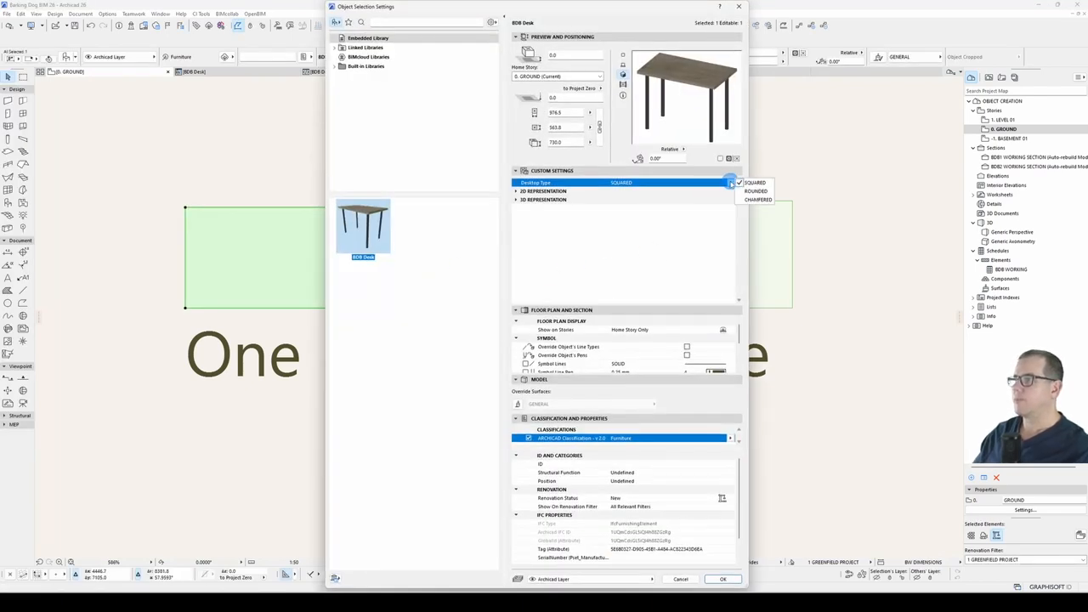
{"action": "left_click", "coordinate": [720, 578]}
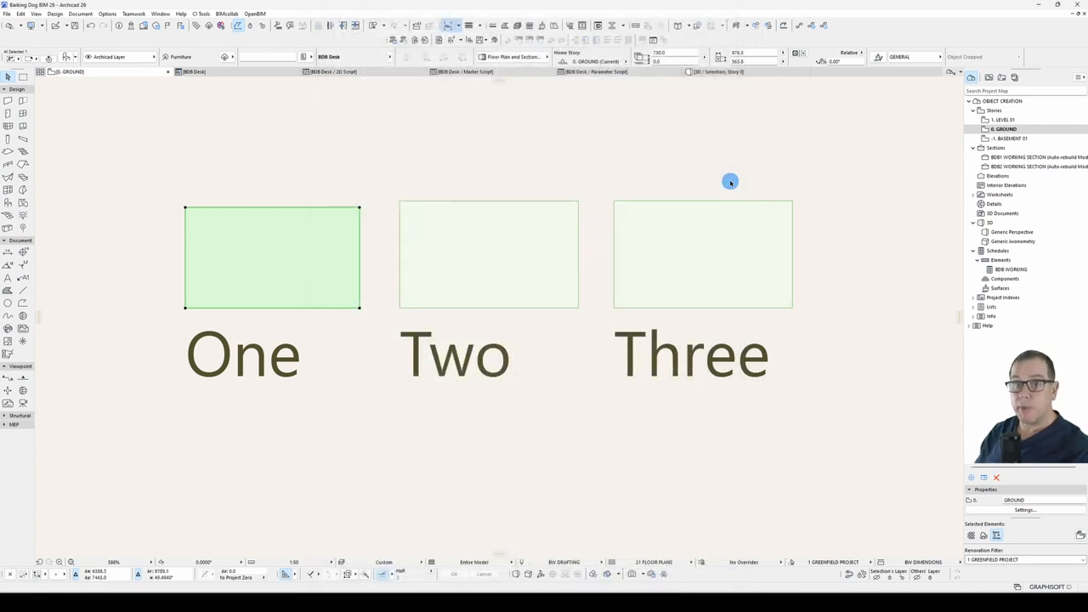
{"action": "left_click", "coordinate": [595, 71]}
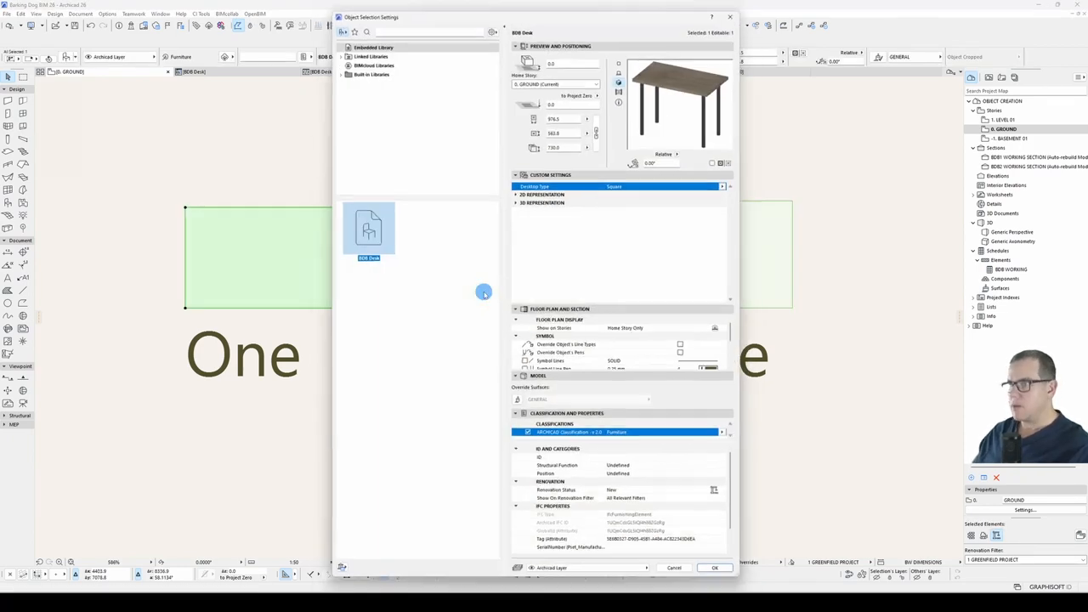
{"action": "left_click", "coordinate": [721, 185]}
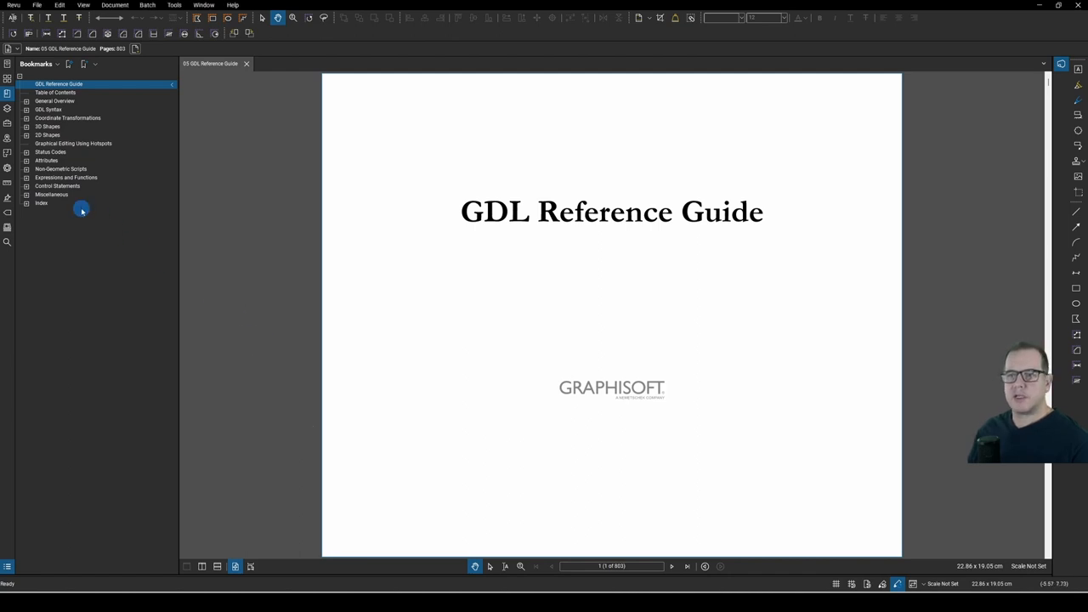
Step: Expand Expressions and Functions and its declarations group to reach the DIM statement page
{"action": "left_click", "coordinate": [27, 178]}
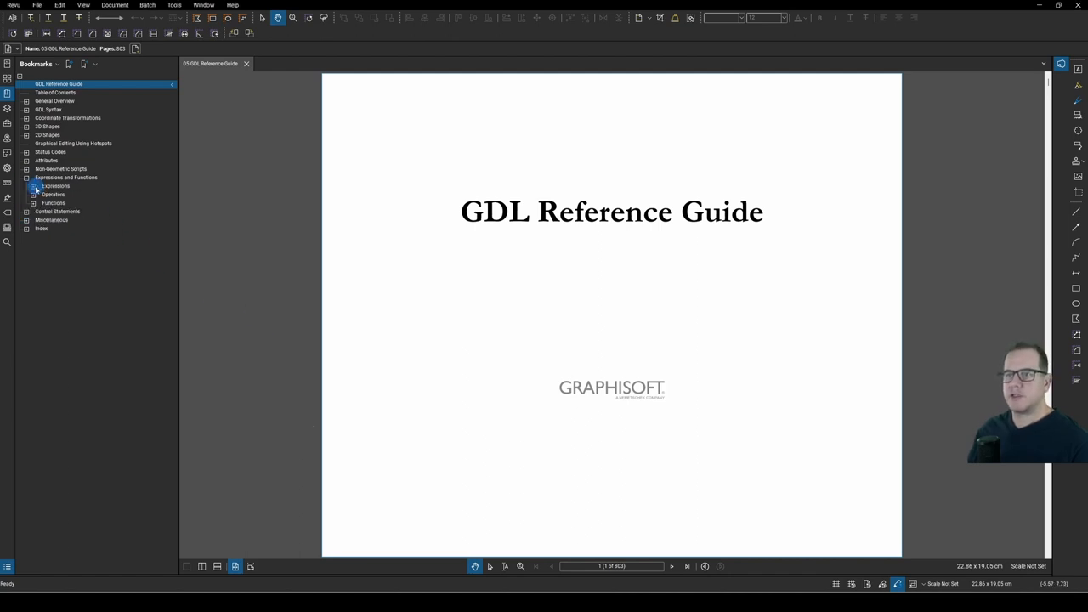
{"action": "left_click", "coordinate": [34, 186]}
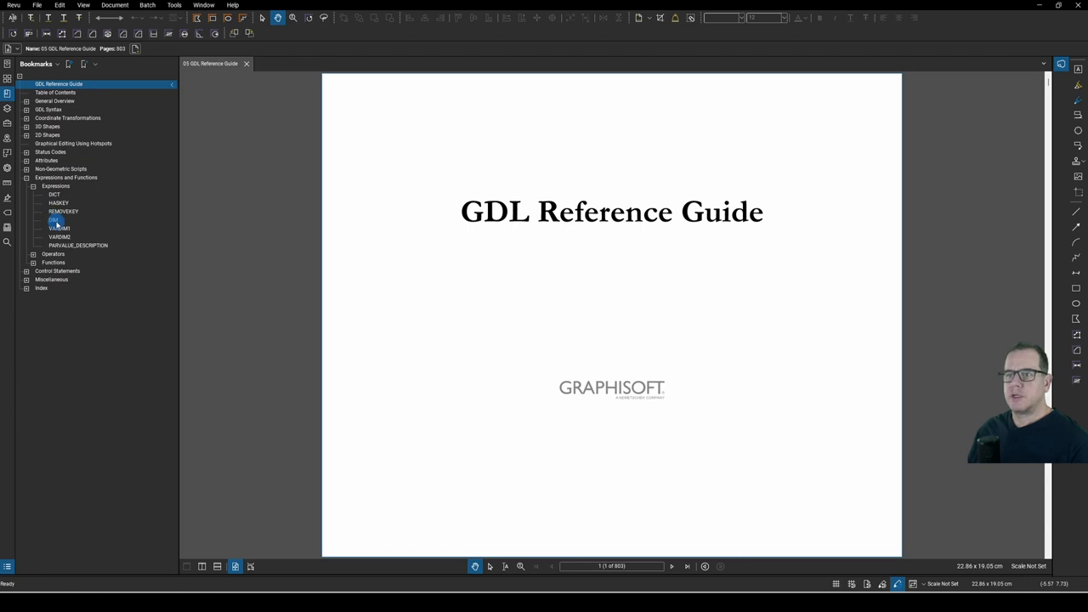
{"action": "left_click", "coordinate": [53, 221]}
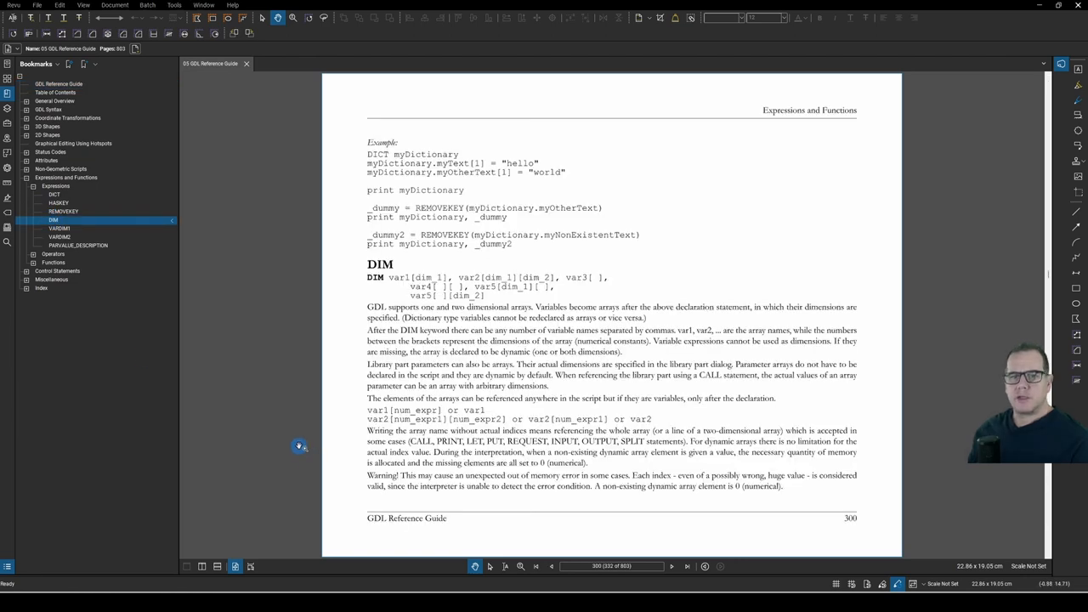
{"action": "mouse_move", "coordinate": [374, 300]}
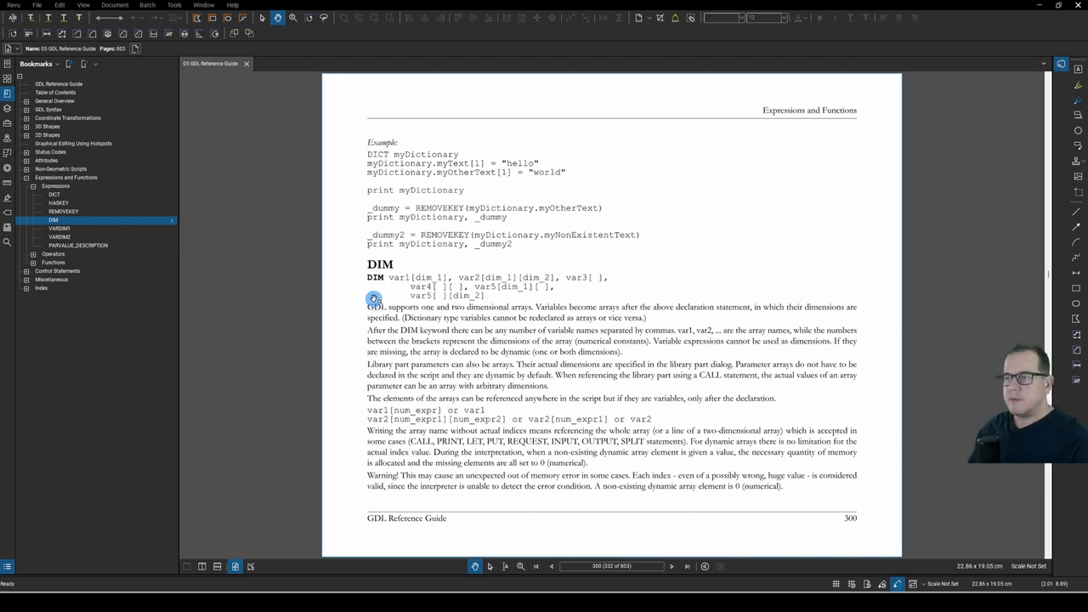
{"action": "mouse_move", "coordinate": [435, 279]}
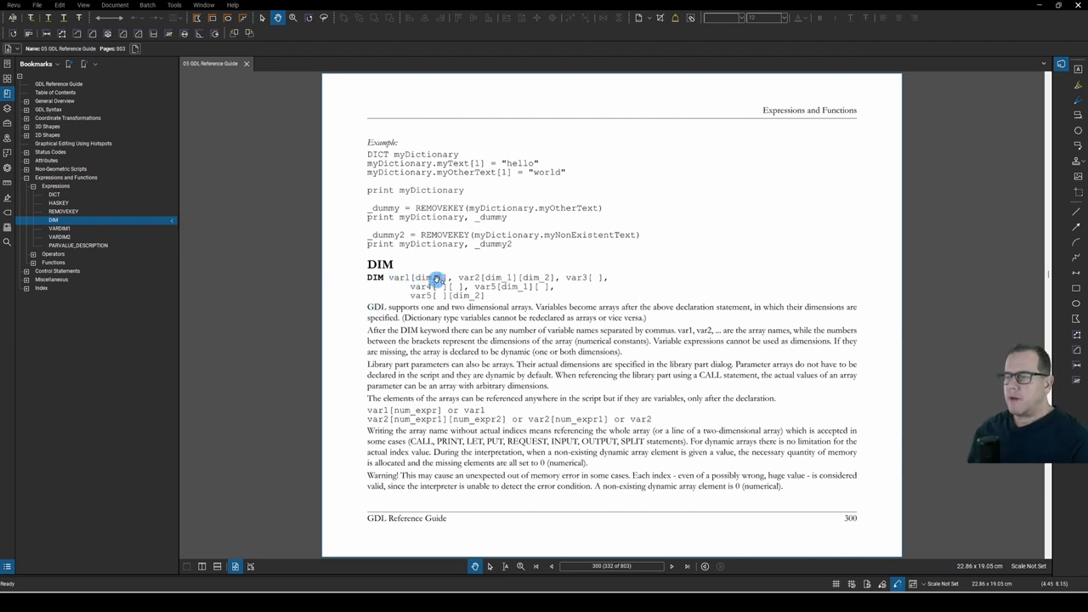
{"action": "mouse_move", "coordinate": [449, 277]}
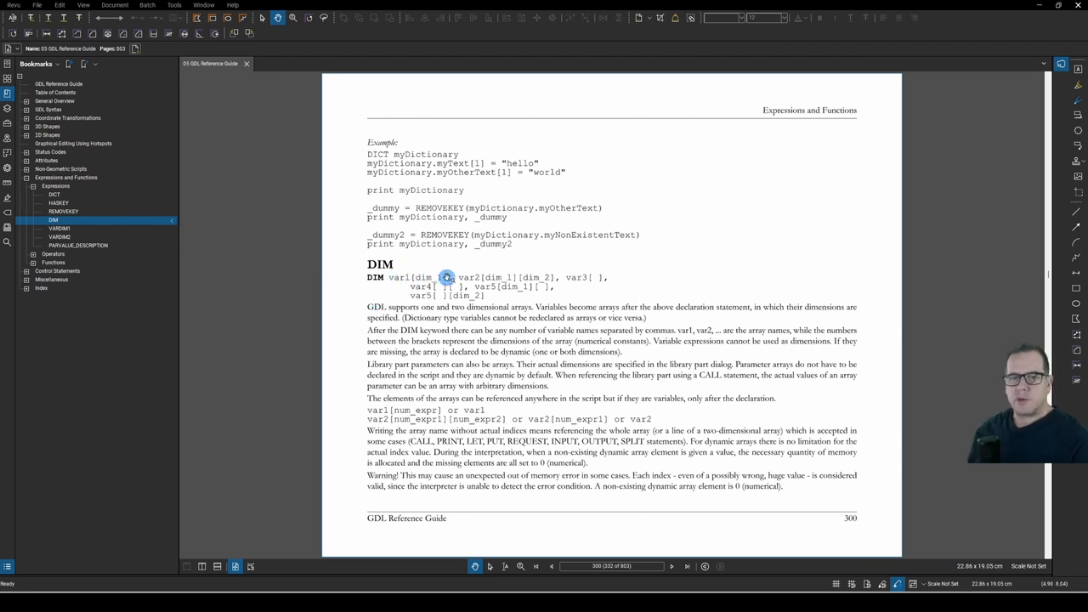
{"action": "mouse_move", "coordinate": [474, 277]}
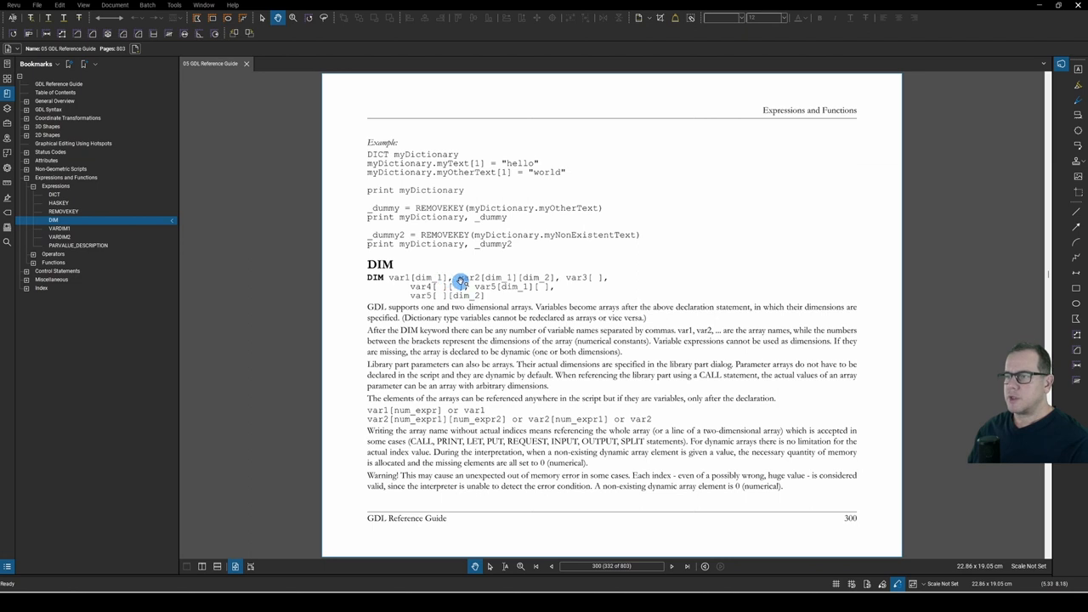
{"action": "mouse_move", "coordinate": [578, 289]}
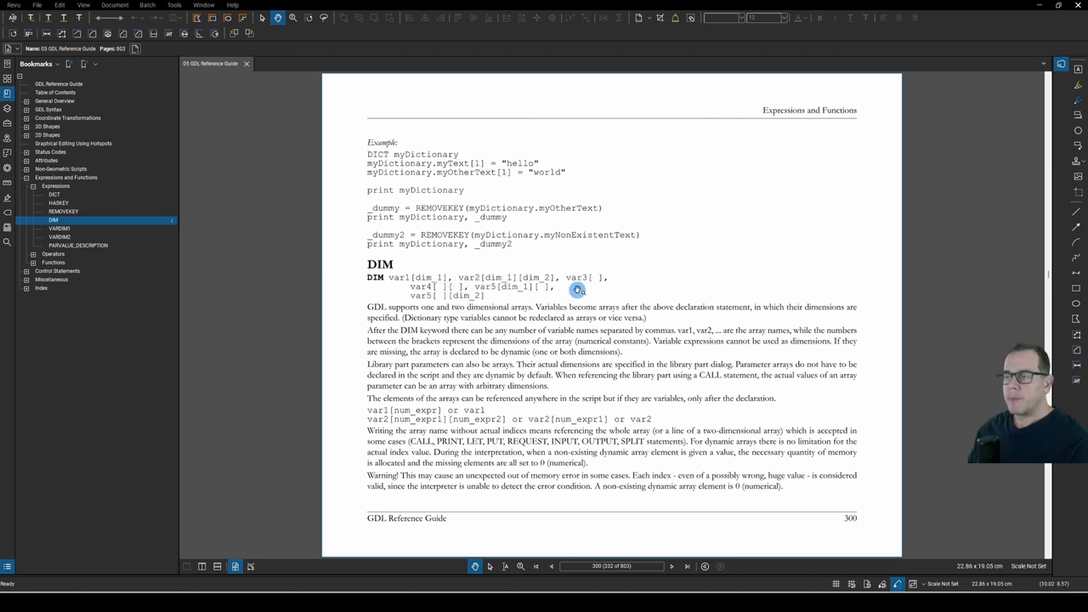
{"action": "mouse_move", "coordinate": [438, 285]}
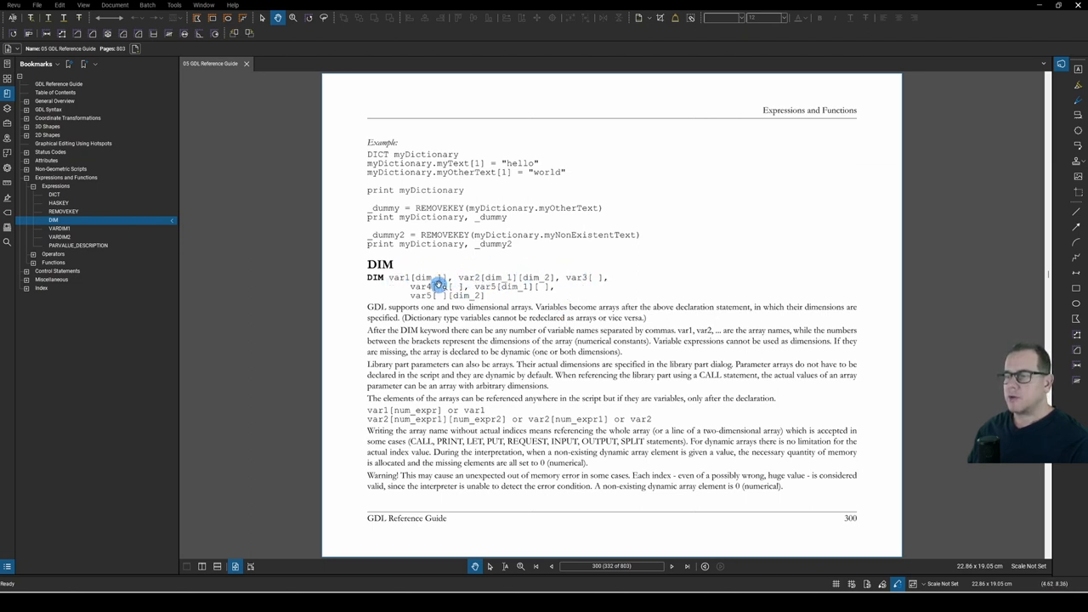
{"action": "mouse_move", "coordinate": [581, 282]}
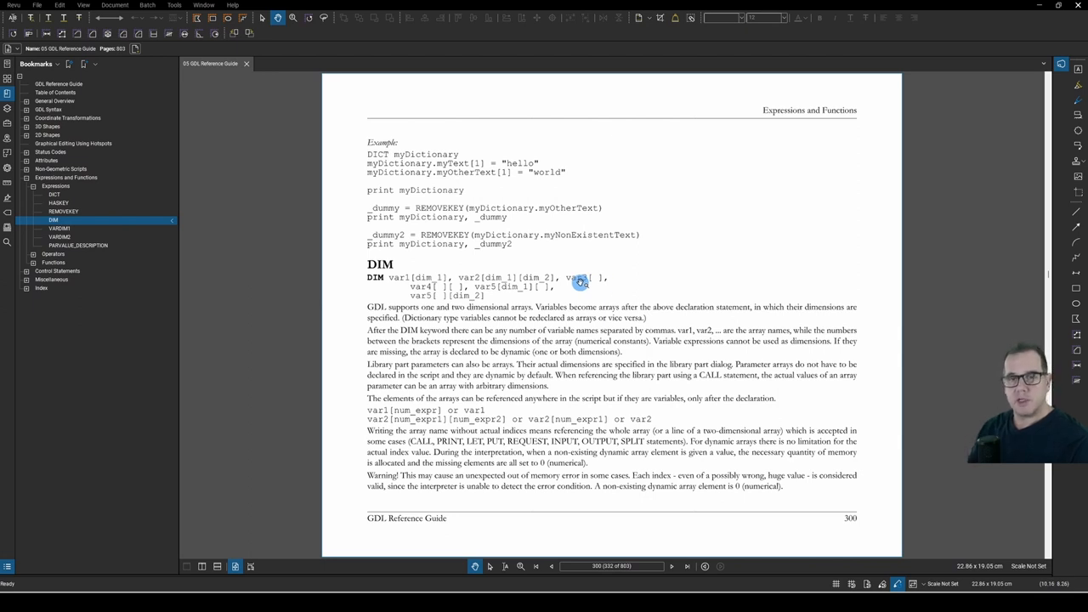
{"action": "mouse_move", "coordinate": [469, 279]}
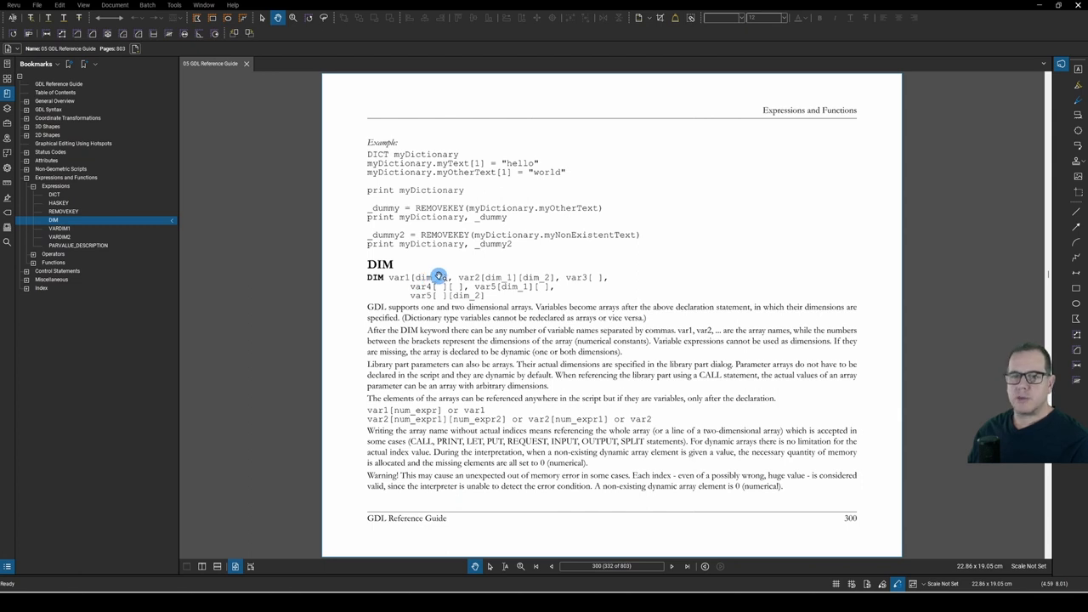
{"action": "mouse_move", "coordinate": [462, 285]}
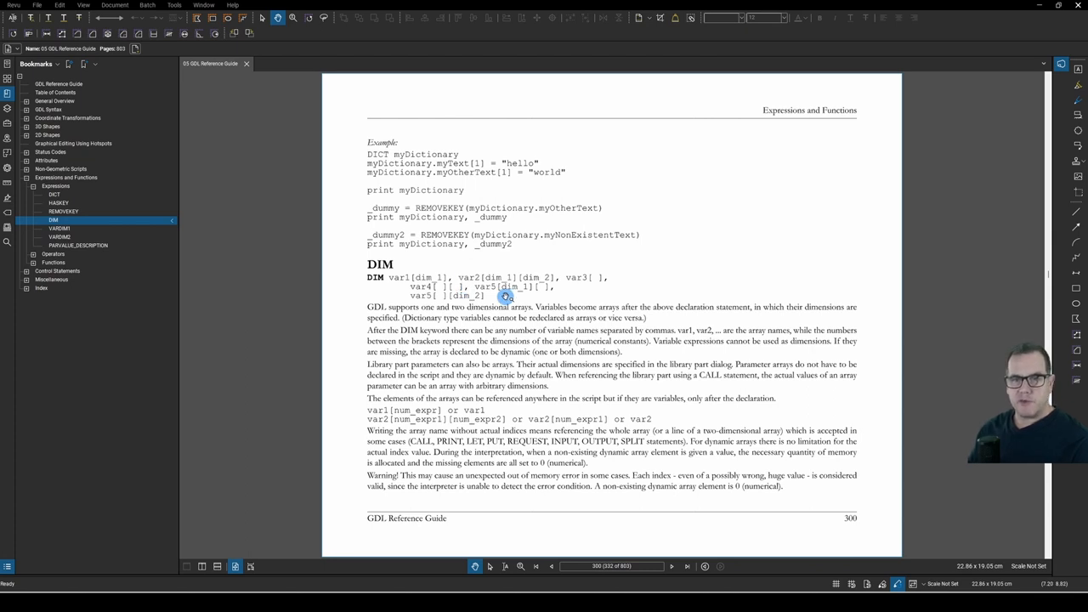
{"action": "mouse_move", "coordinate": [393, 279]}
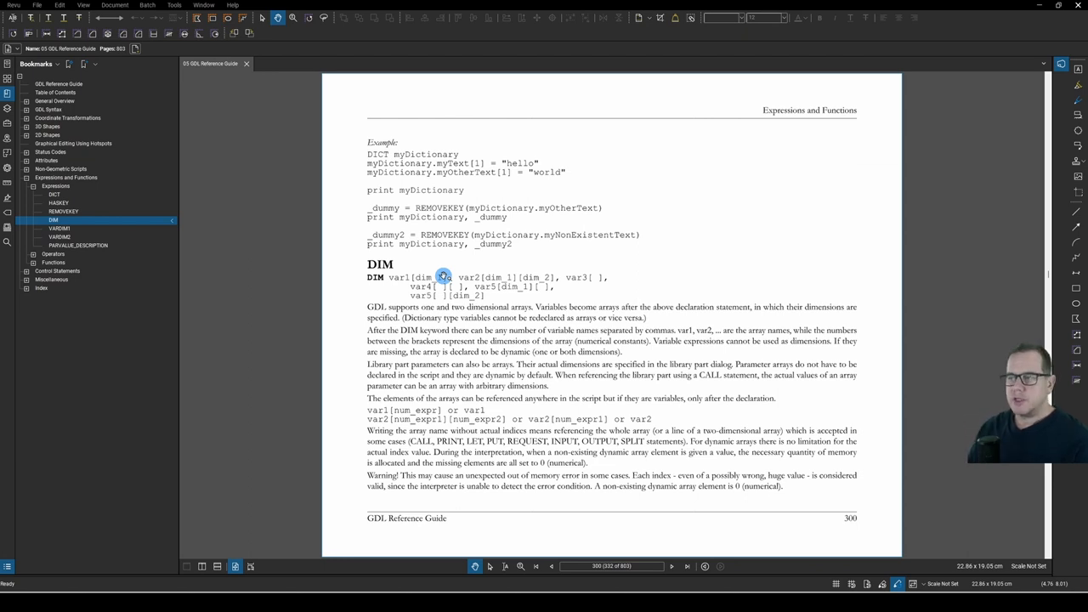
{"action": "mouse_move", "coordinate": [540, 279]}
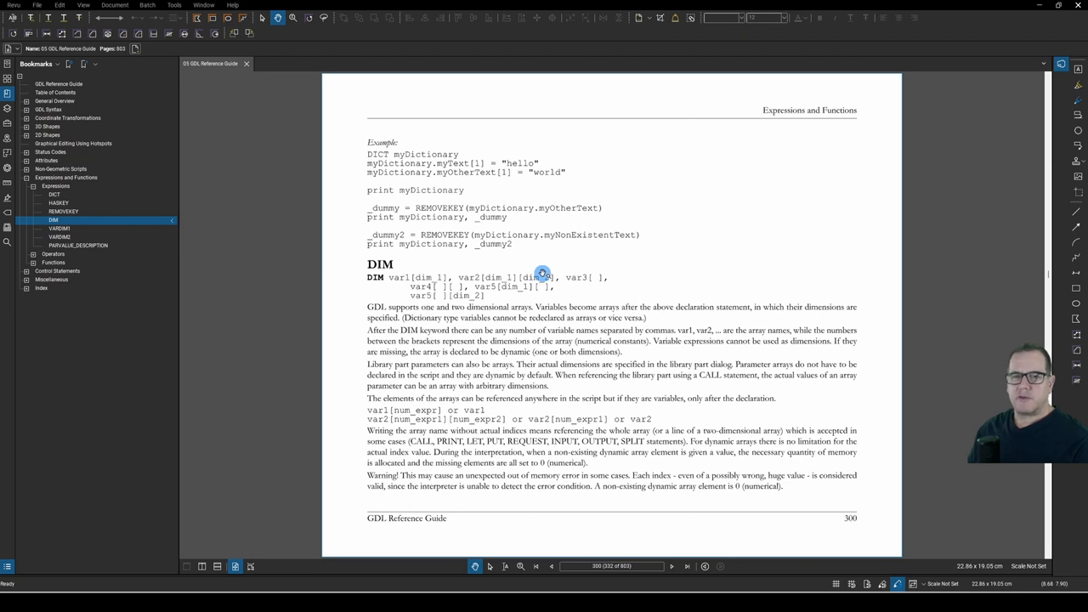
{"action": "mouse_move", "coordinate": [435, 287]}
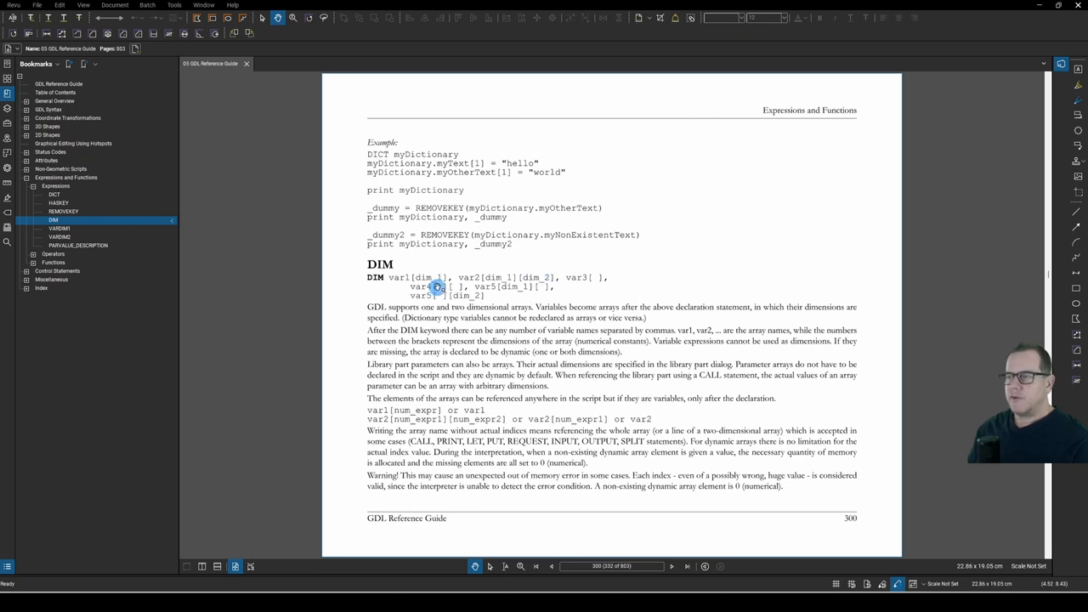
{"action": "mouse_move", "coordinate": [501, 287]}
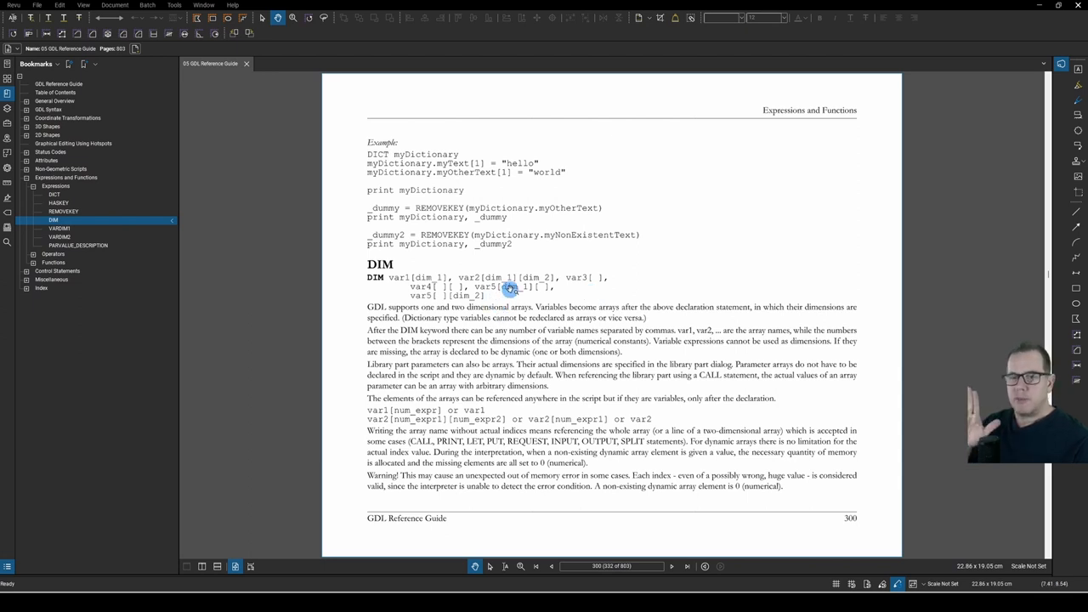
{"action": "mouse_move", "coordinate": [428, 296]}
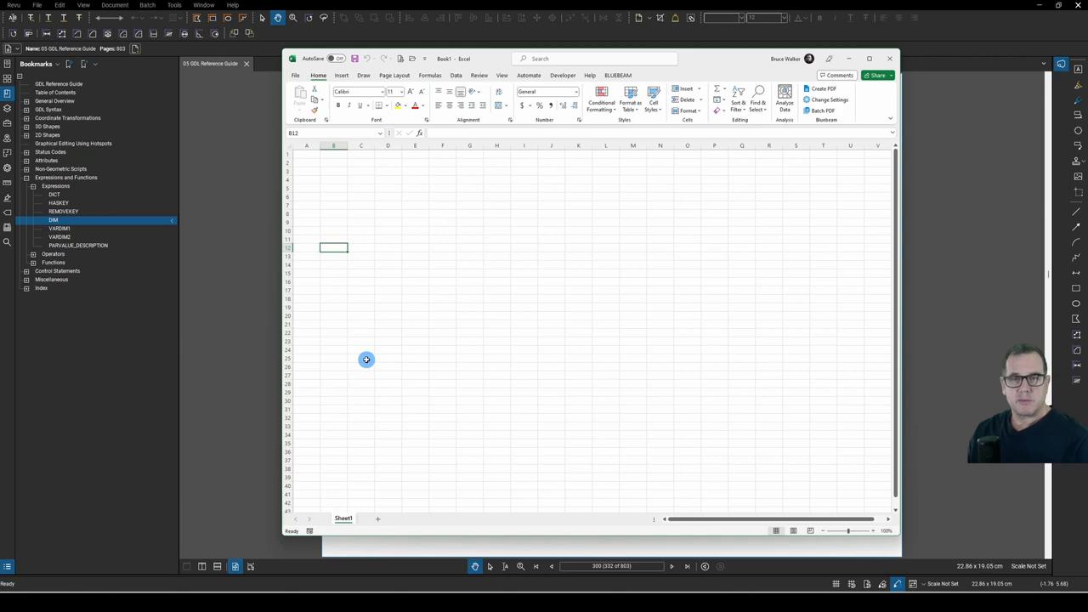
{"action": "mouse_move", "coordinate": [309, 156]}
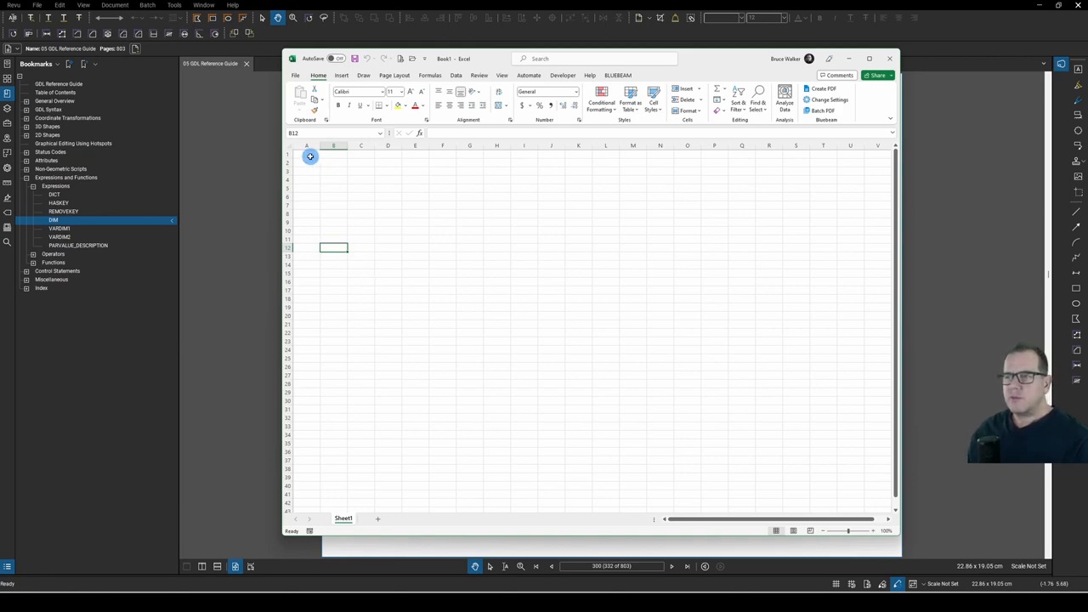
{"action": "left_click", "coordinate": [306, 153]}
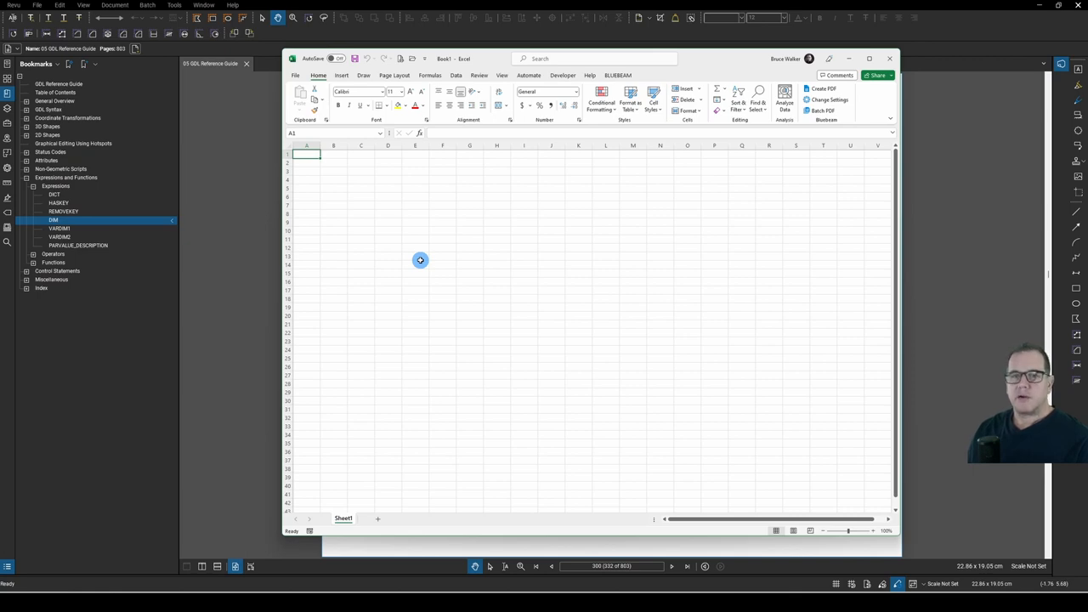
{"action": "mouse_move", "coordinate": [400, 235]}
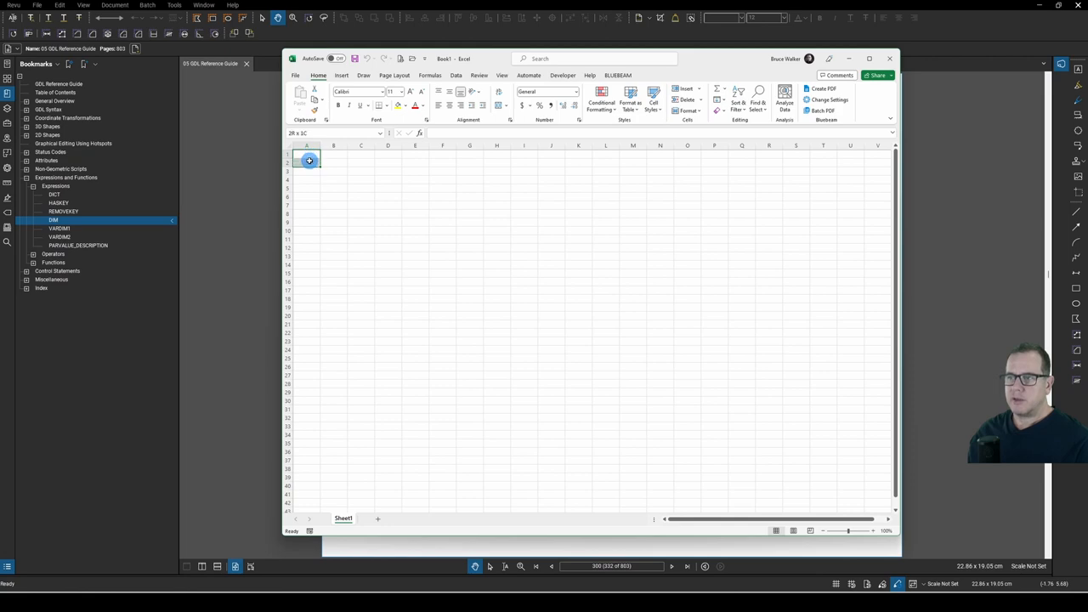
{"action": "left_click_drag", "start_coordinate": [310, 160], "coordinate": [301, 415]}
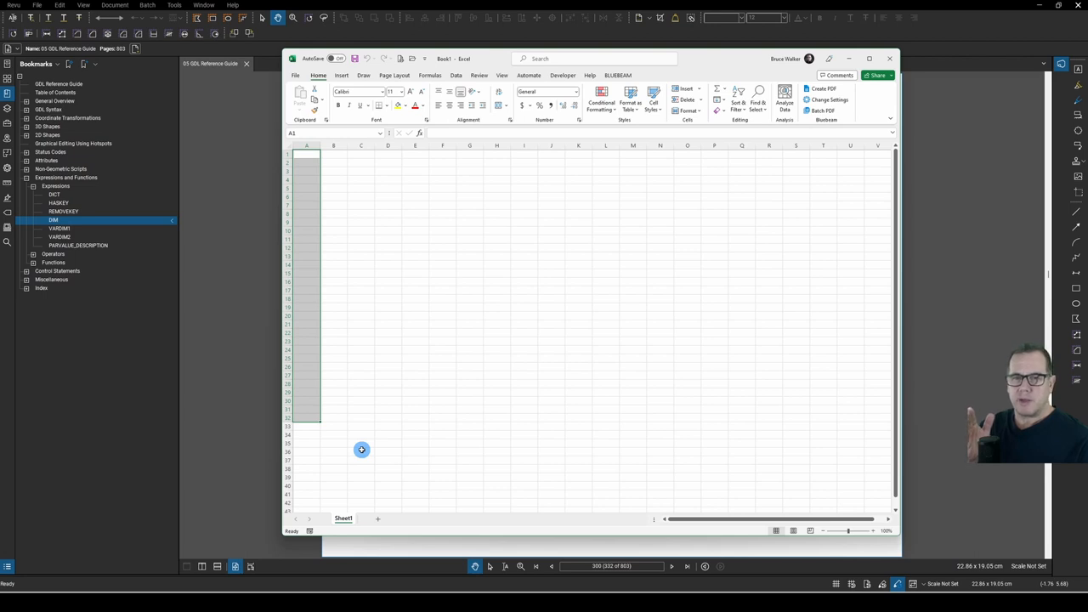
{"action": "mouse_move", "coordinate": [344, 256]}
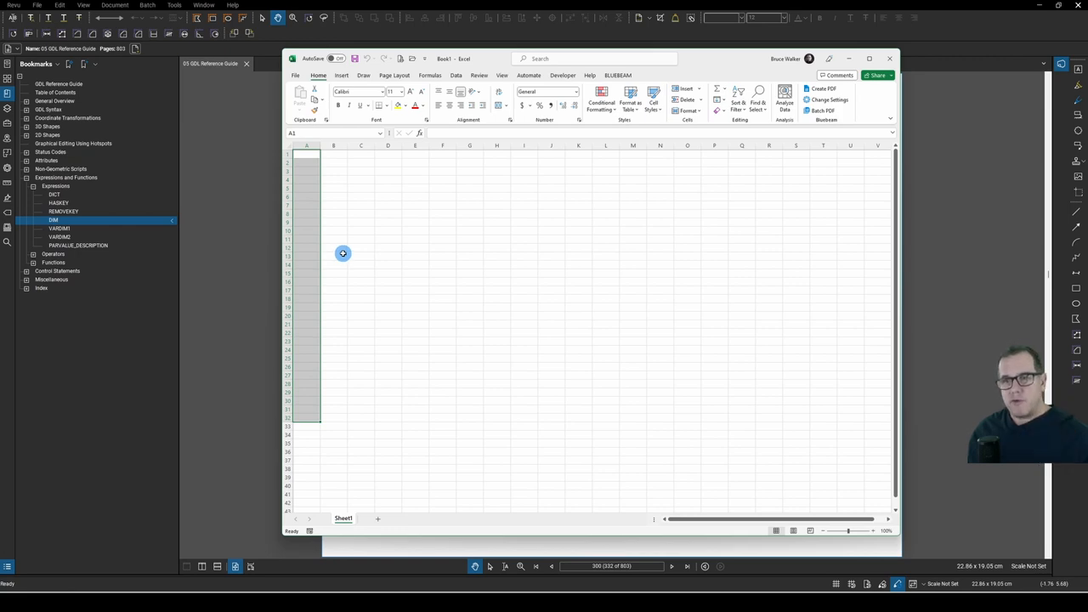
{"action": "left_click", "coordinate": [306, 178]}
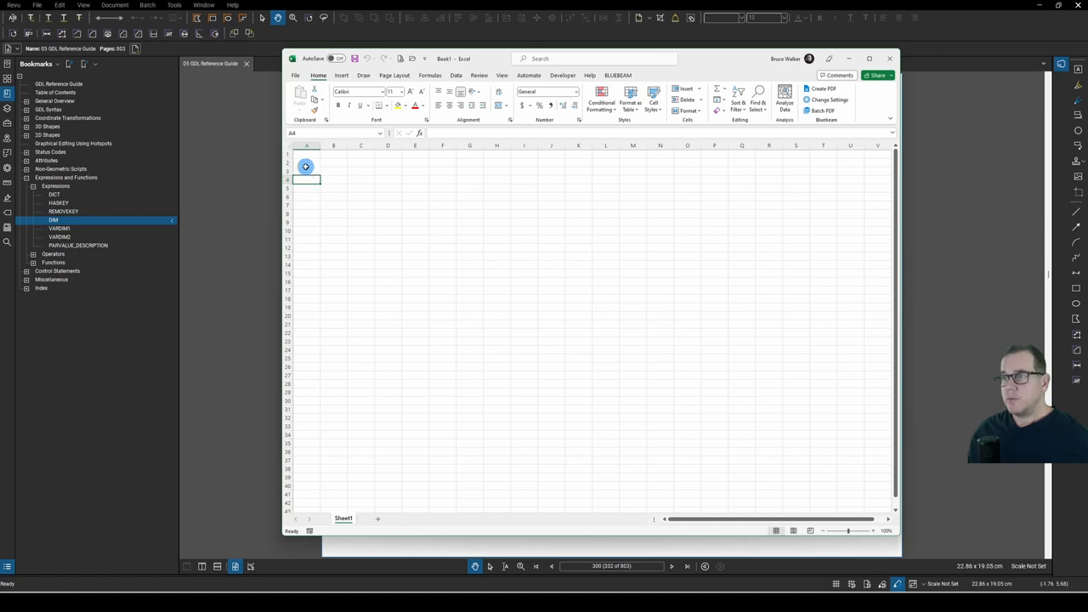
{"action": "left_click_drag", "start_coordinate": [306, 167], "coordinate": [473, 350]}
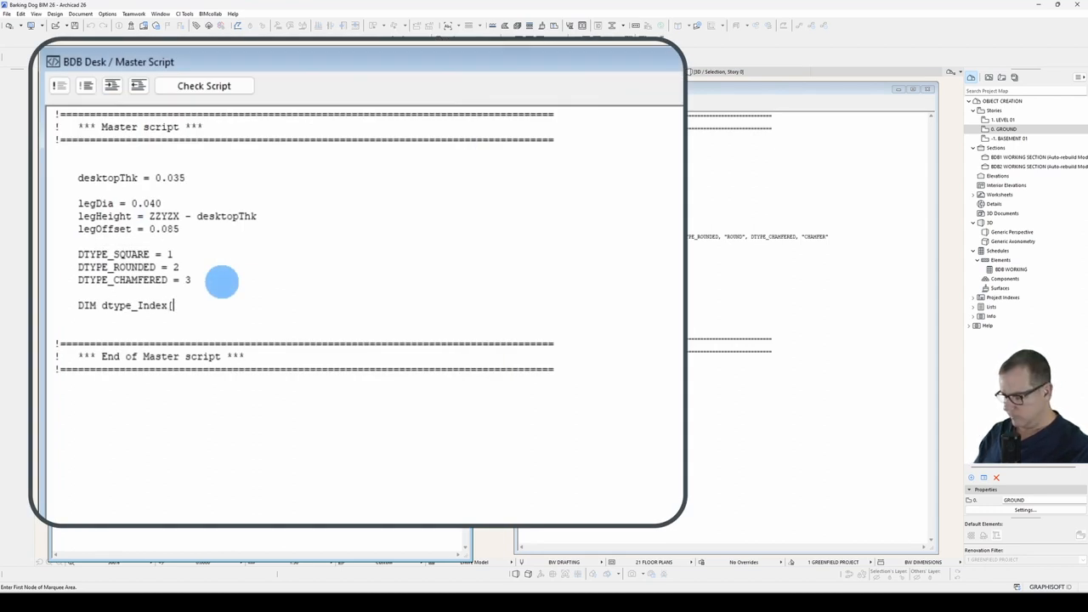
Step: Declare DIM dtype_Index[], dtype_Desc[] and write the SQUARE entry pairing dtype_Desc and dtype_Index with id=id+1
{"action": "type", "text": "], dtype_Desc[]"}
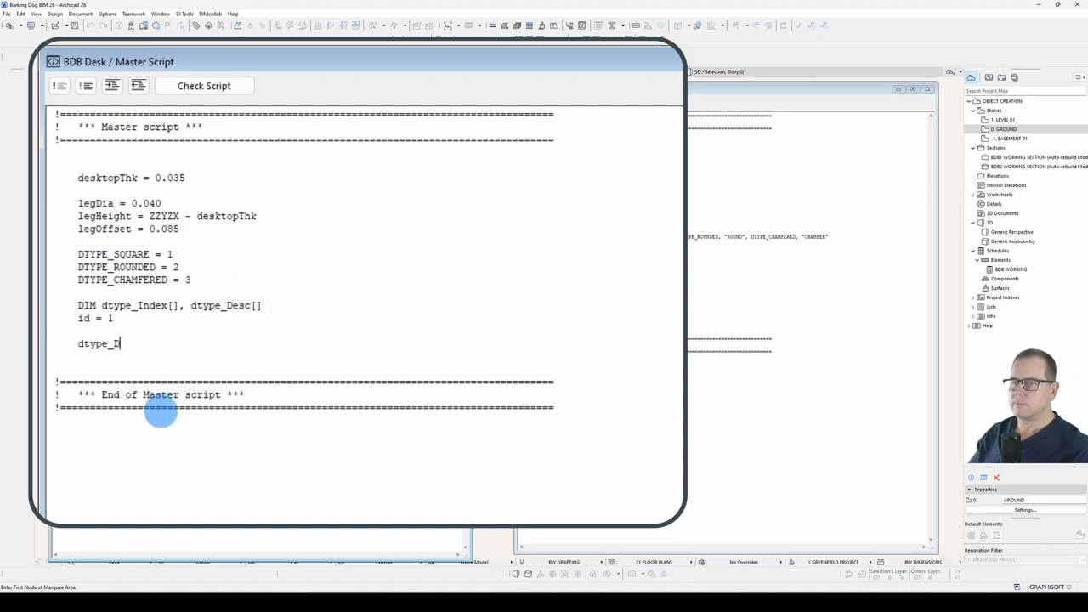
{"action": "type", "text": "esc[id] = \"SQUARE\""}
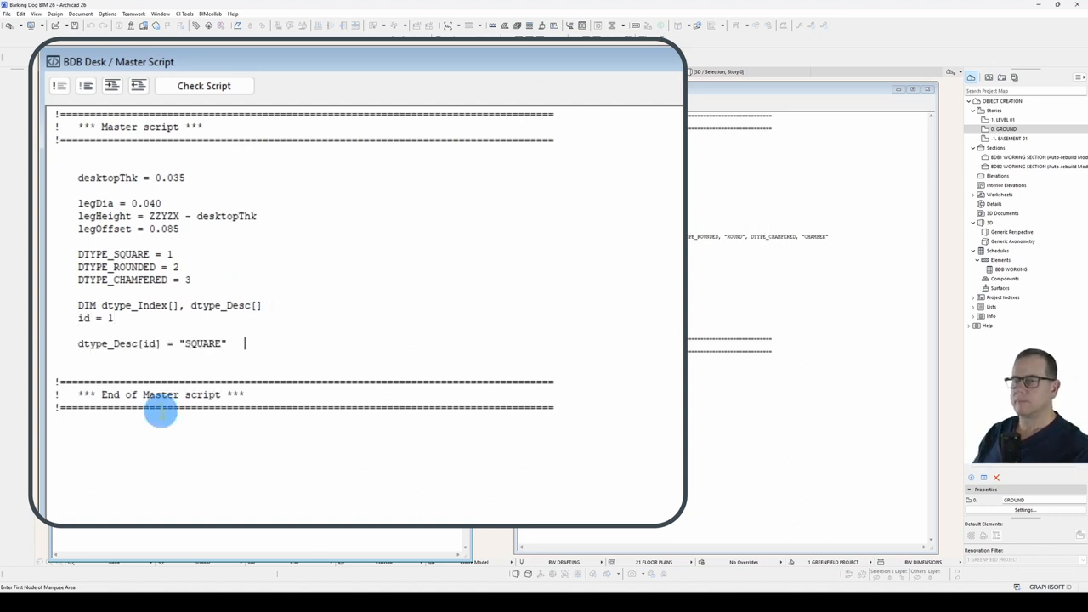
{"action": "type", "text": ": dtype_Index[]id"}
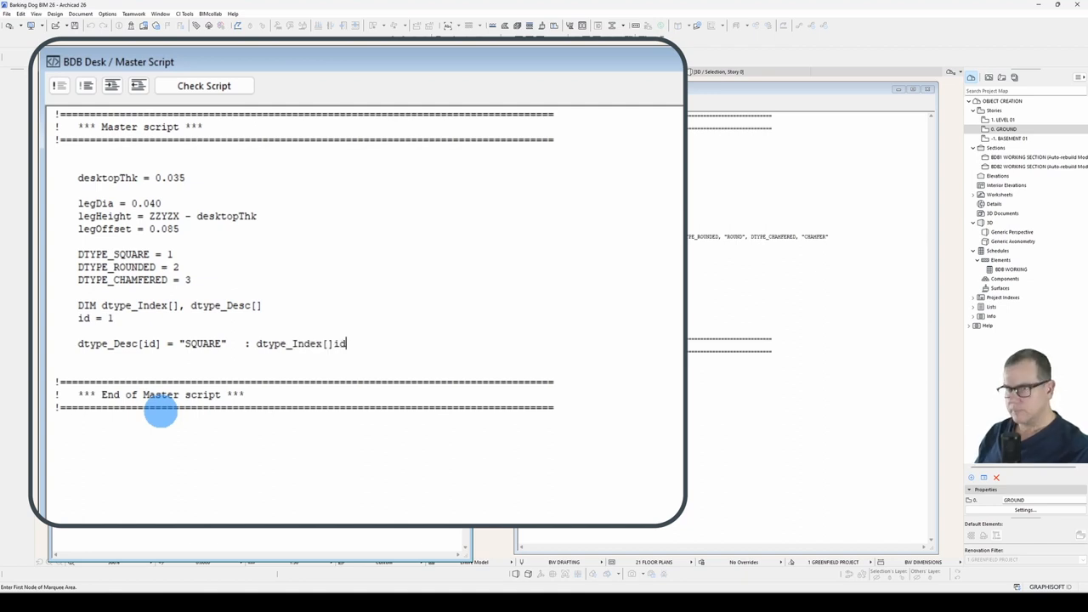
{"action": "type", "text": "= DTYPE_SQUARE"}
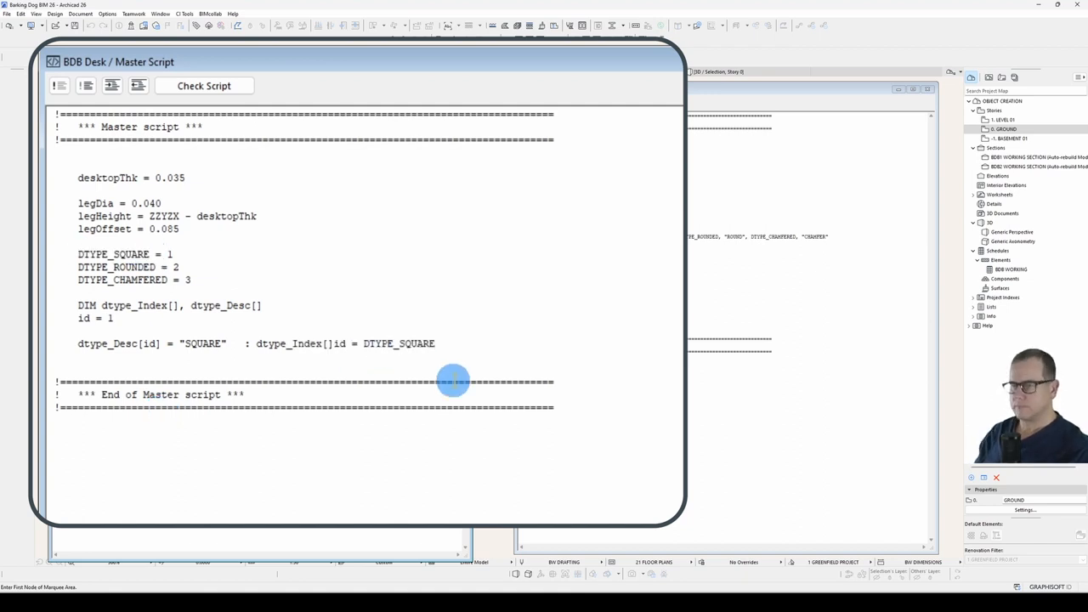
{"action": "type", "text": ": id=id+1"}
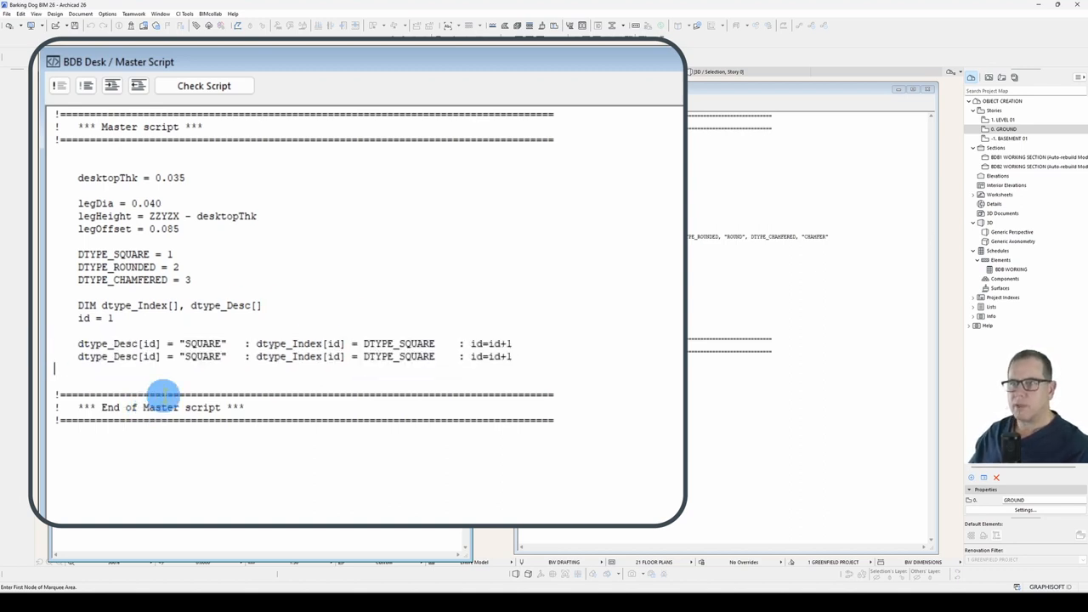
Step: Change SQUARE to ROUNDED in the copied entry line
{"action": "double_click", "coordinate": [200, 357]}
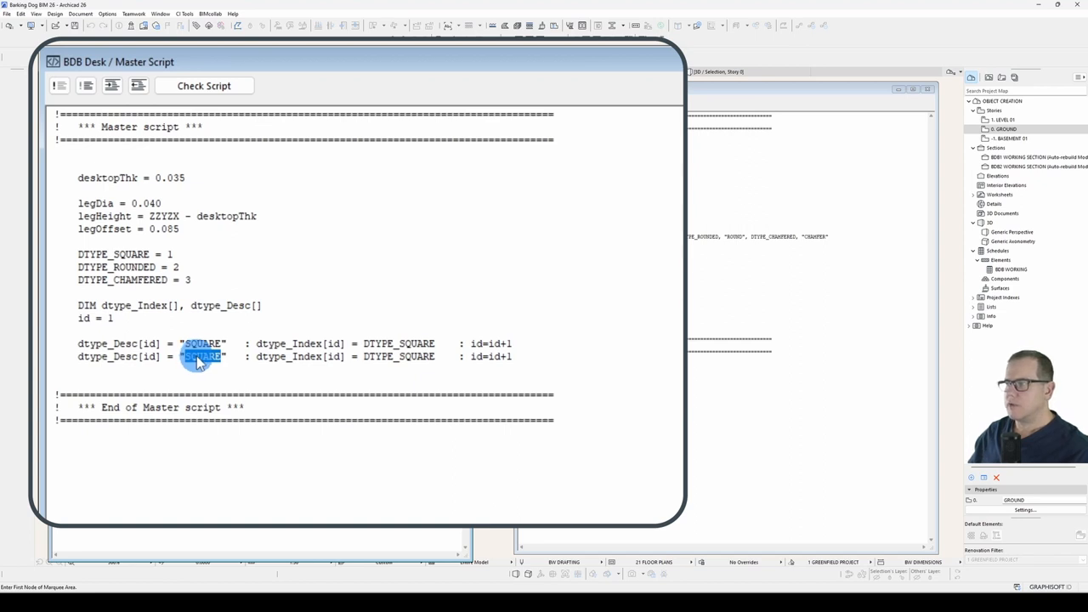
{"action": "type", "text": "ROUNDED"}
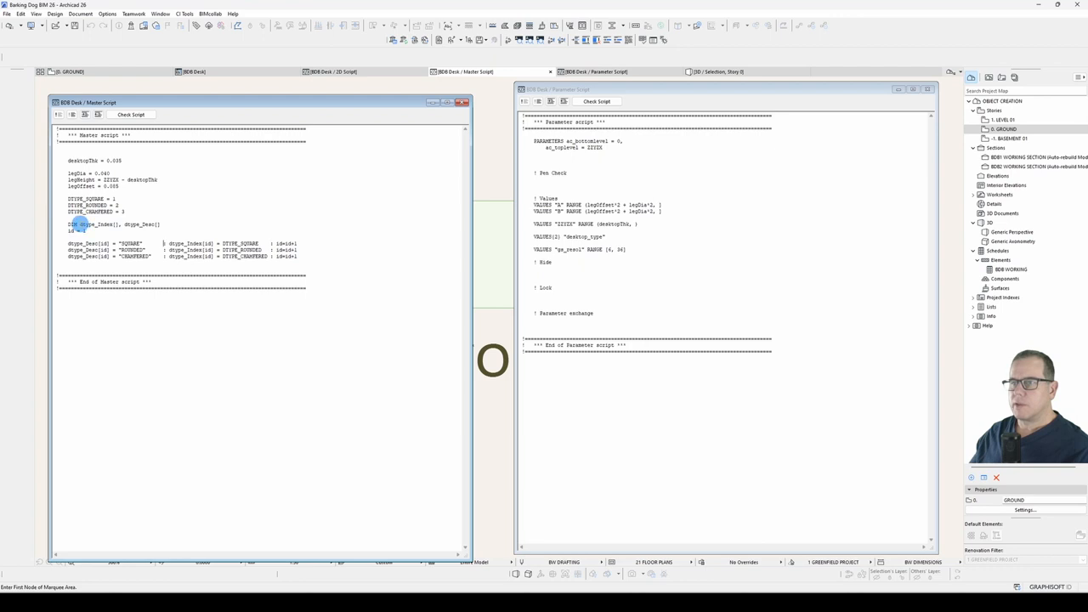
Step: Rewrite VALUES{2} "desktop_type" to use dtype_Index, dtype_Desc and confirm SQUARE, ROUNDED, CHAMFERED are offered
{"action": "double_click", "coordinate": [92, 224]}
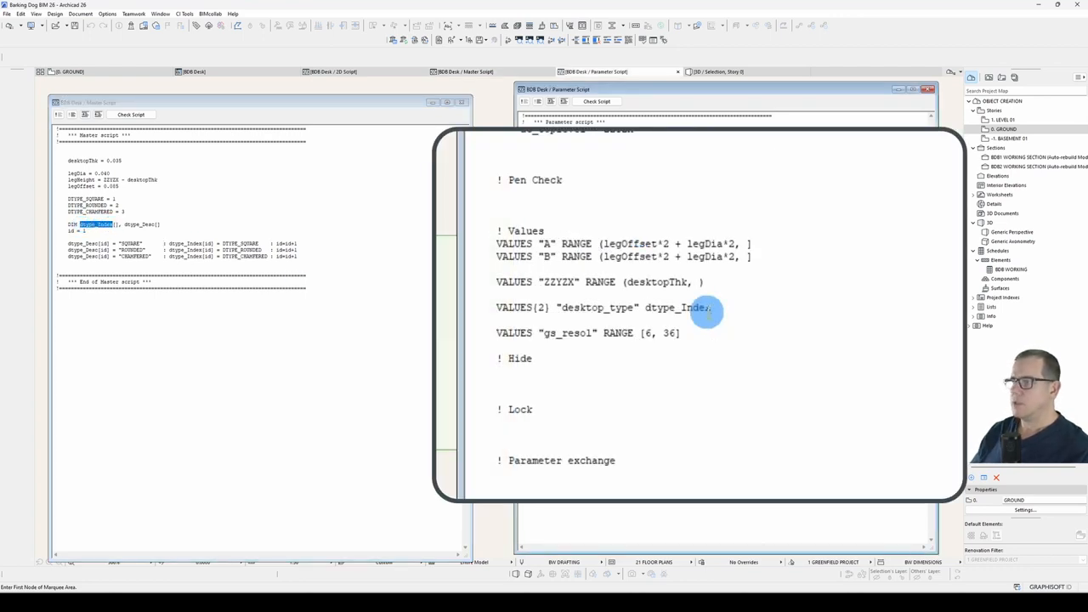
{"action": "type", "text": ", dtype_In"}
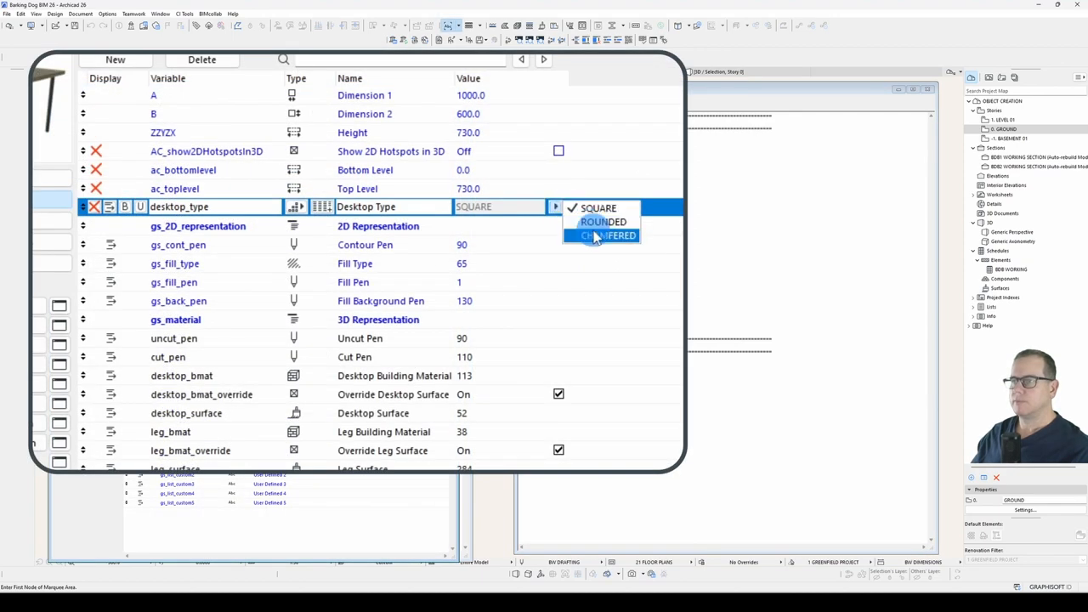
{"action": "left_click", "coordinate": [601, 221]}
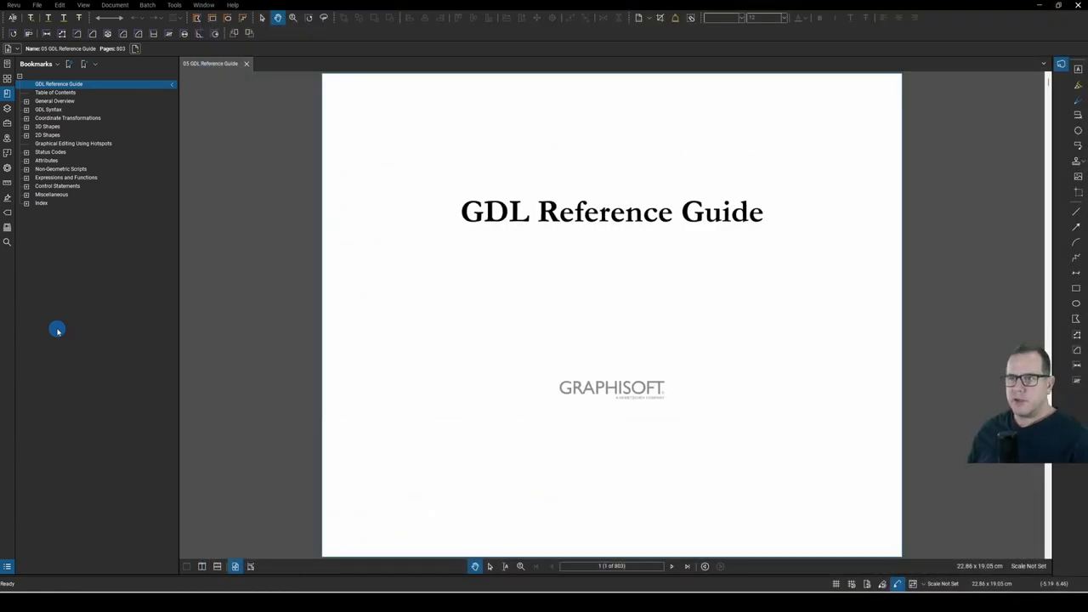
Step: Jump to the GDL Syntax chapter on statements, line separators and labels
{"action": "left_click", "coordinate": [48, 109]}
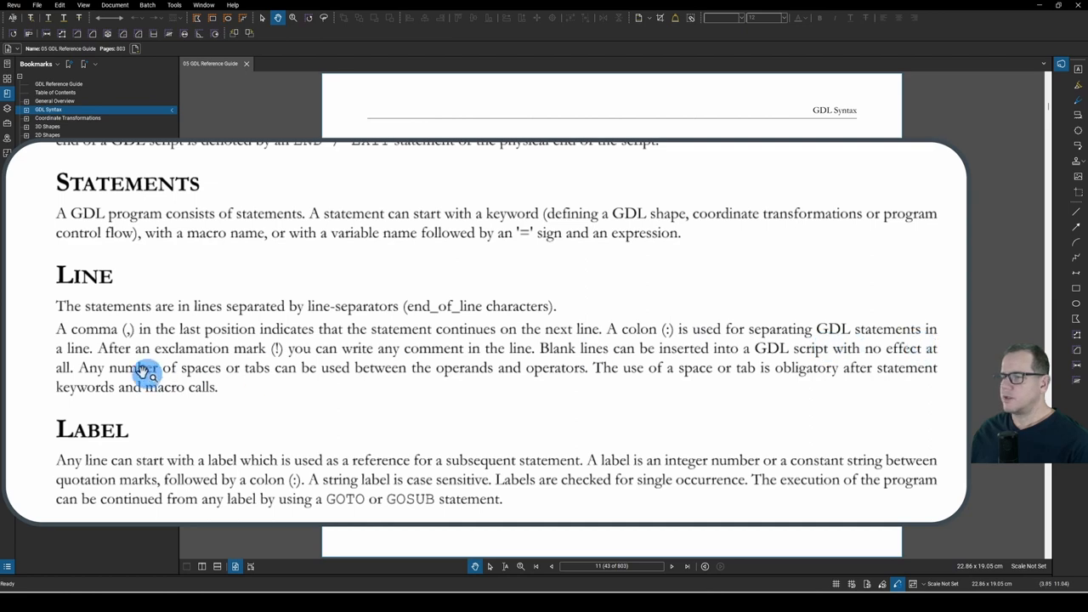
{"action": "mouse_move", "coordinate": [26, 367]}
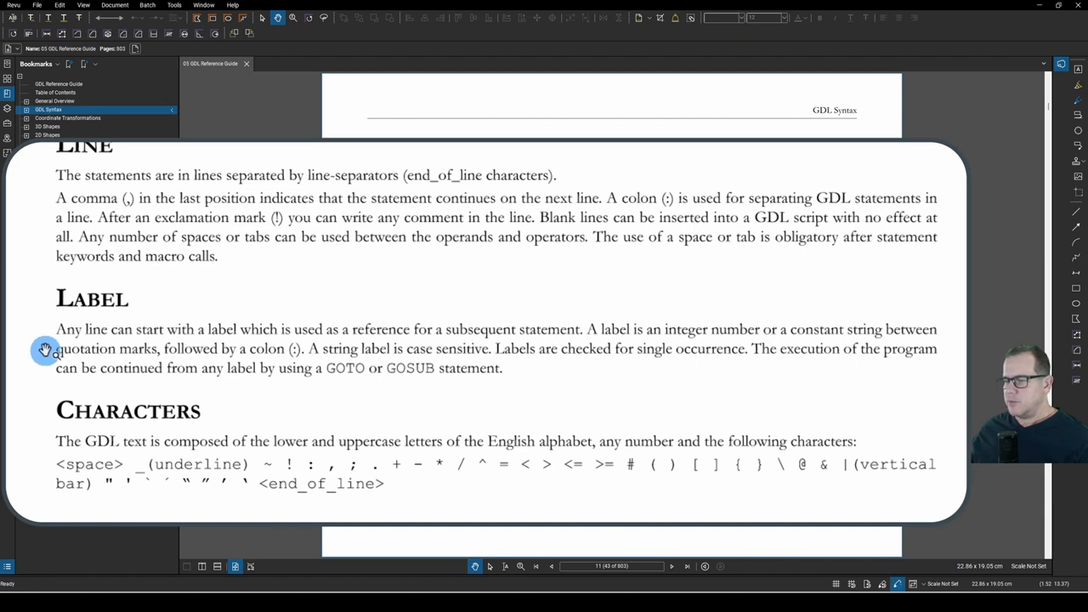
{"action": "mouse_move", "coordinate": [269, 336]}
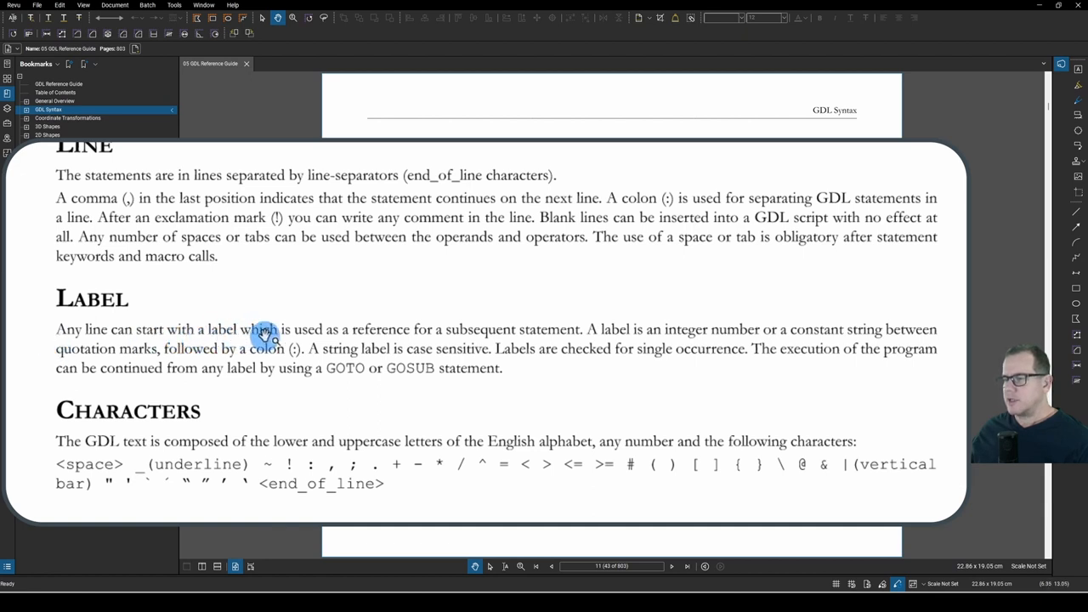
{"action": "mouse_move", "coordinate": [697, 334]}
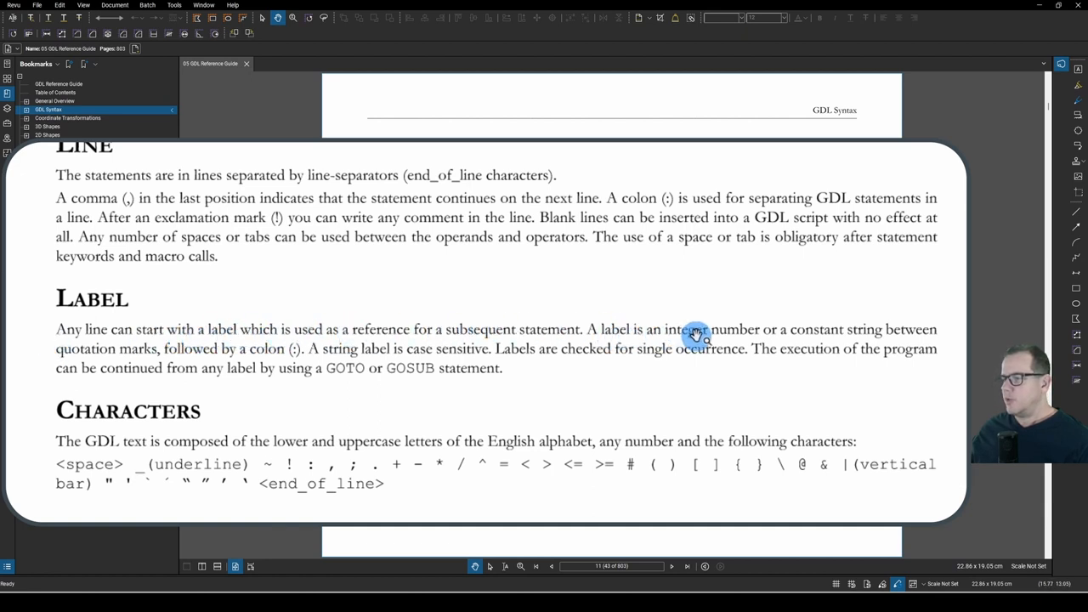
{"action": "mouse_move", "coordinate": [751, 333]}
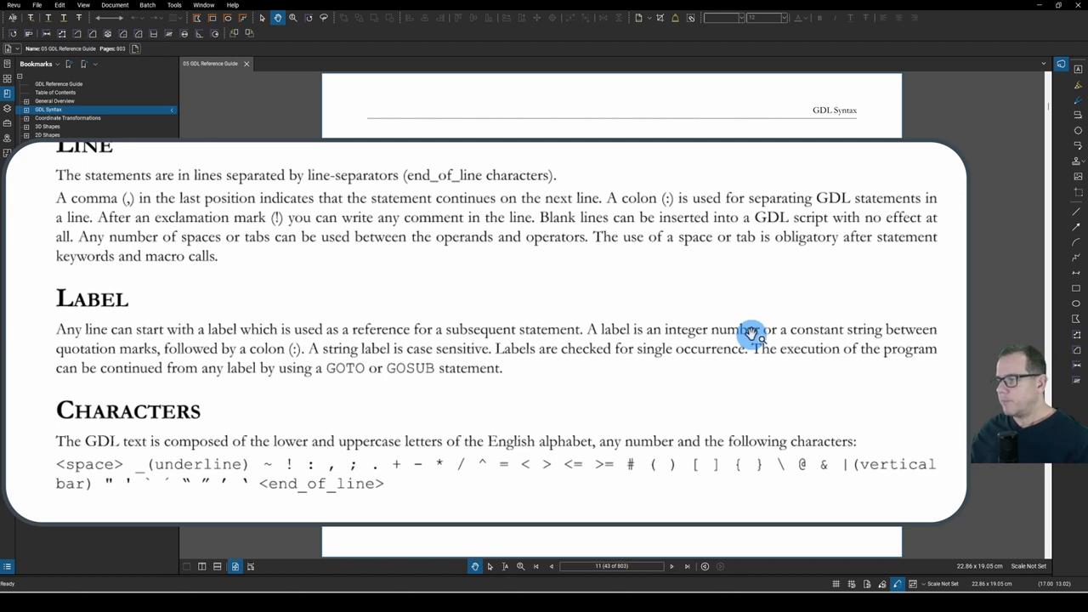
{"action": "mouse_move", "coordinate": [891, 330]}
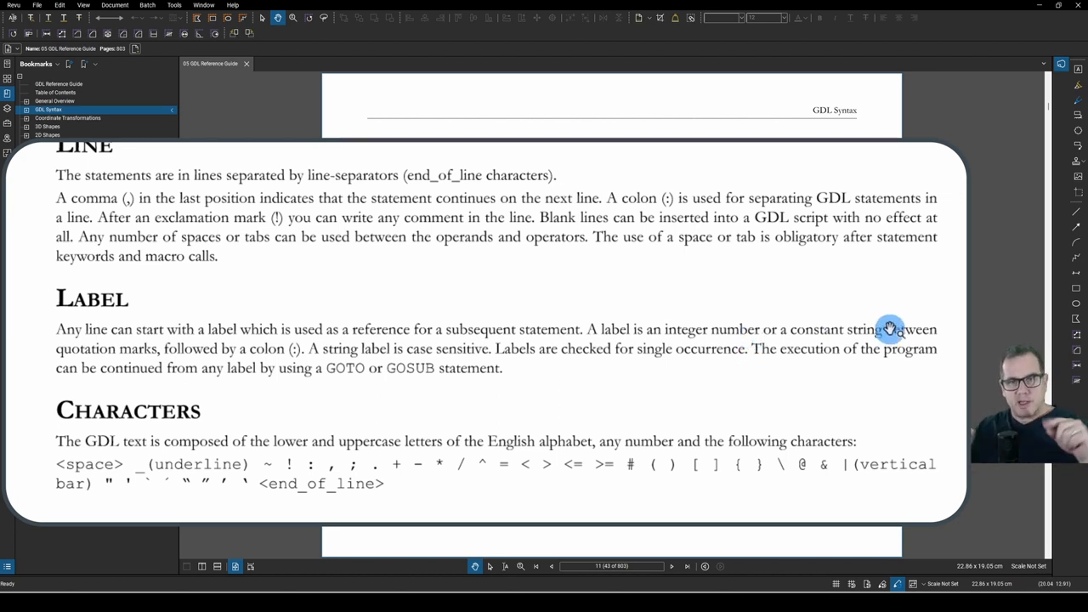
{"action": "mouse_move", "coordinate": [269, 359]}
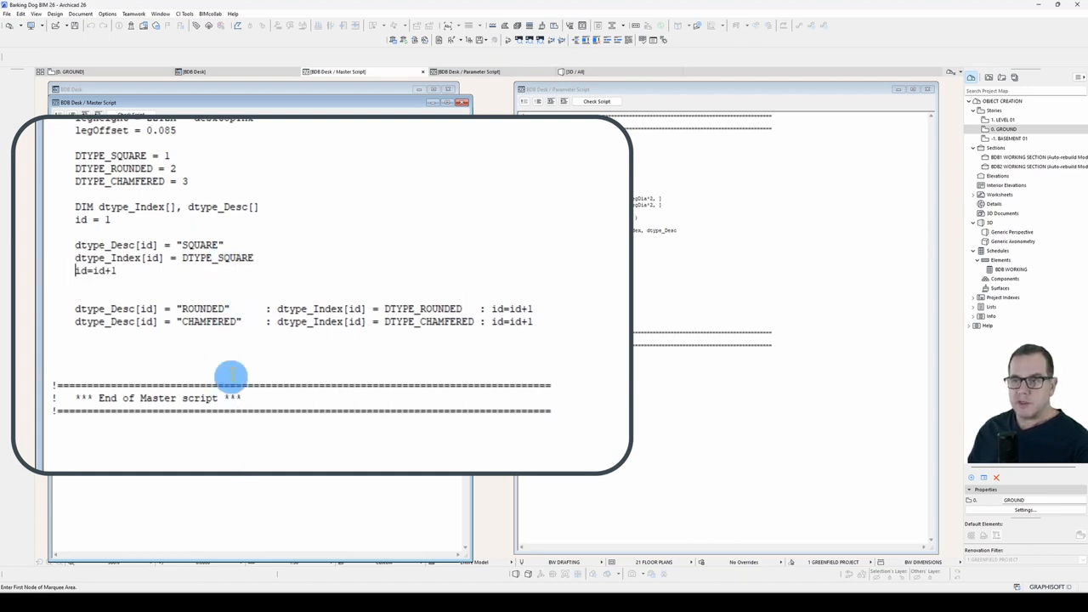
{"action": "mouse_move", "coordinate": [44, 317]}
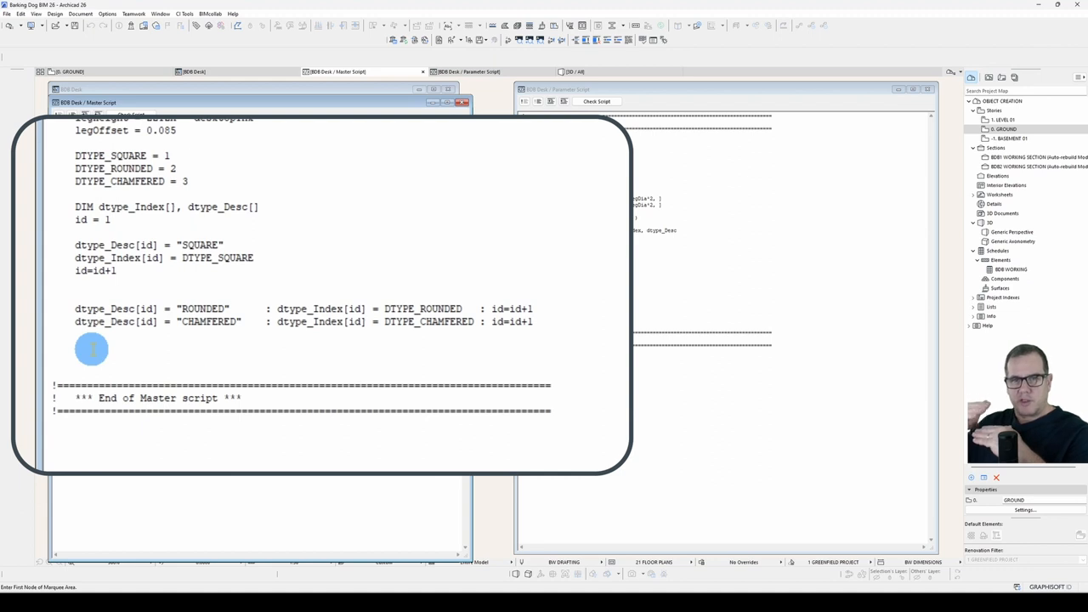
Step: Place the cursor on the empty line after the CHAMFERED array entry
{"action": "left_click", "coordinate": [51, 347]}
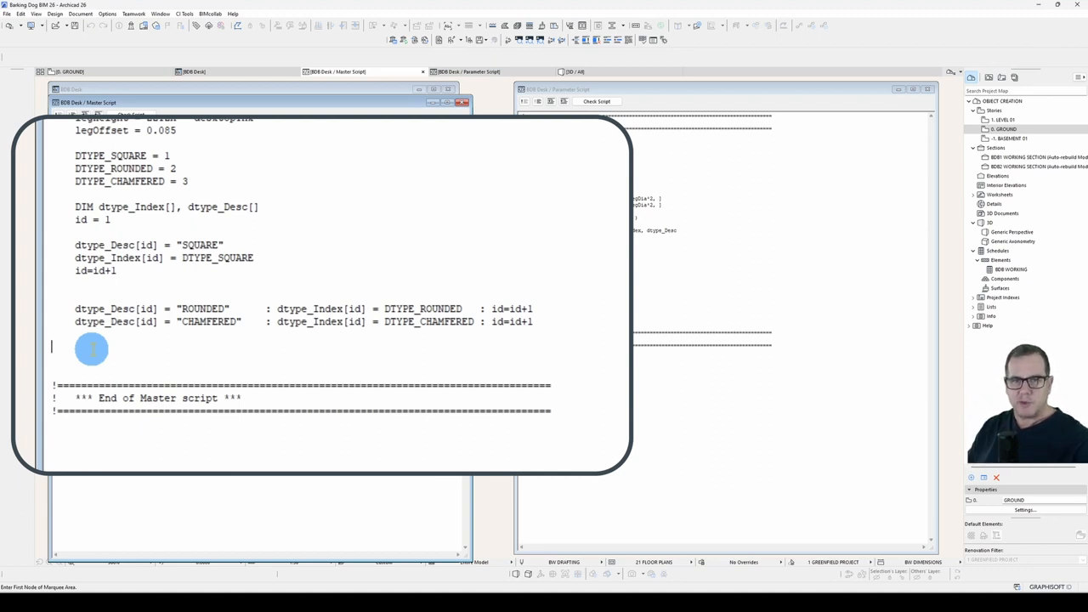